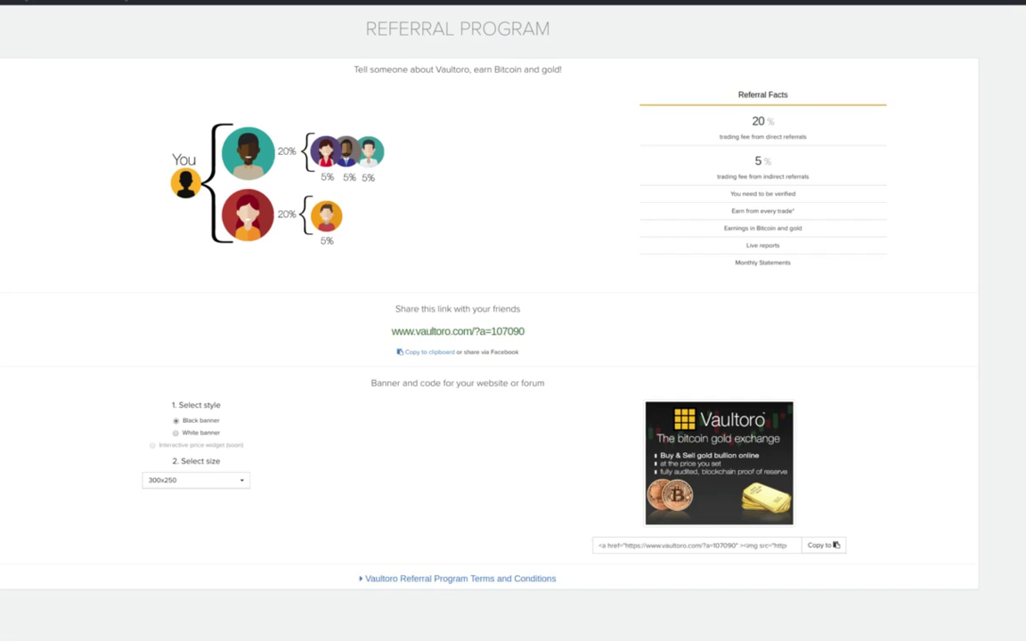
mouse_move(498, 145)
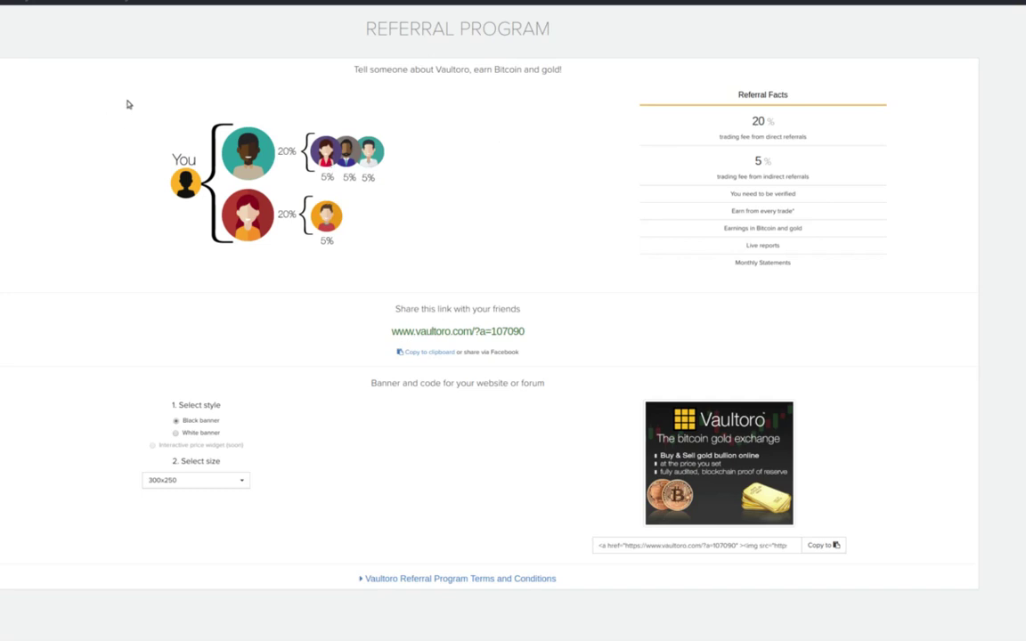
mouse_move(62, 46)
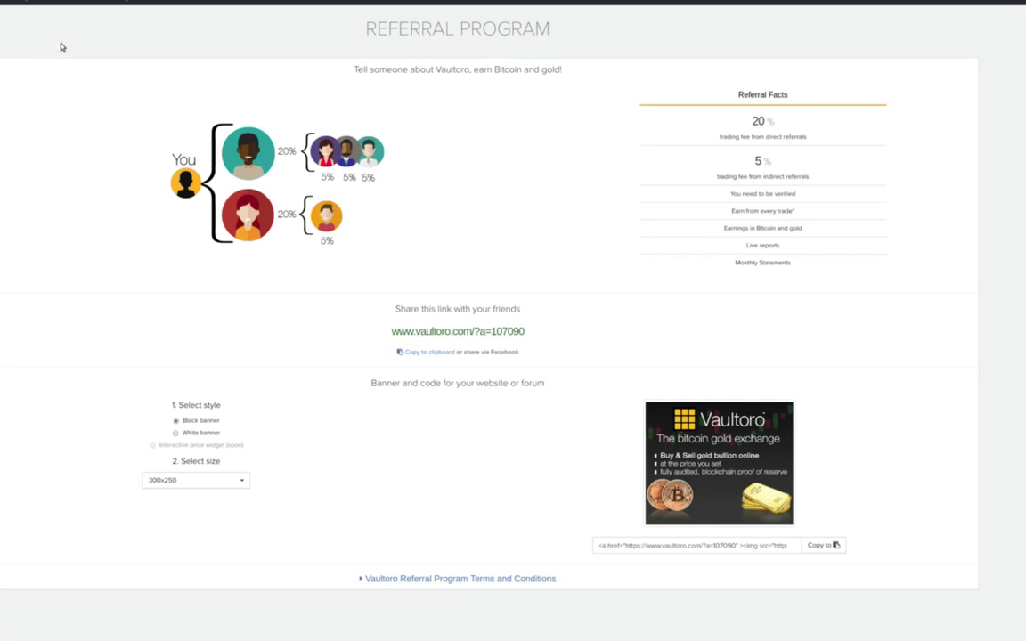
mouse_move(147, 46)
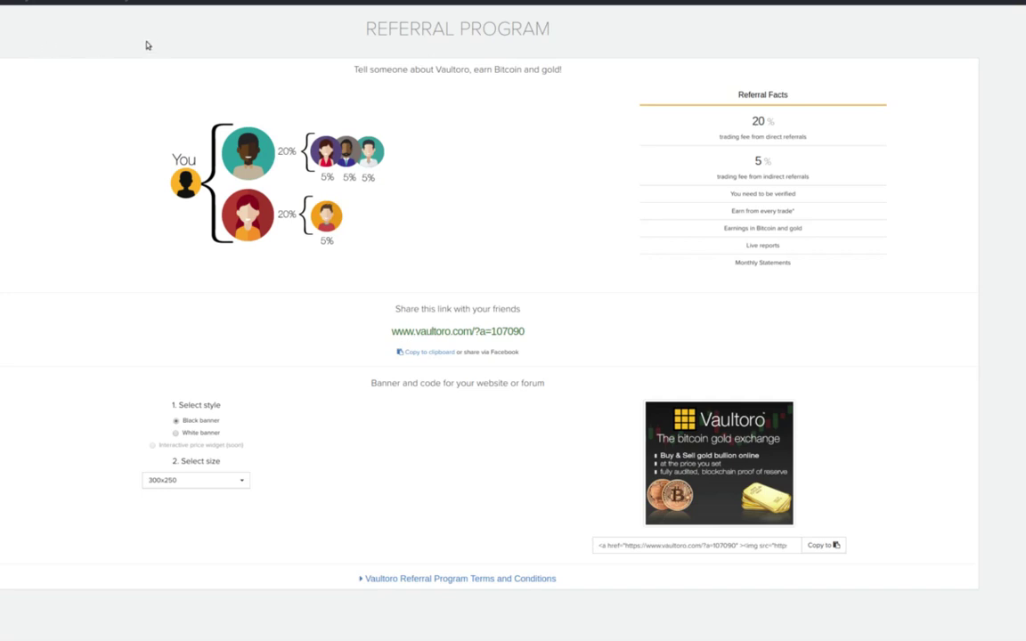
mouse_move(5, 40)
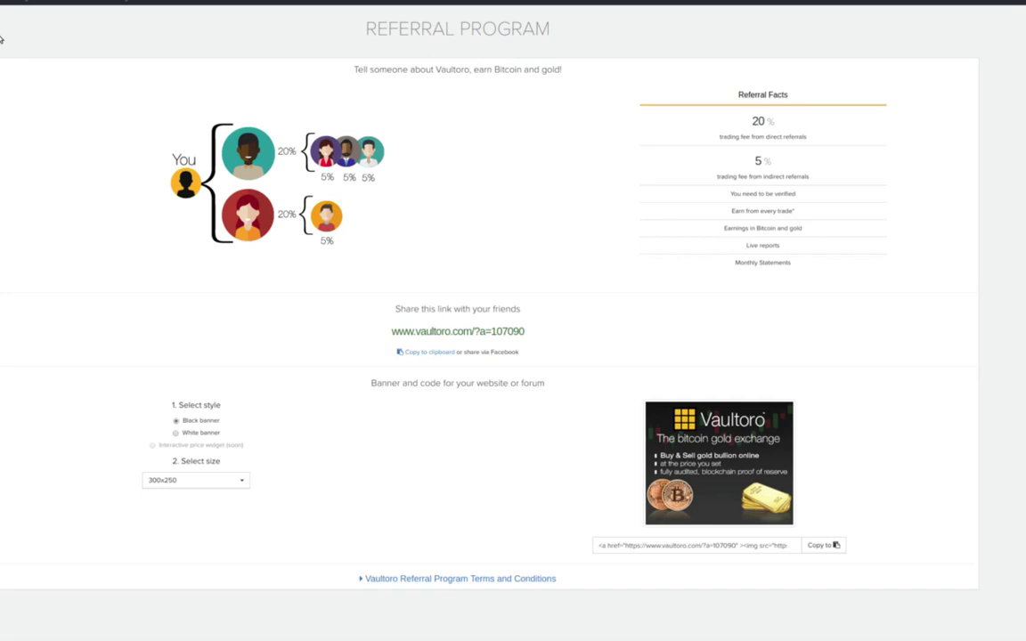
mouse_move(686, 61)
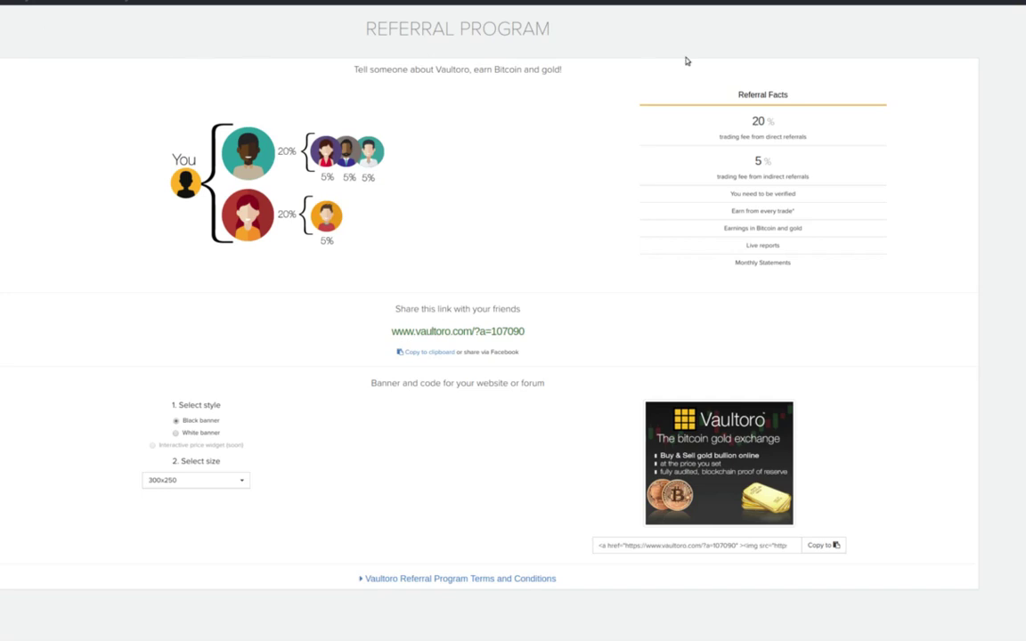
mouse_move(788, 41)
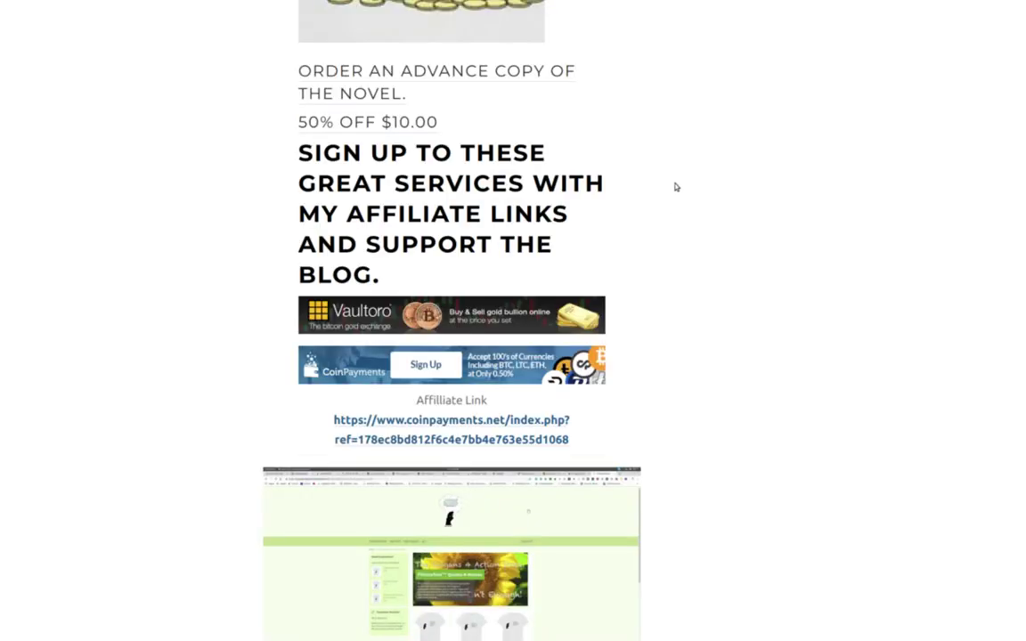
mouse_move(644, 192)
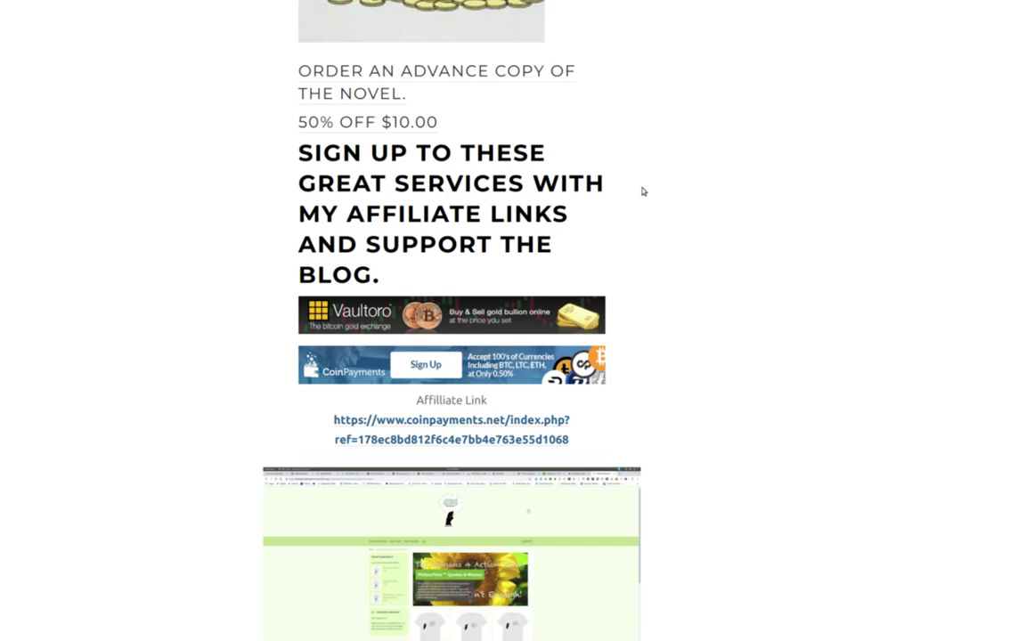
mouse_move(769, 214)
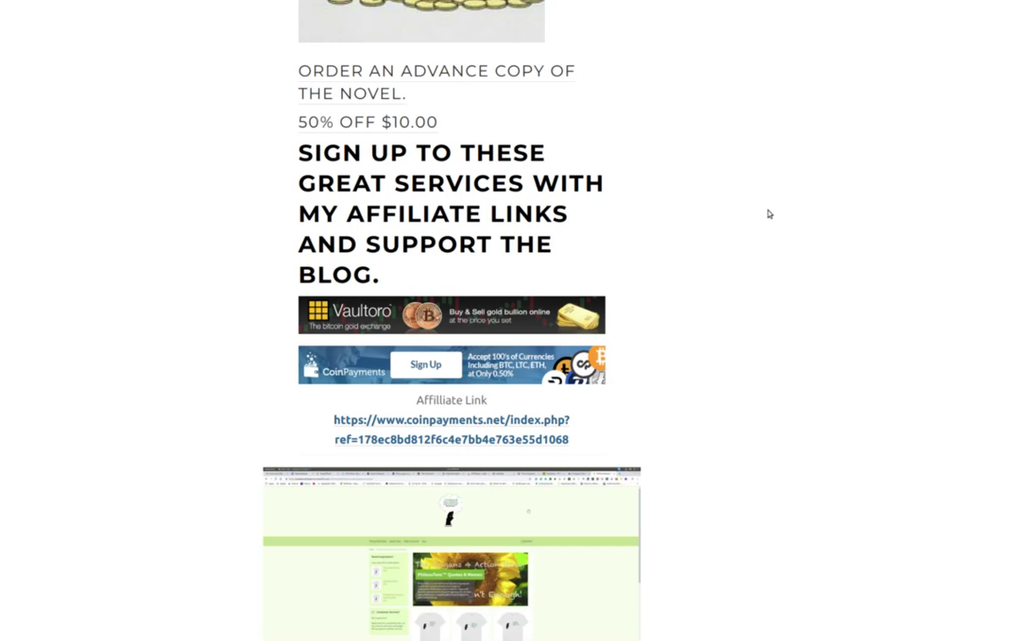
Scroll from the affiliate-links sidebar to the 'New Web 3 Publishing Portal' post title.
scroll(down, 3)
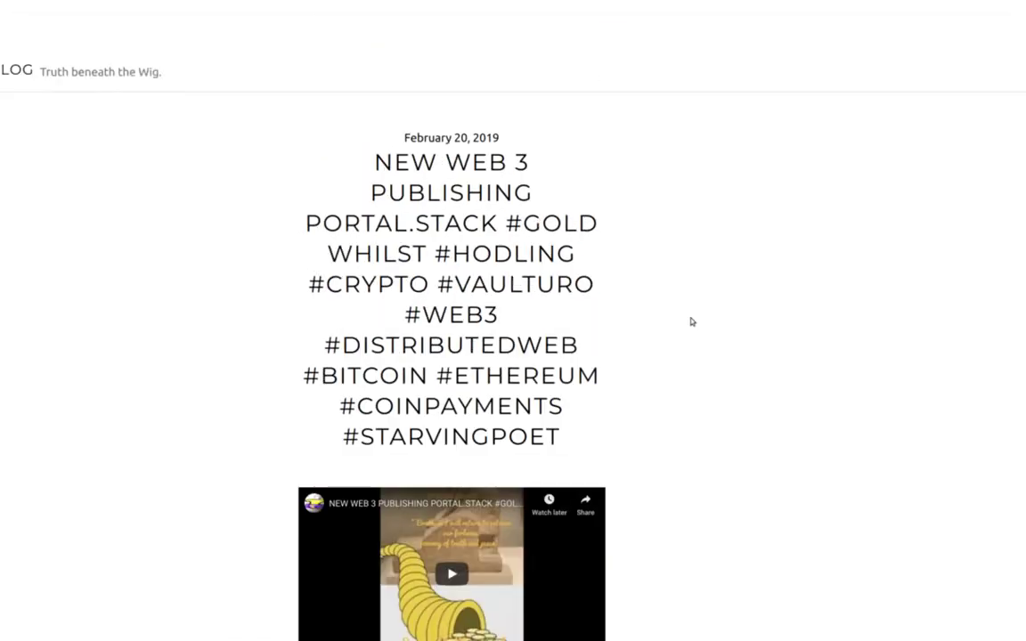
mouse_move(726, 266)
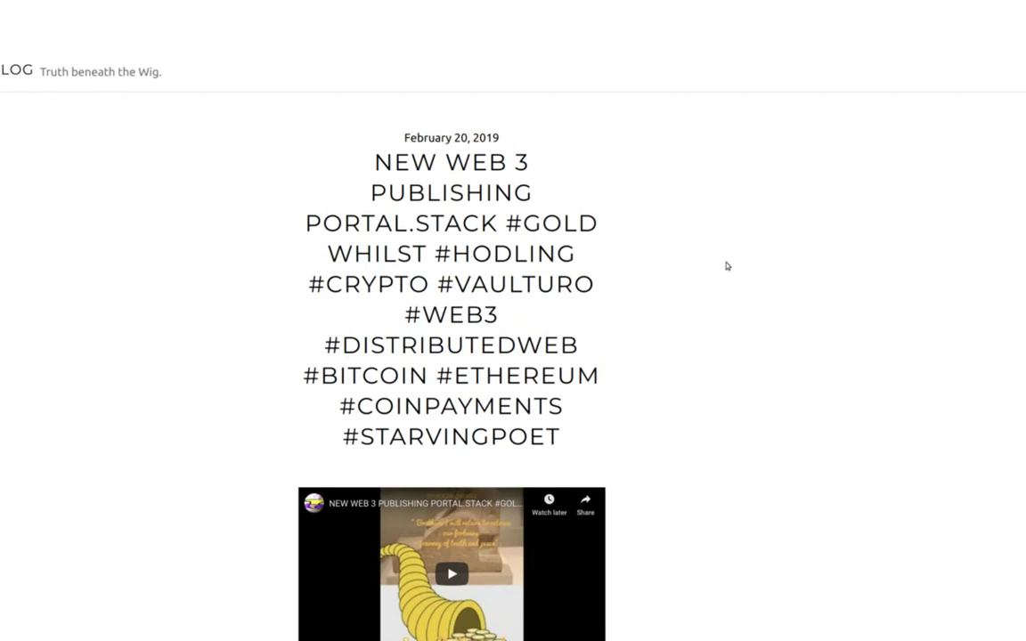
scroll(down, 3)
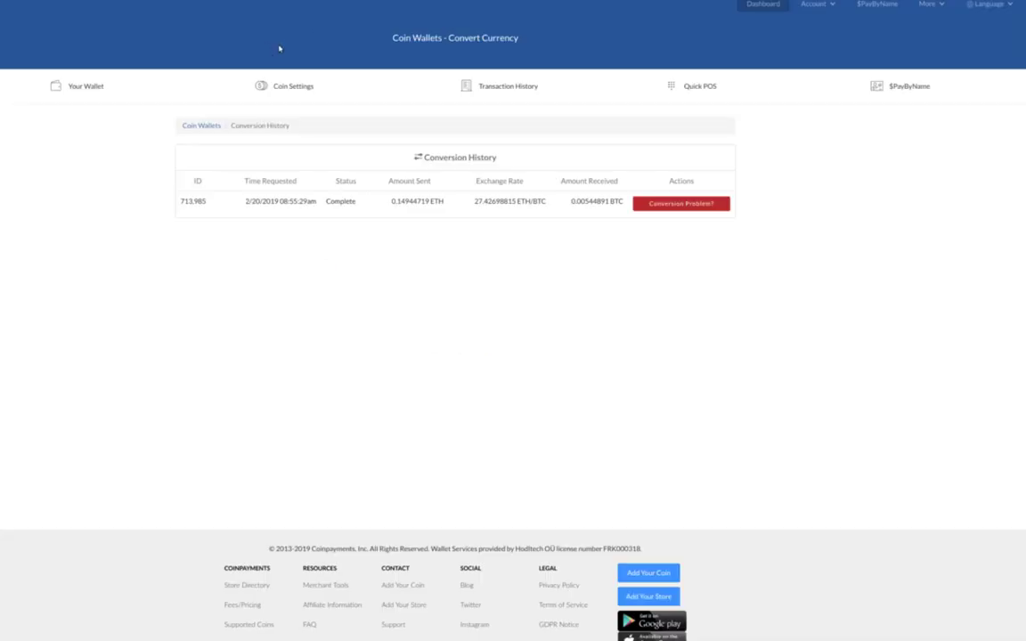
mouse_move(319, 310)
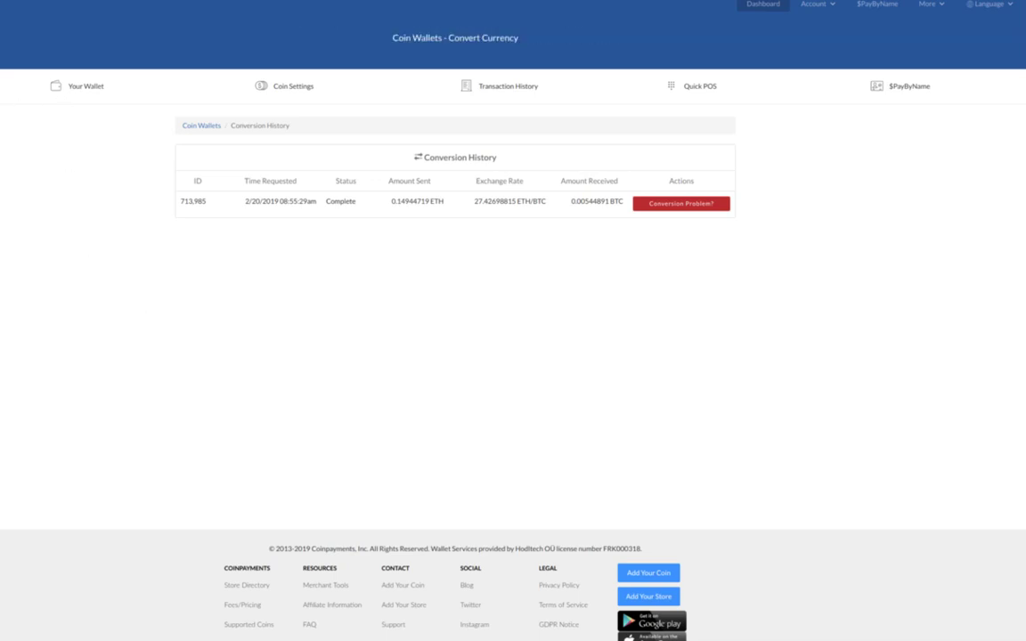
mouse_move(79, 125)
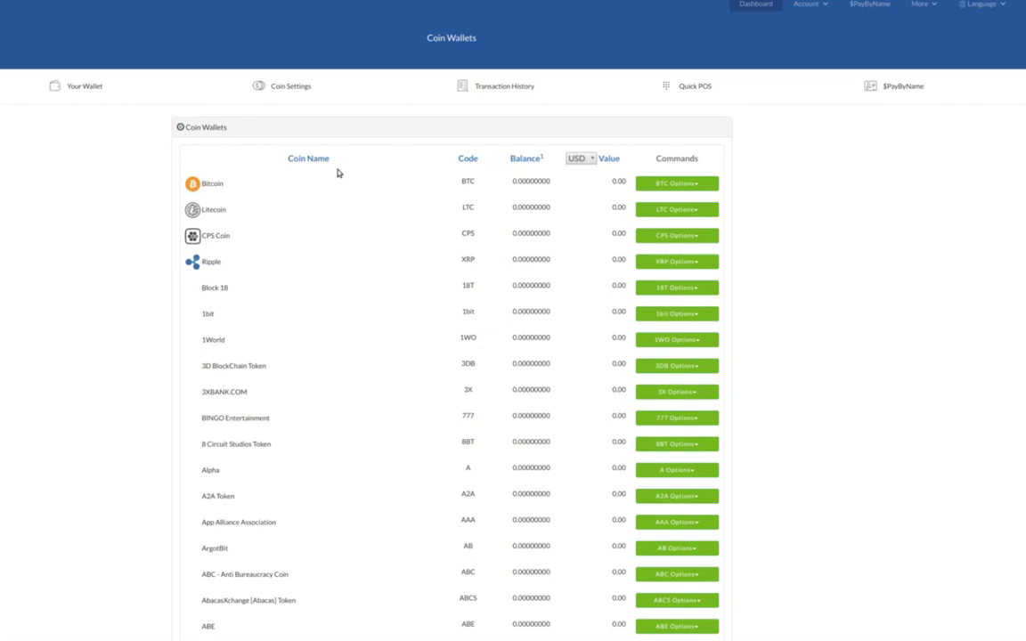
Scroll through the Coin Wallets list, with Bitcoin, Litecoin and Ripple at zero balance.
scroll(down, 3)
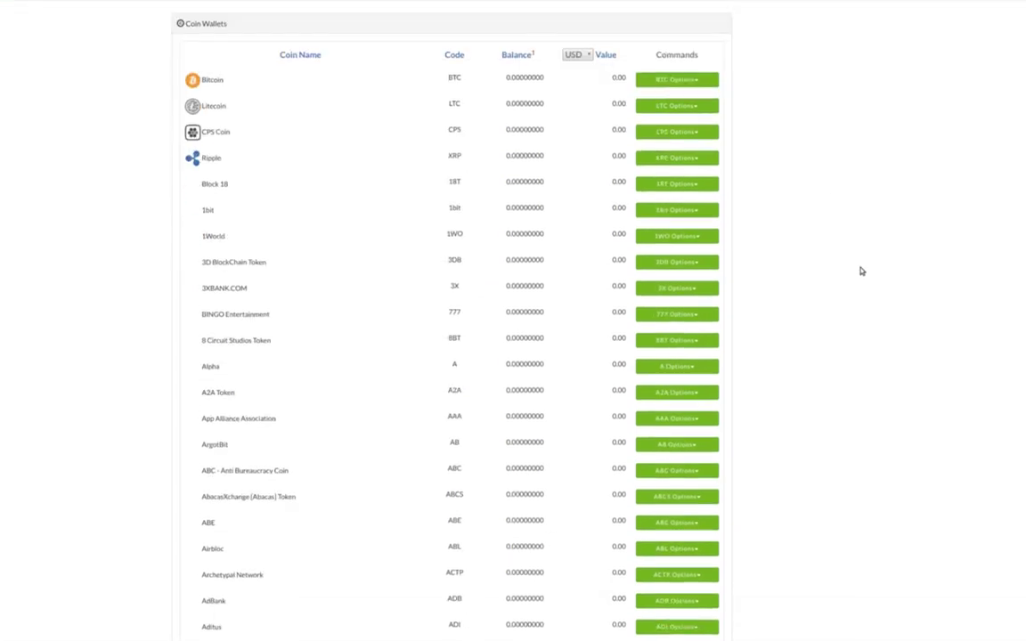
scroll(down, 3)
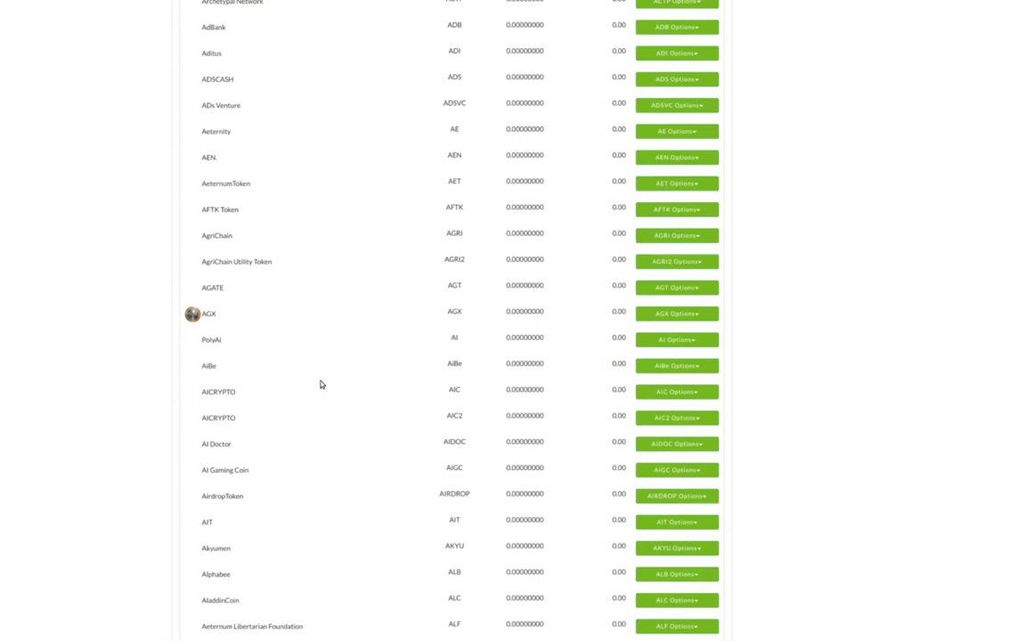
mouse_move(794, 407)
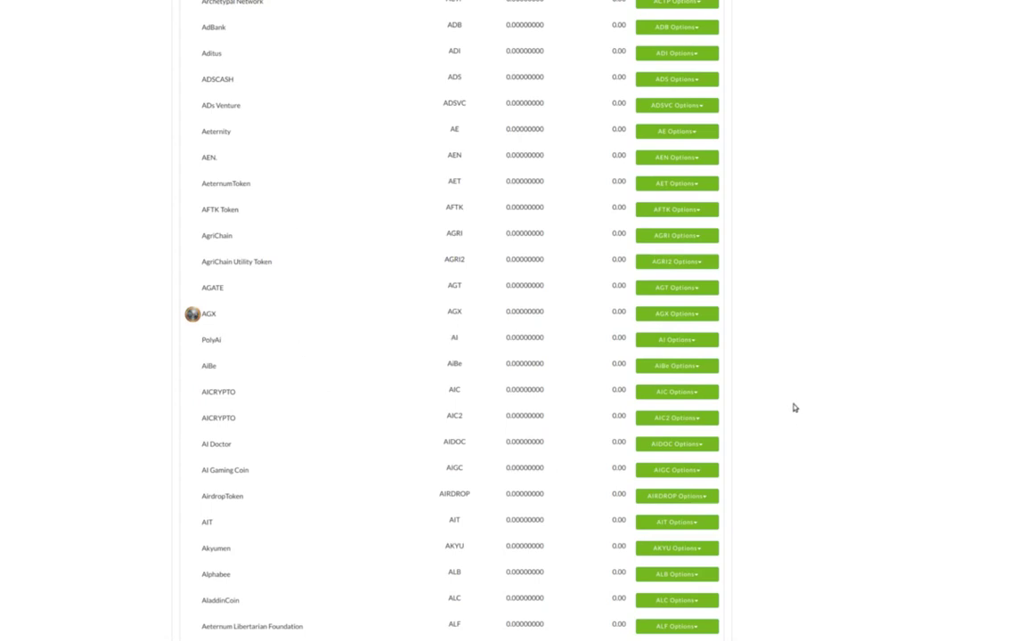
scroll(down, 3)
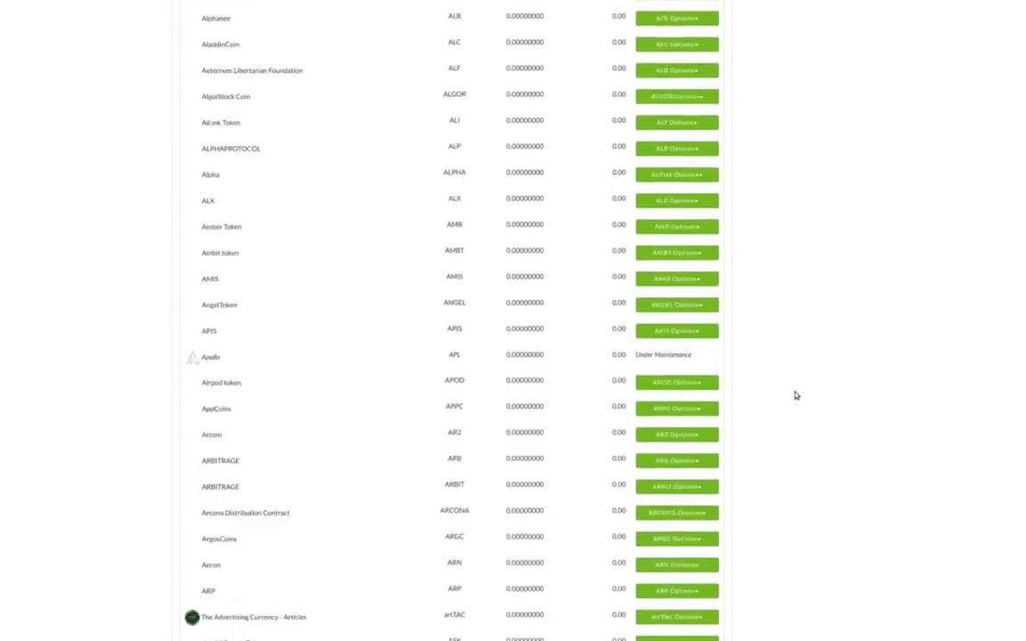
scroll(down, 3)
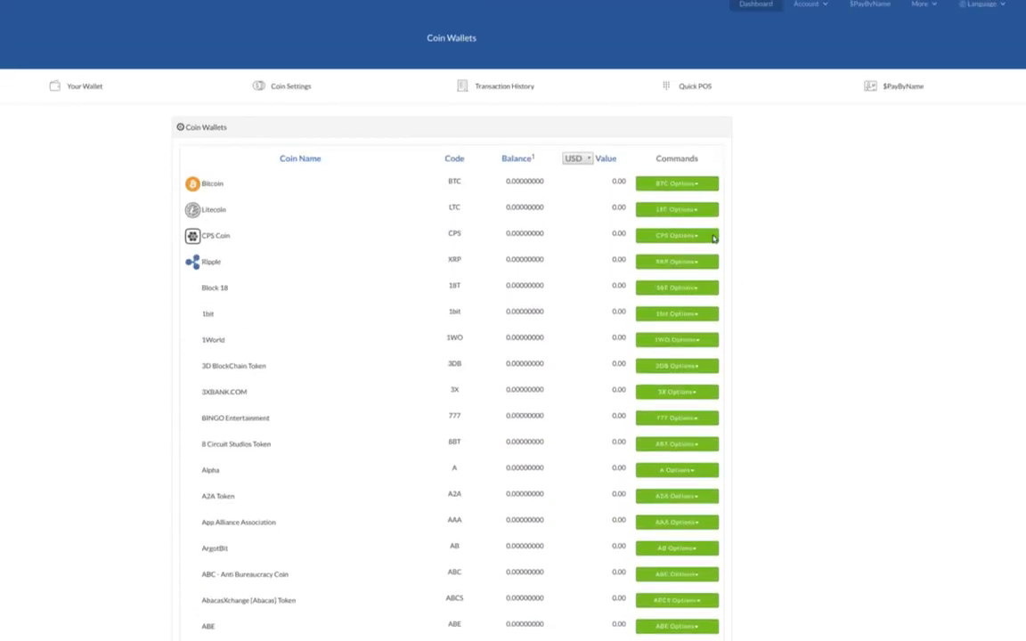
mouse_move(436, 75)
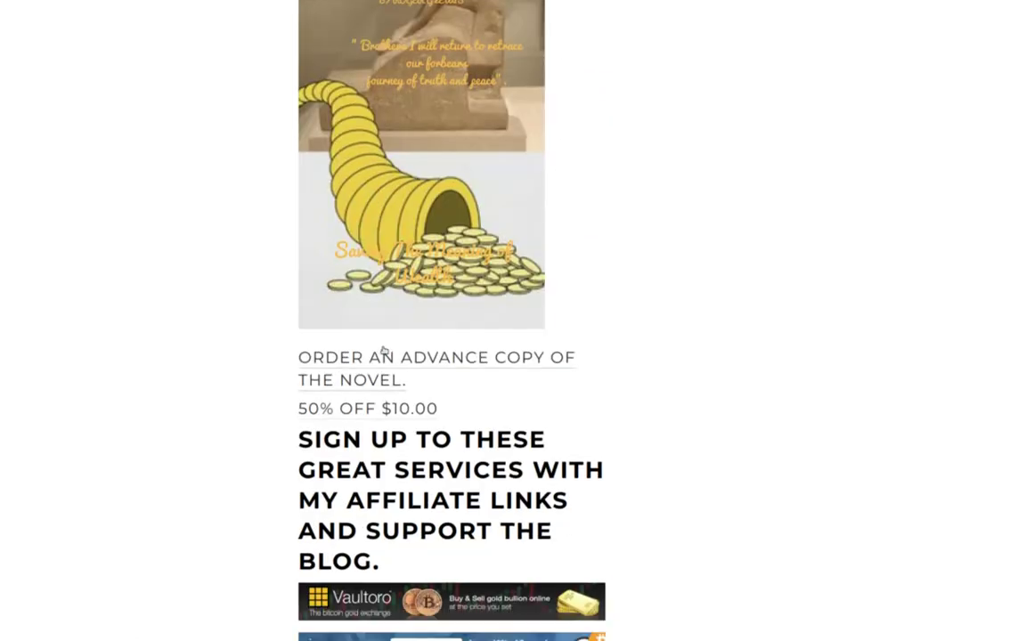
mouse_move(663, 392)
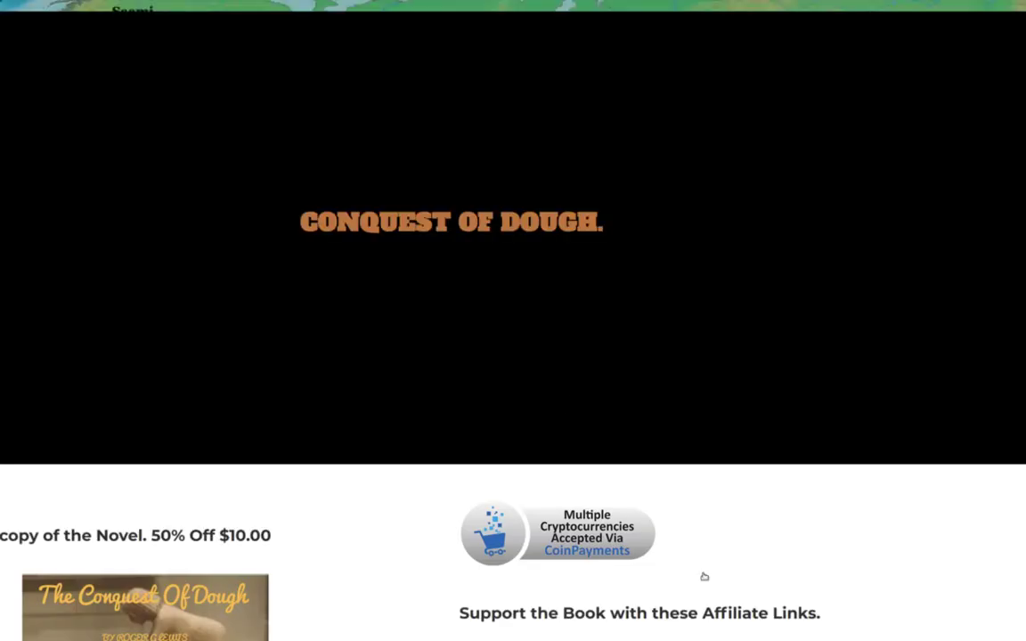
mouse_move(717, 425)
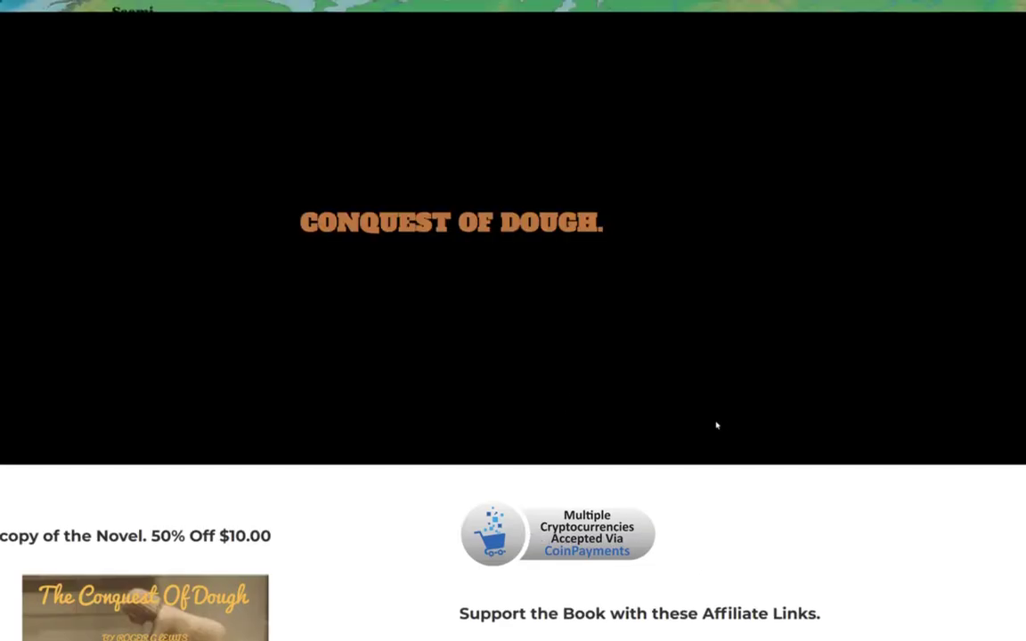
Scroll the Conquest of Dough homepage to the novel offer and 'Support the Book' affiliate links.
scroll(down, 3)
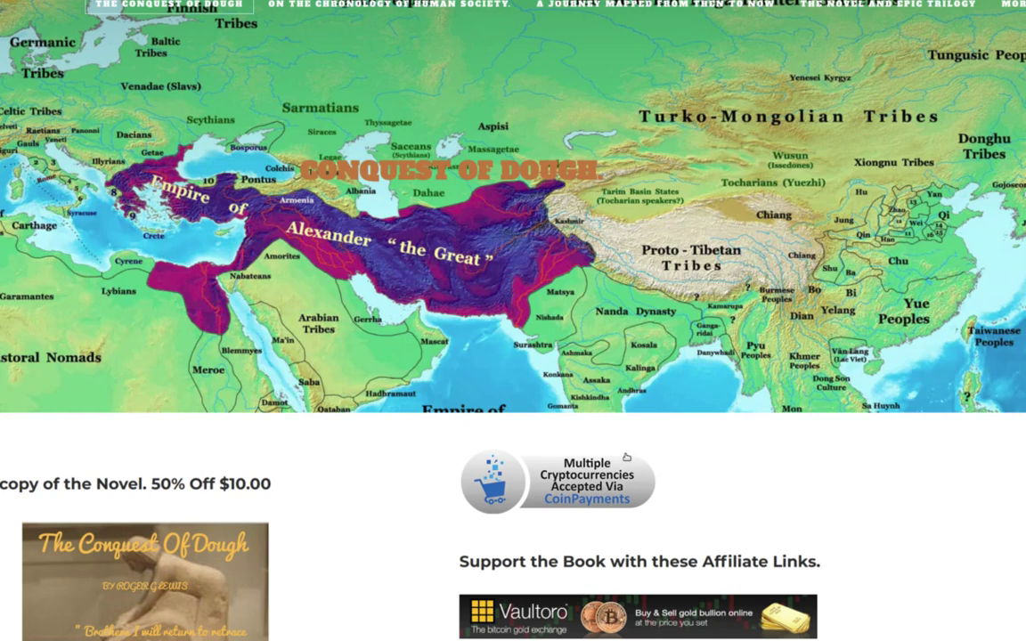
mouse_move(649, 456)
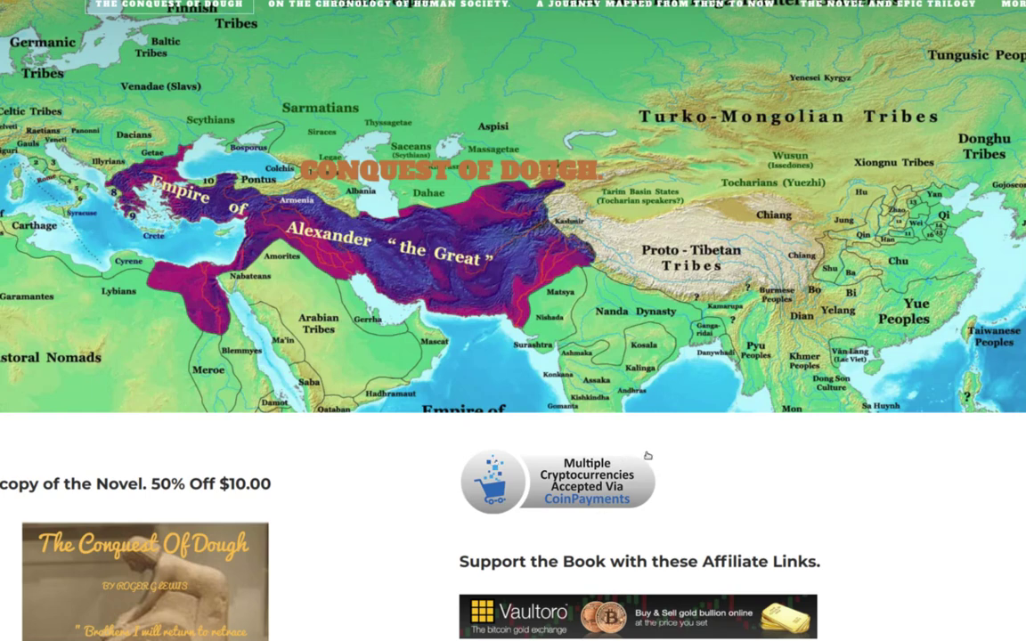
mouse_move(311, 343)
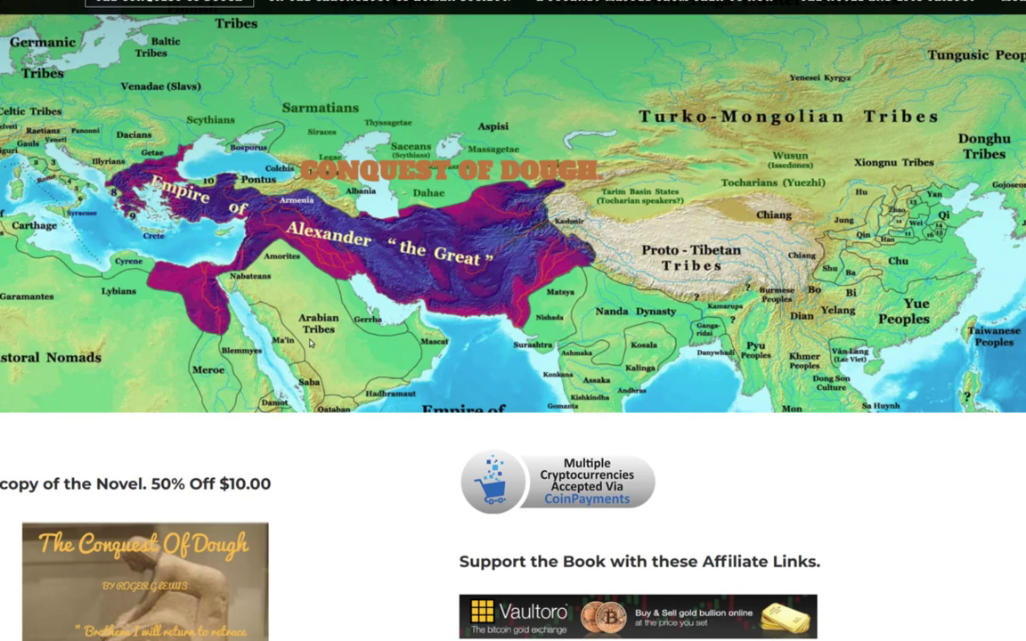
mouse_move(340, 476)
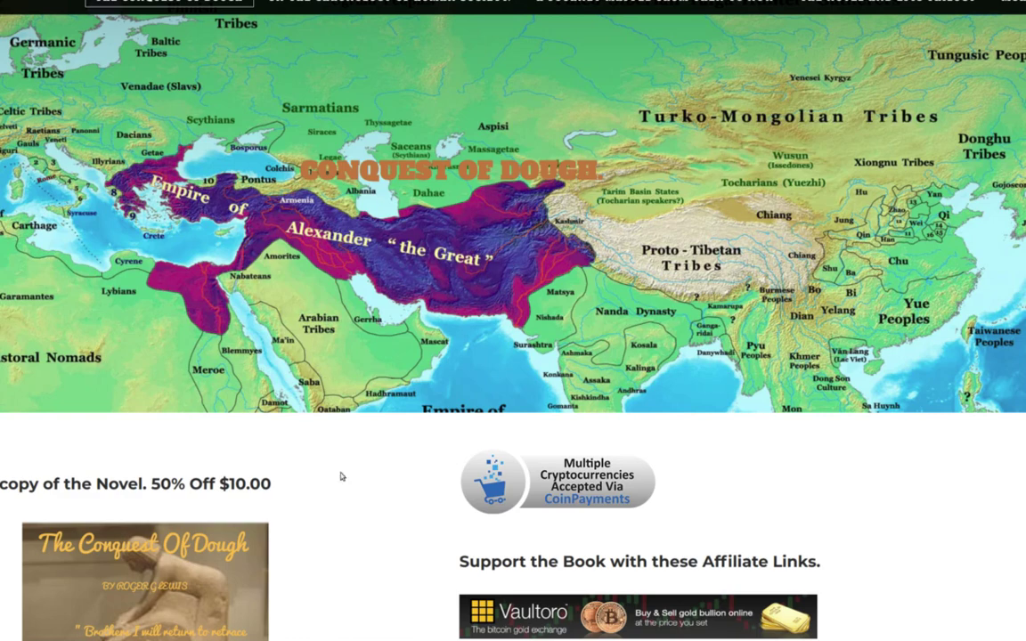
scroll(down, 3)
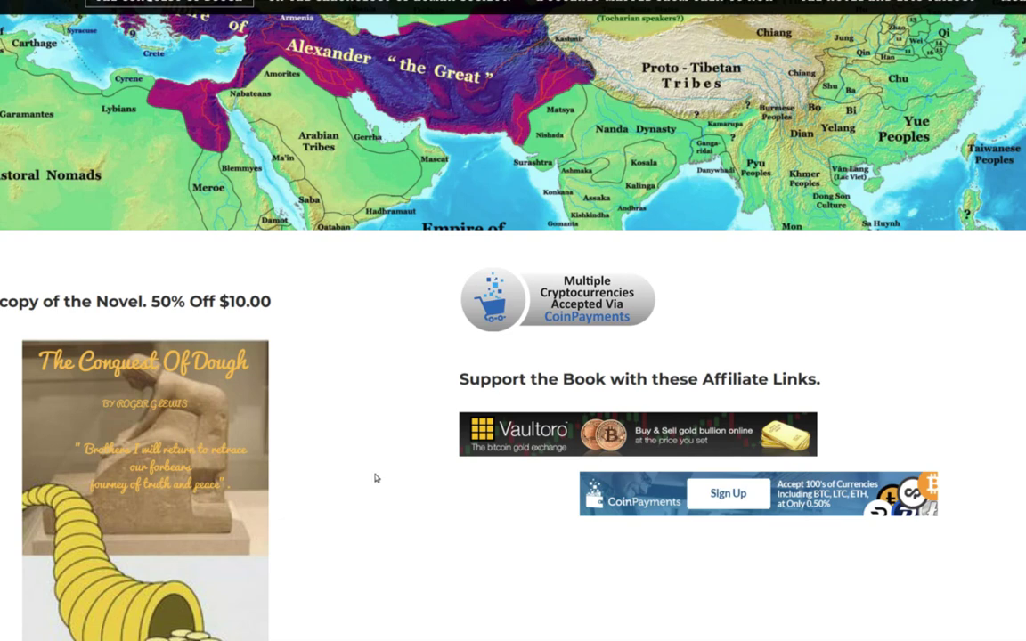
mouse_move(164, 346)
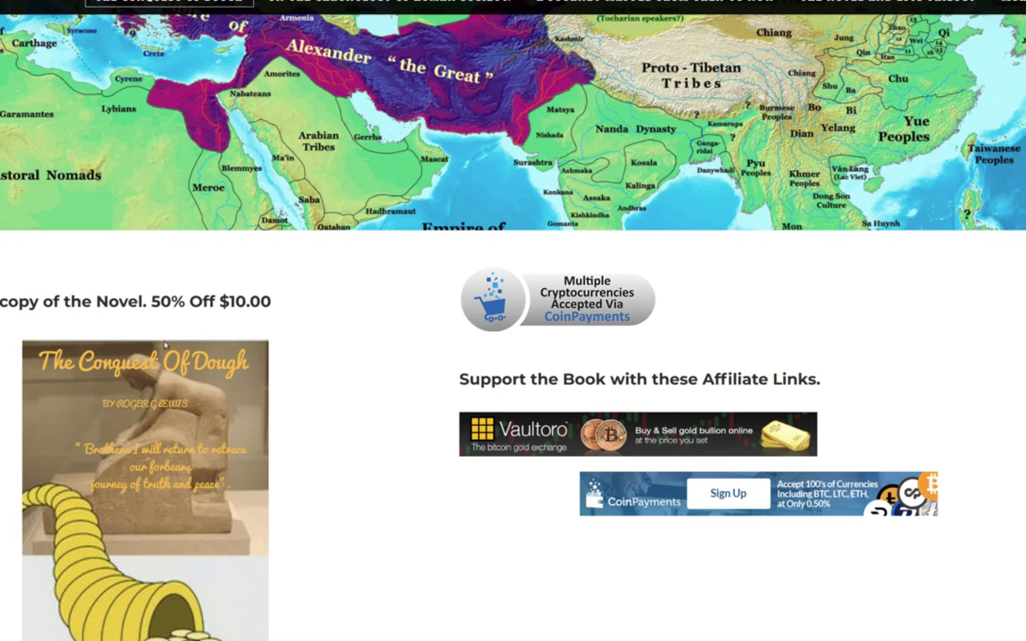
mouse_move(306, 421)
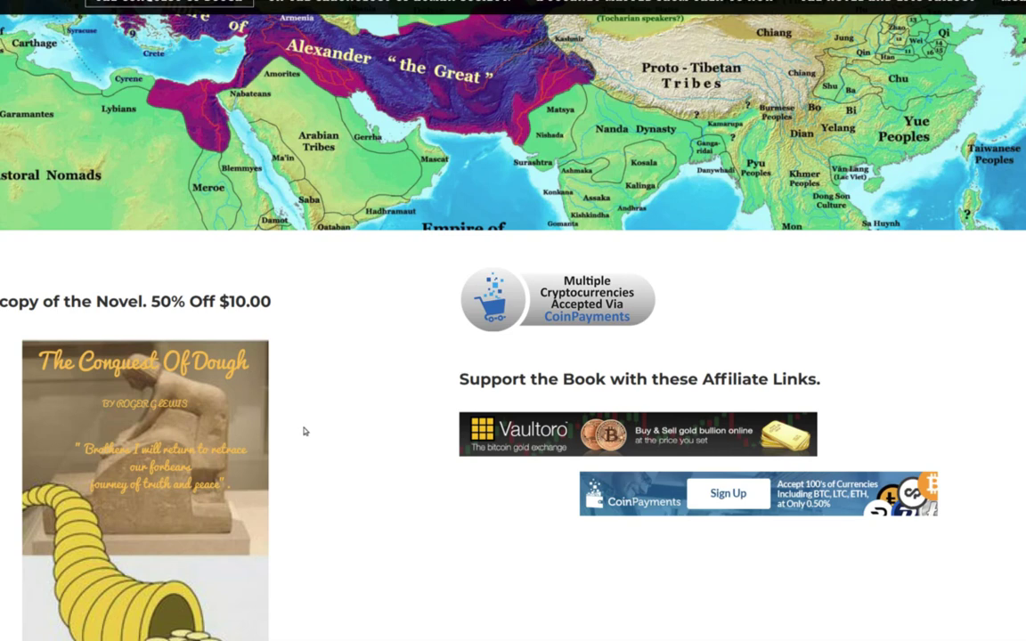
scroll(down, 3)
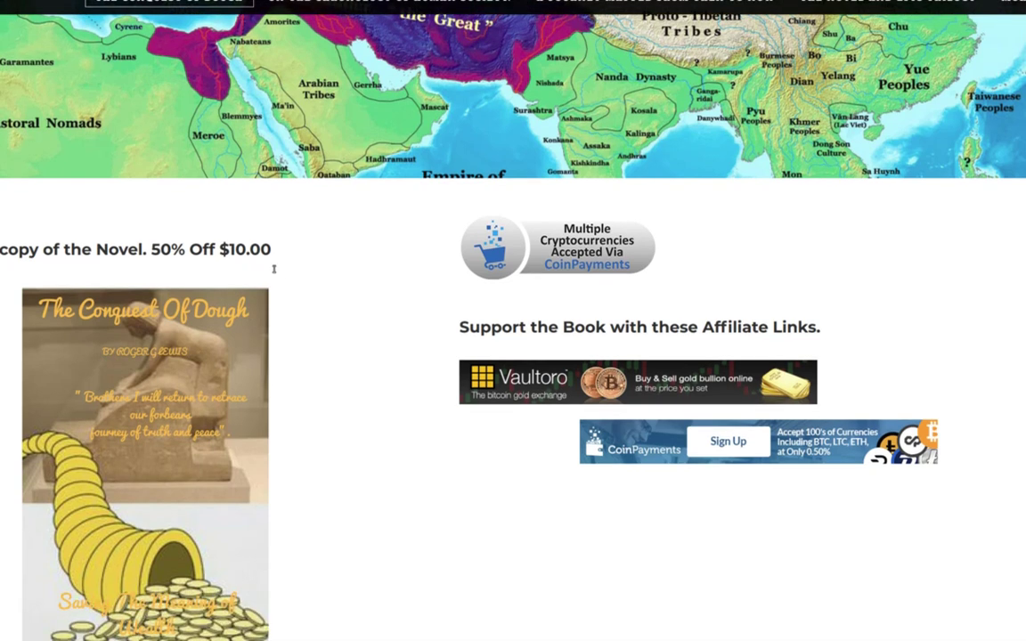
mouse_move(297, 311)
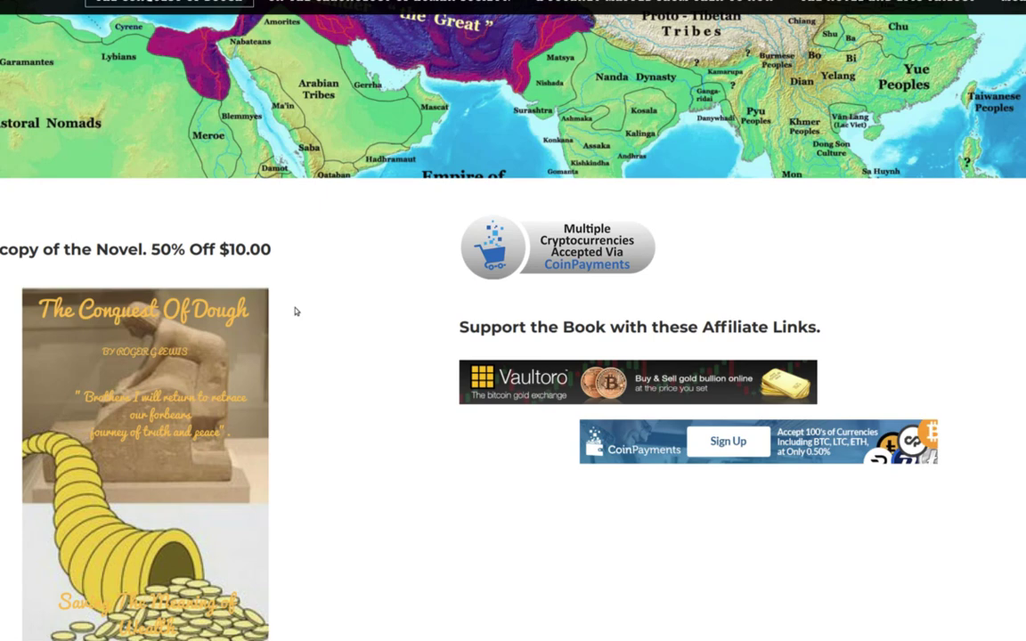
mouse_move(361, 411)
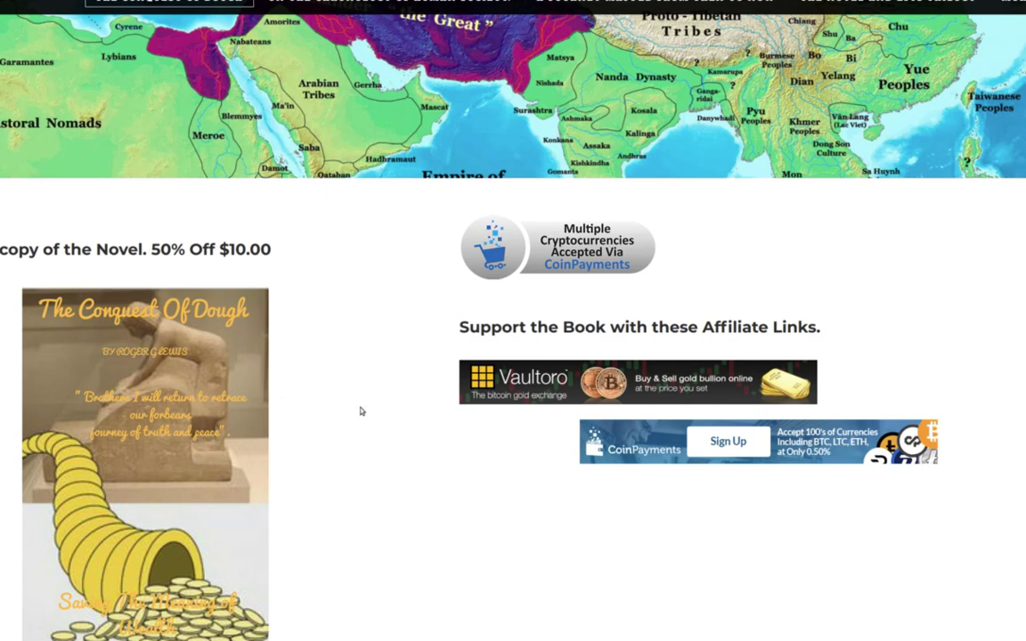
mouse_move(331, 417)
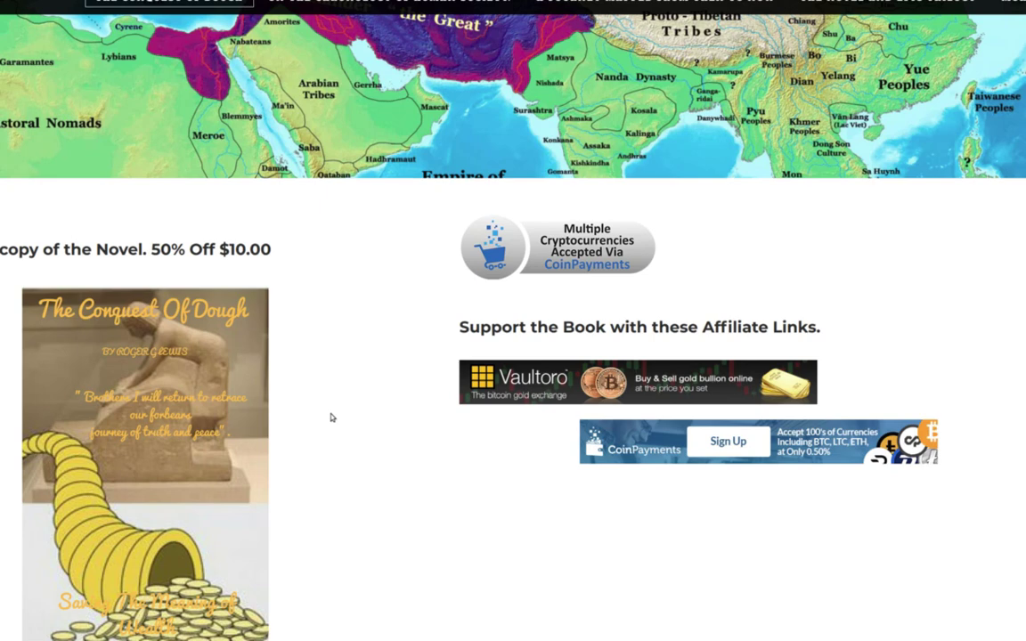
mouse_move(276, 344)
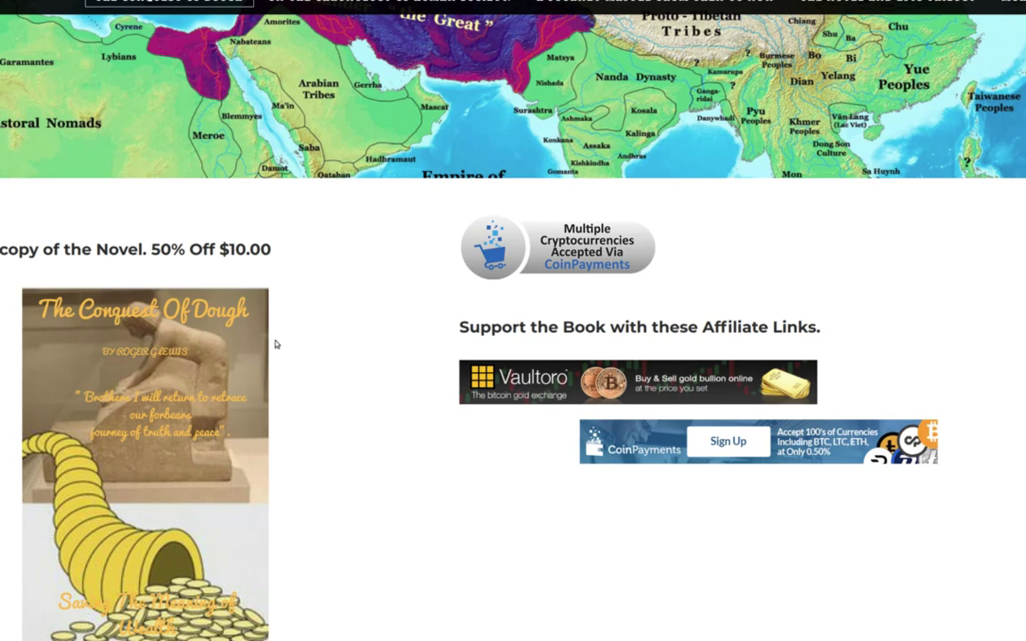
mouse_move(260, 294)
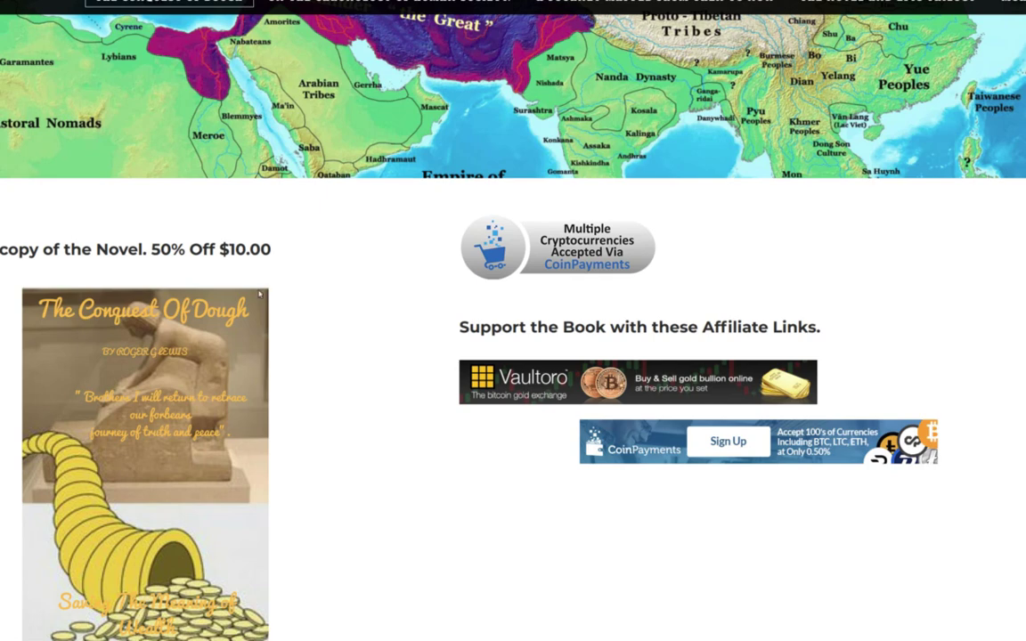
mouse_move(165, 280)
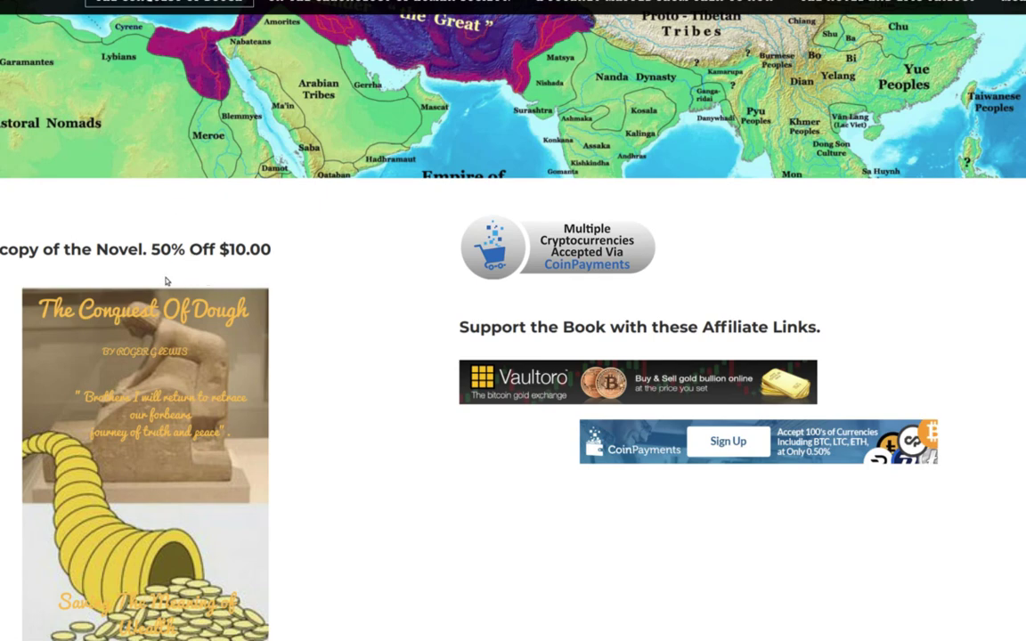
mouse_move(200, 283)
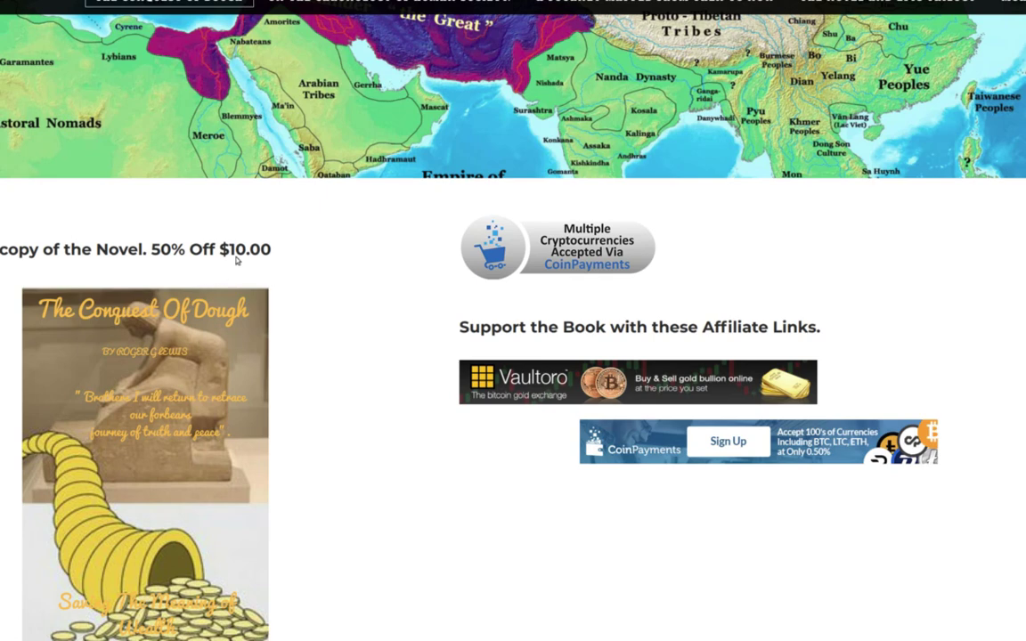
mouse_move(422, 268)
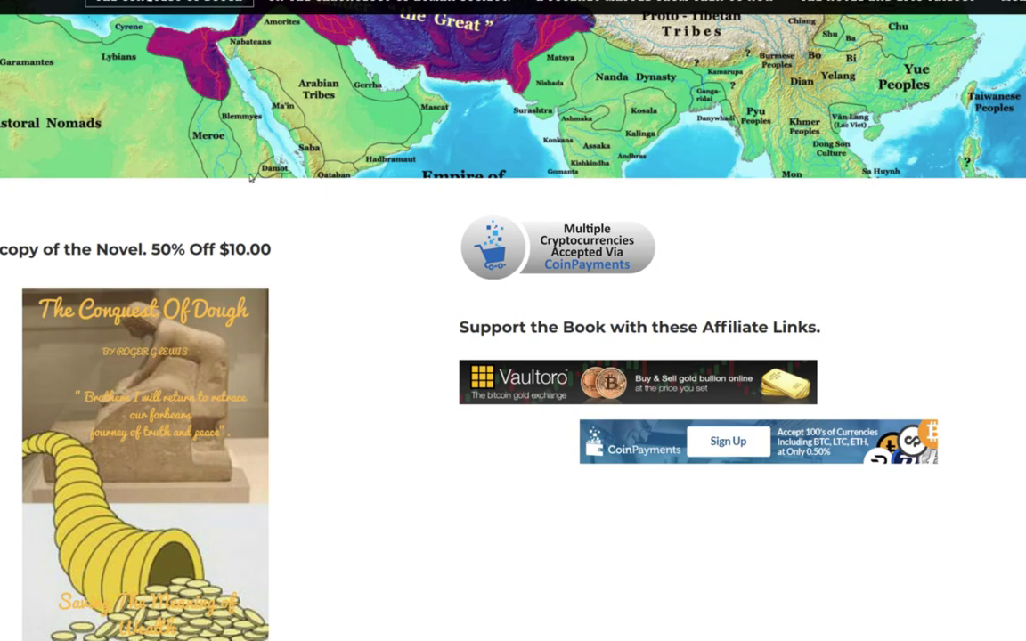
mouse_move(348, 447)
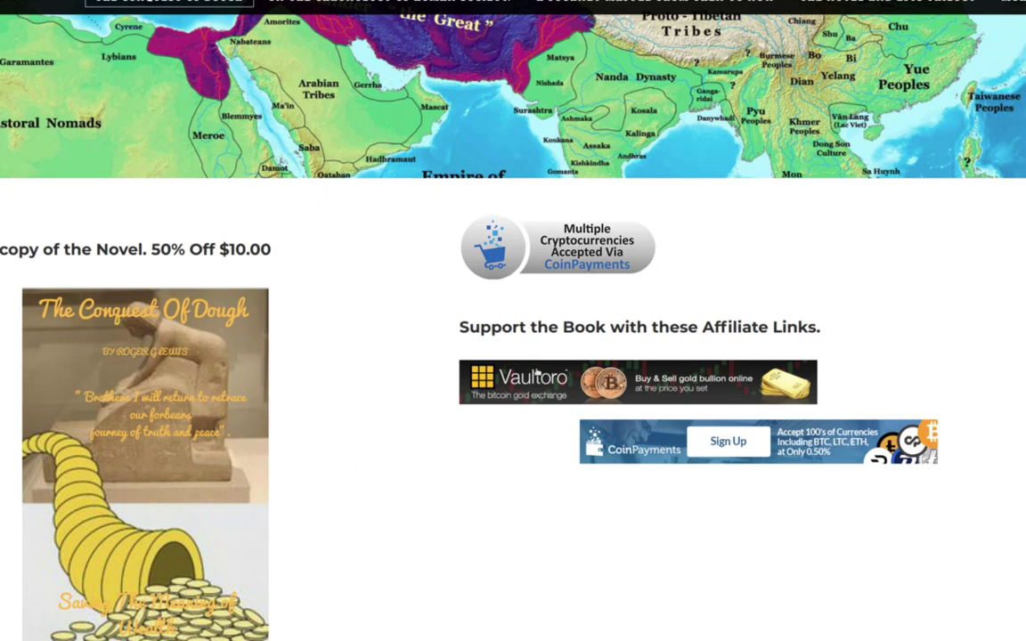
mouse_move(739, 292)
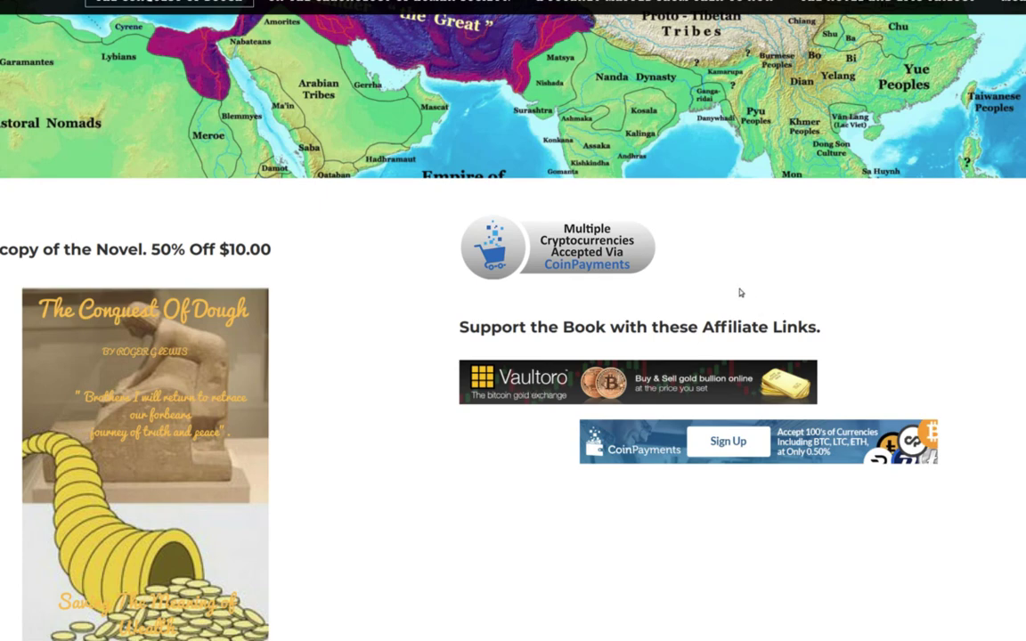
mouse_move(510, 571)
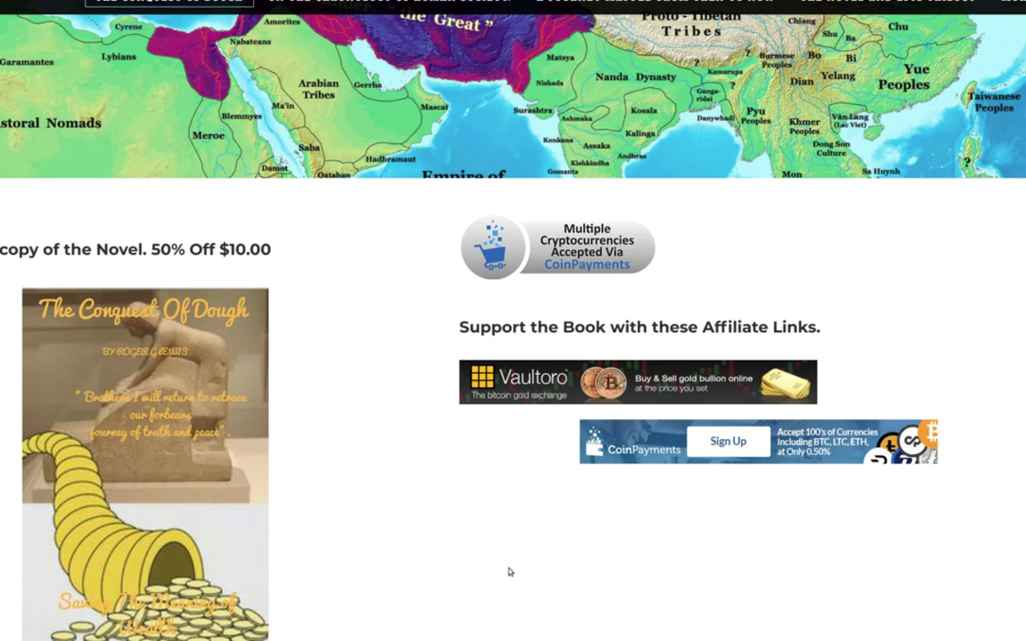
mouse_move(437, 557)
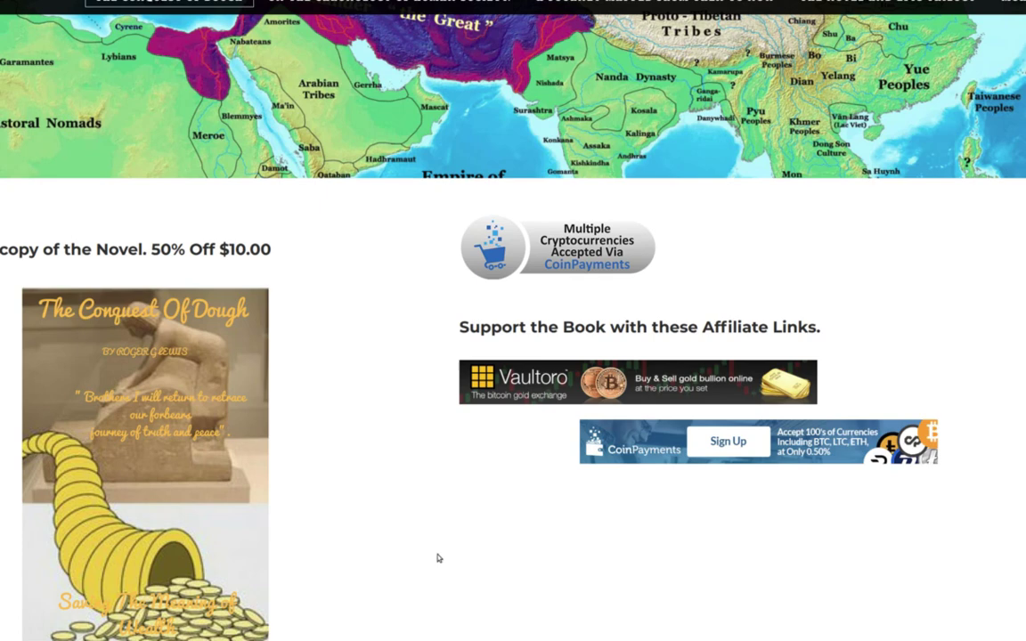
mouse_move(846, 464)
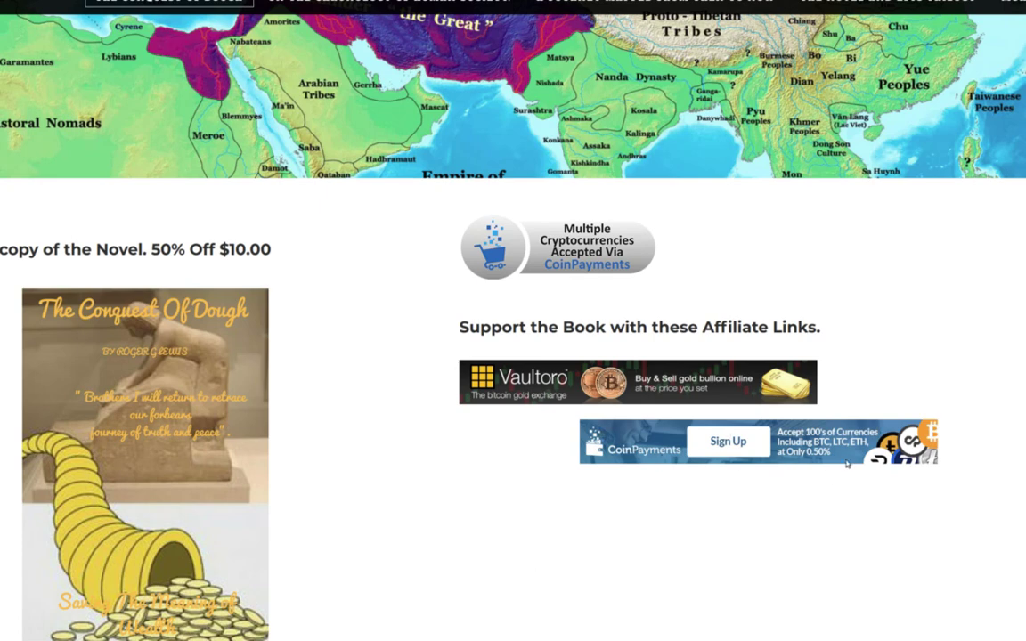
mouse_move(831, 469)
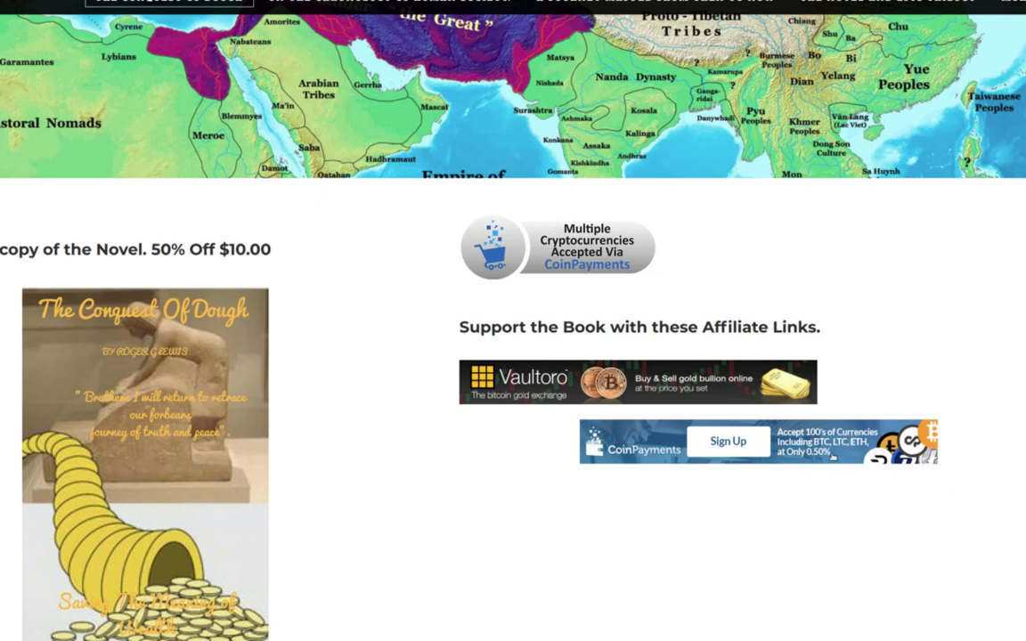
mouse_move(402, 258)
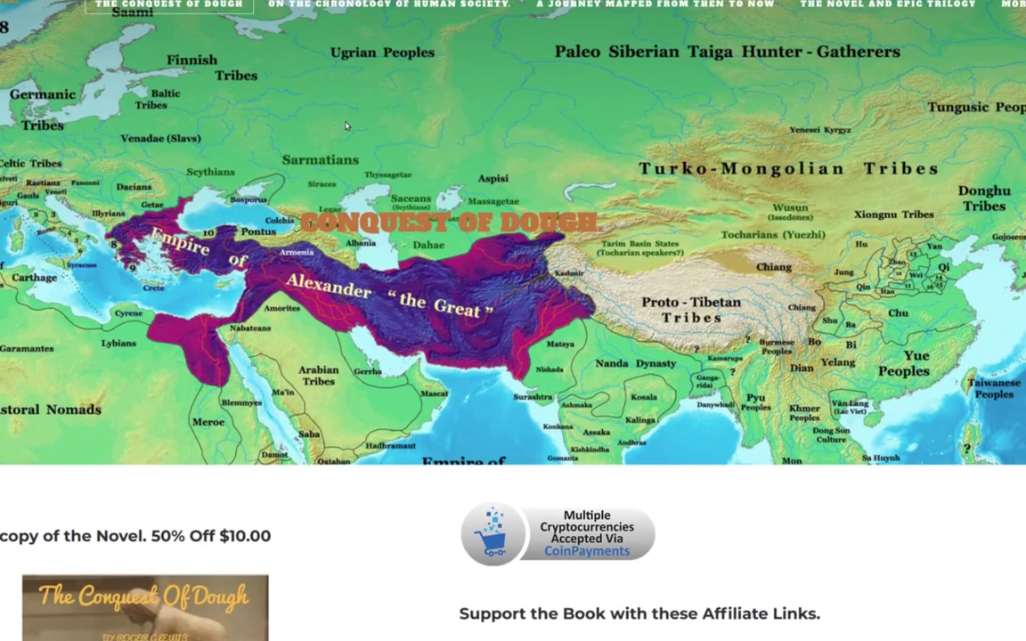
mouse_move(357, 274)
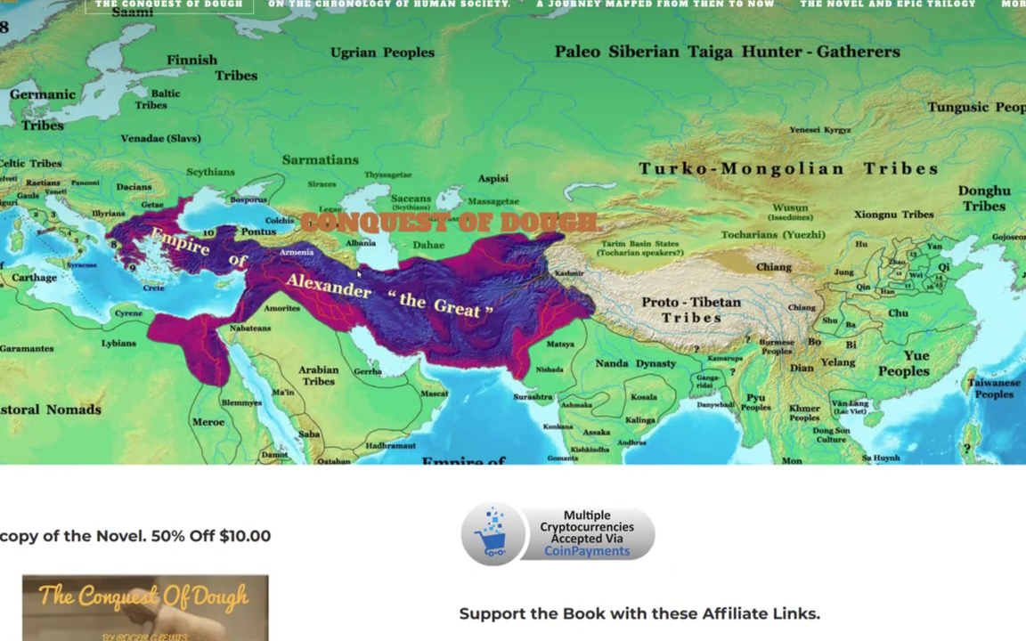
scroll(down, 3)
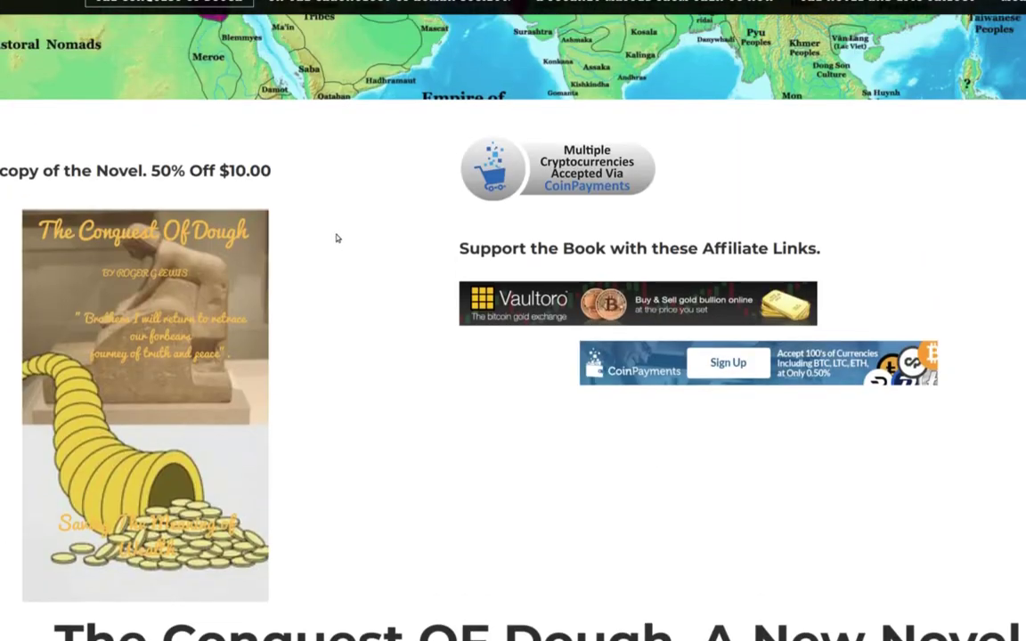
scroll(down, 3)
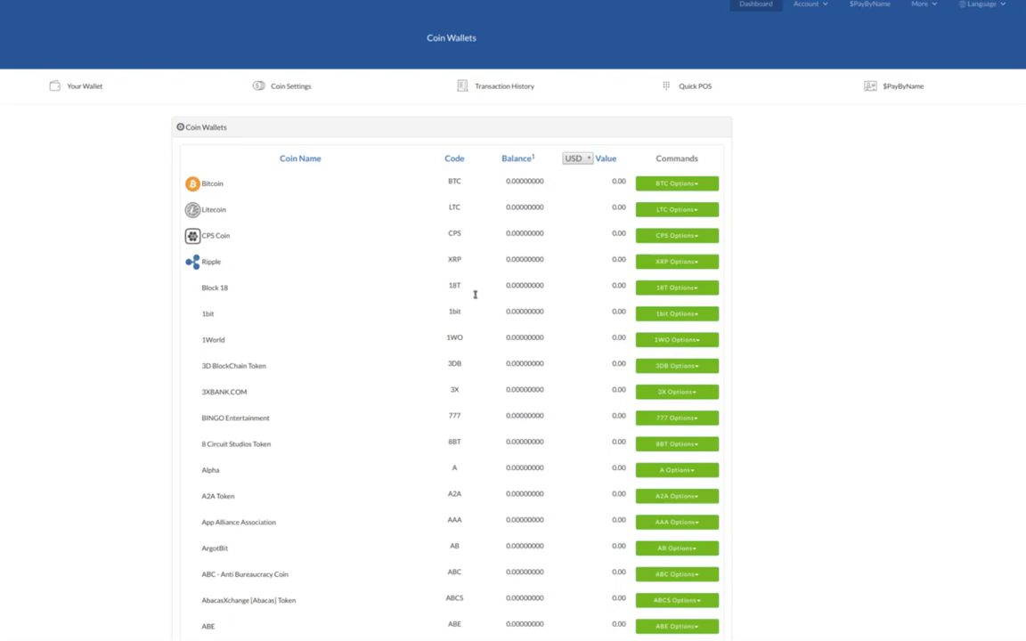
Scroll the wallet list down to Ether (ETH) and open its options menu.
scroll(down, 3)
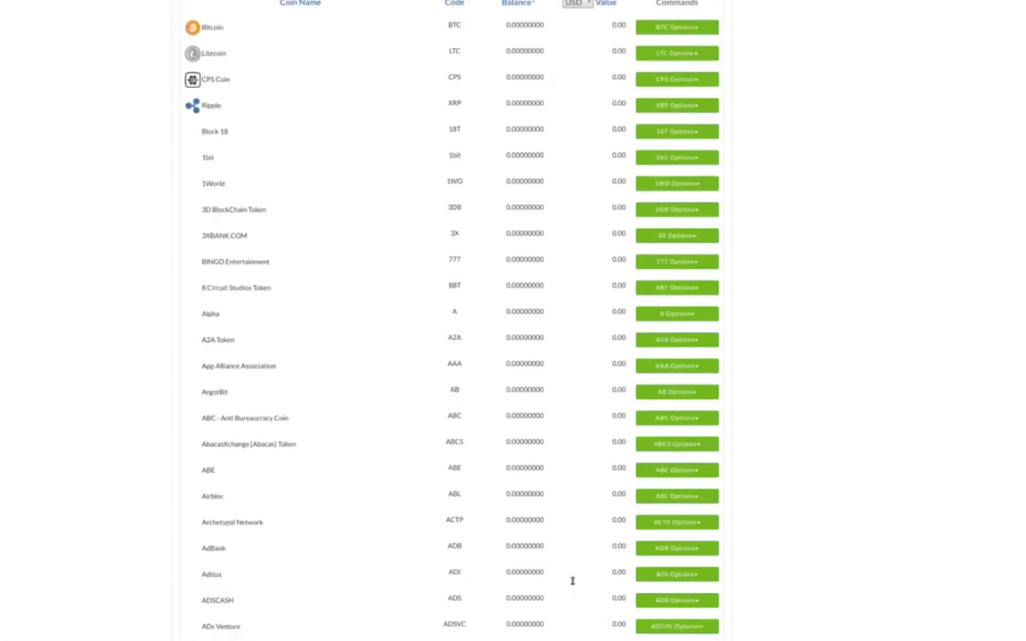
scroll(down, 3)
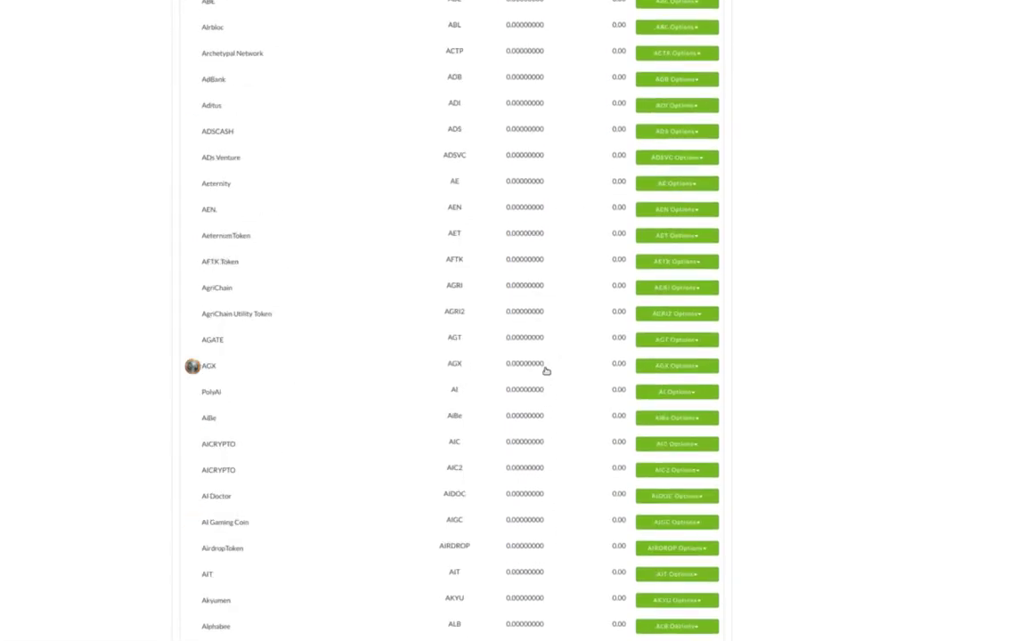
scroll(down, 3)
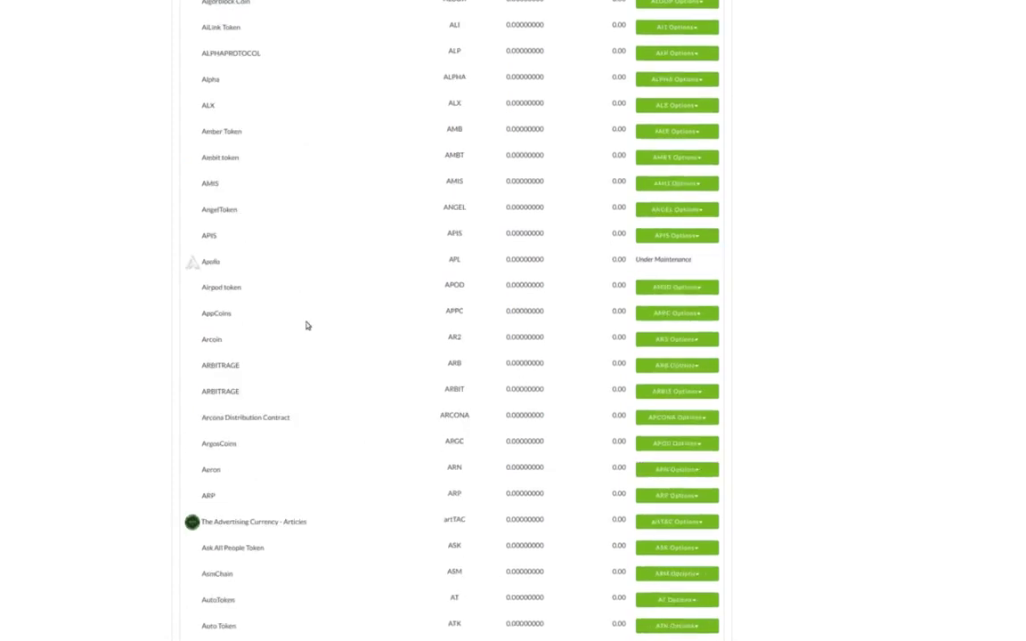
scroll(down, 3)
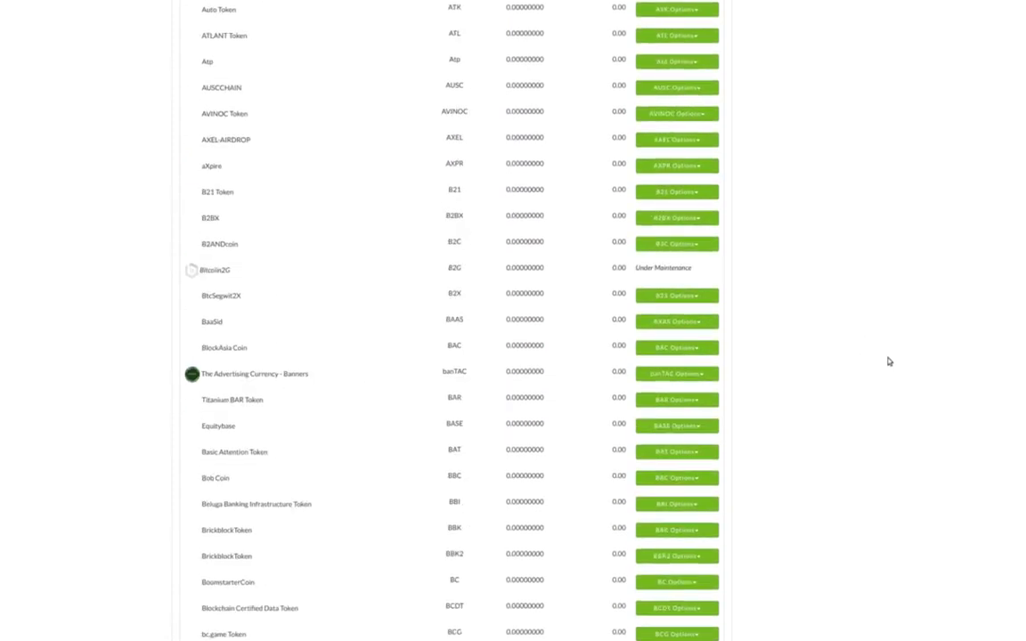
scroll(down, 3)
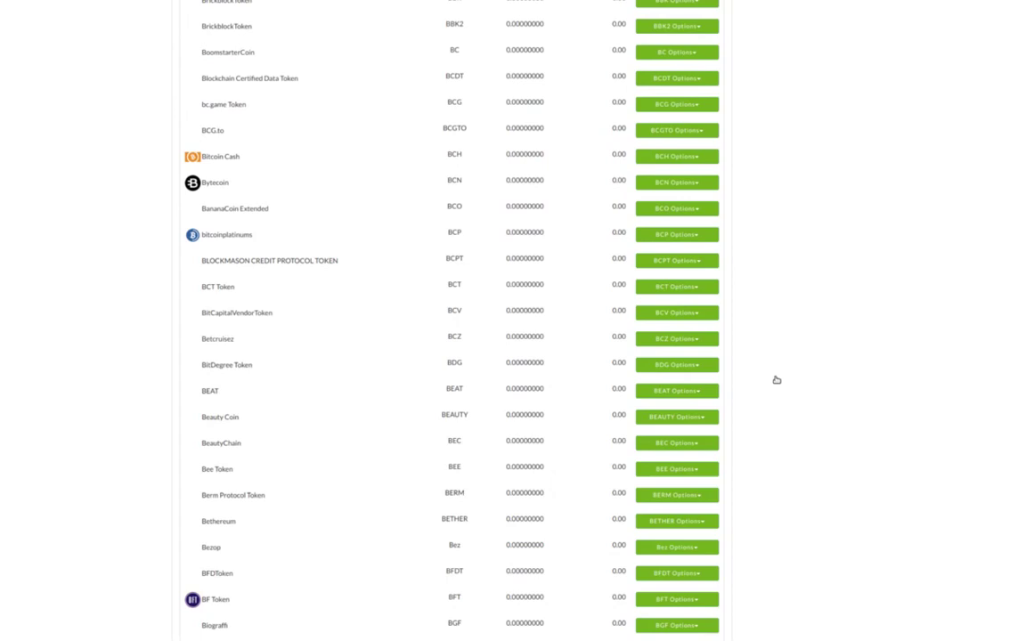
scroll(down, 3)
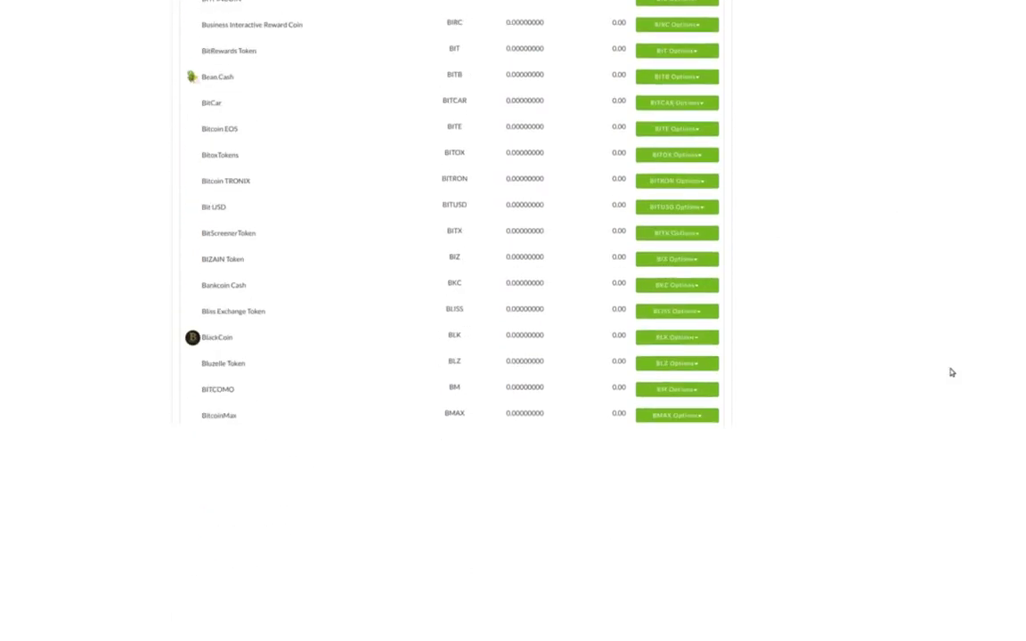
scroll(down, 3)
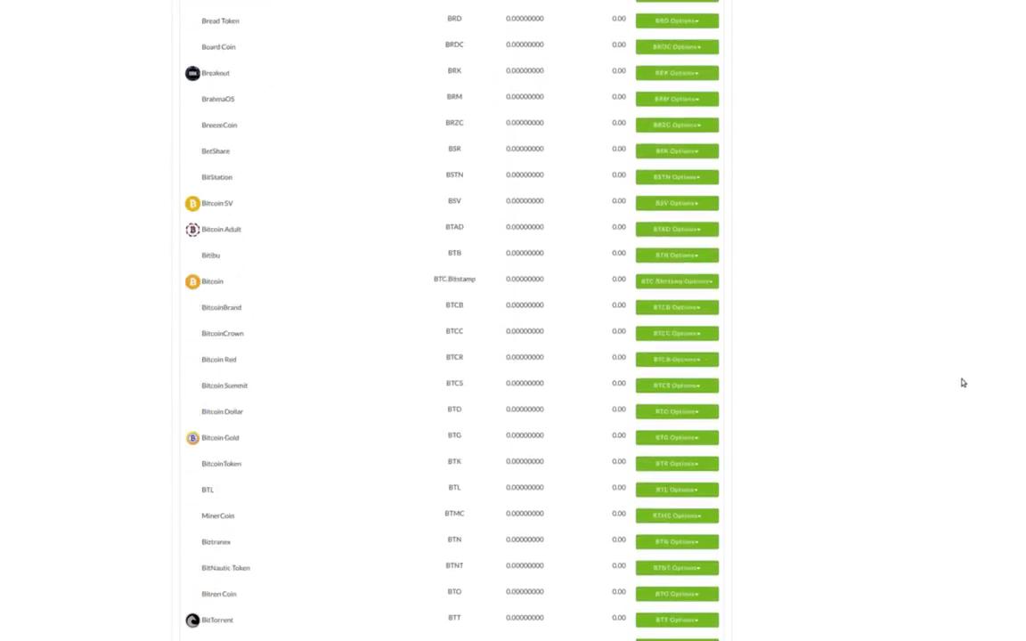
scroll(down, 3)
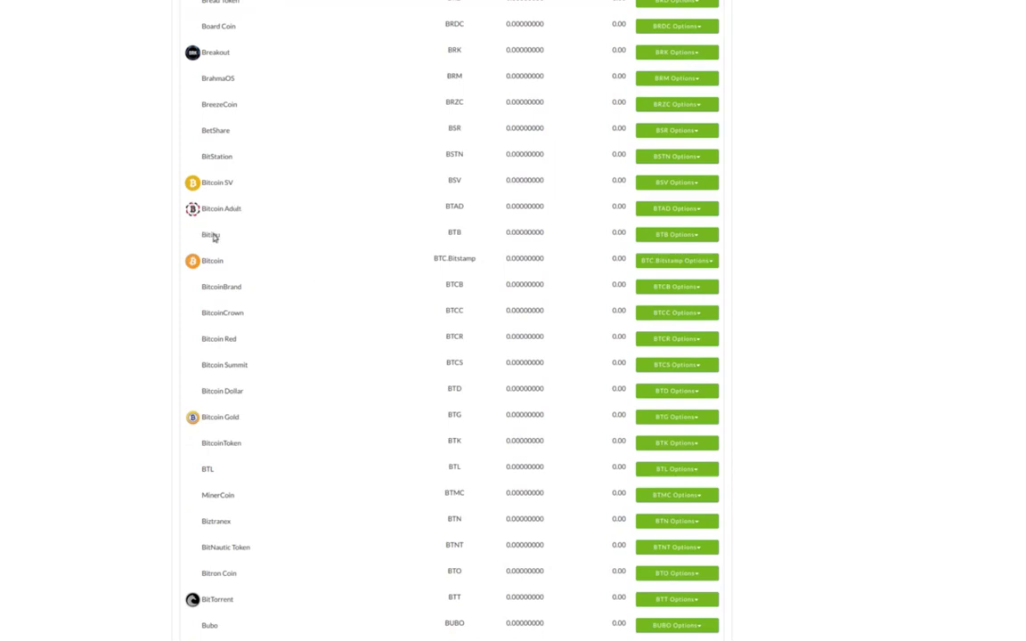
mouse_move(346, 354)
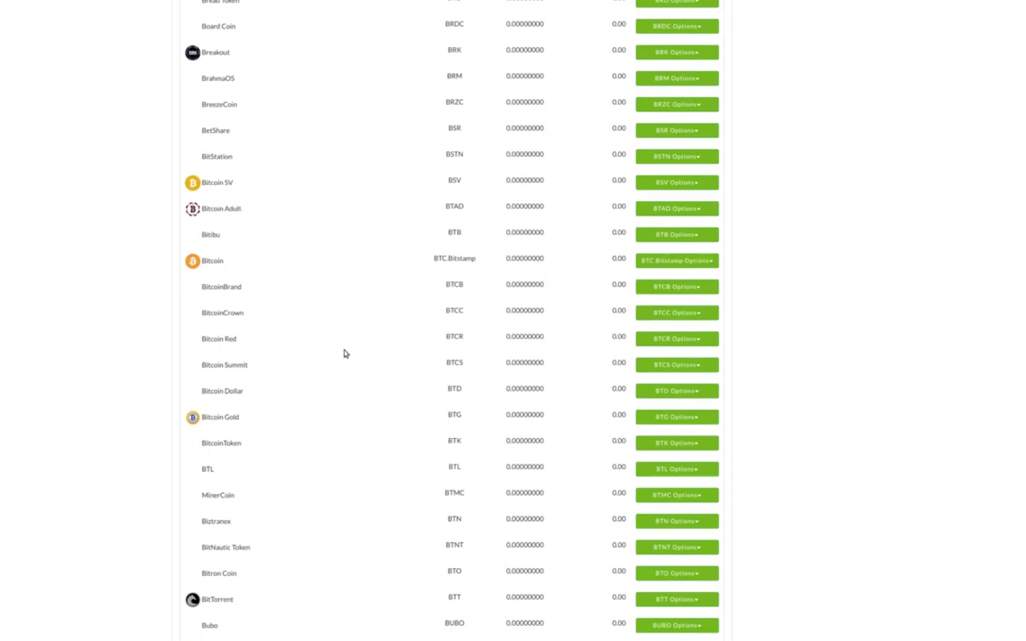
scroll(down, 3)
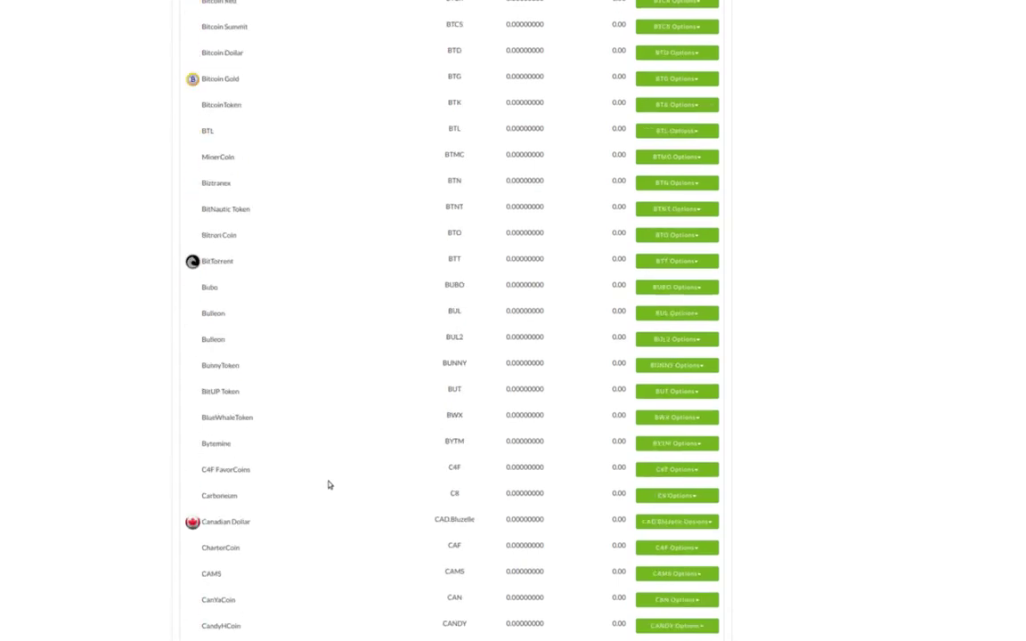
scroll(down, 3)
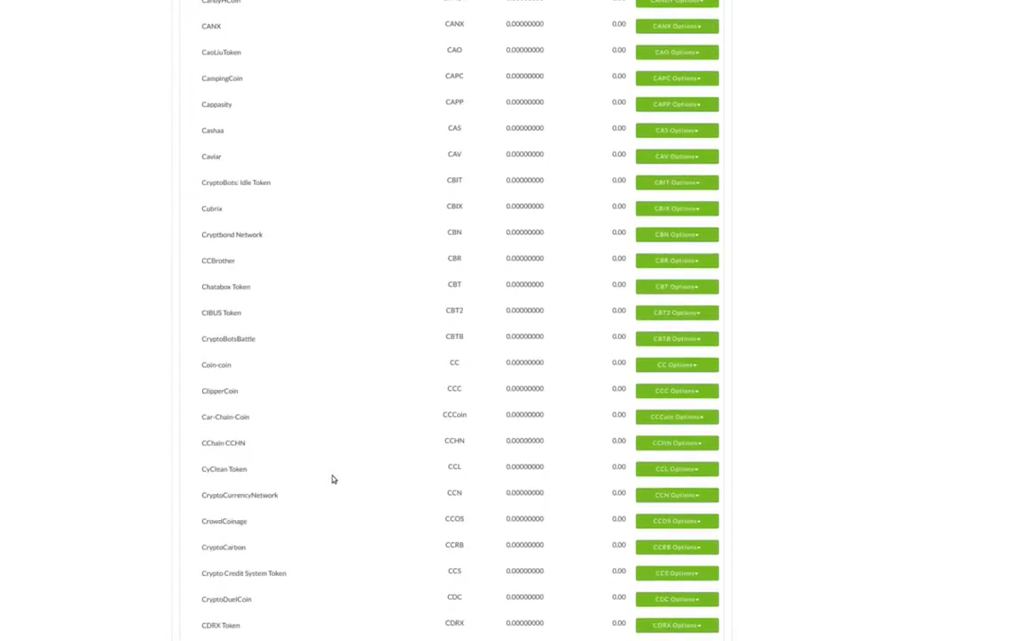
scroll(down, 3)
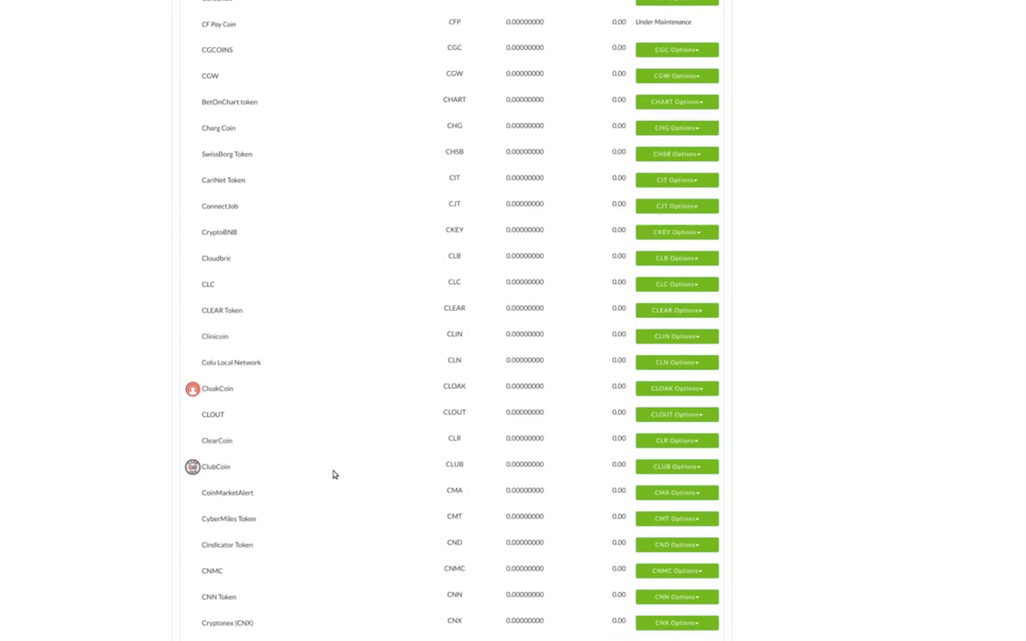
scroll(down, 3)
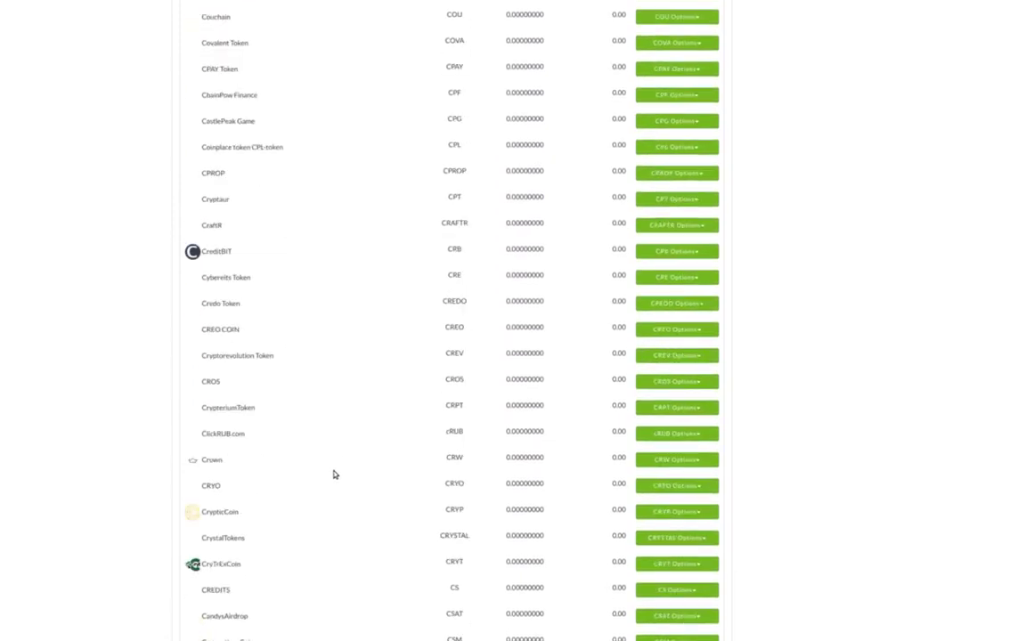
scroll(down, 3)
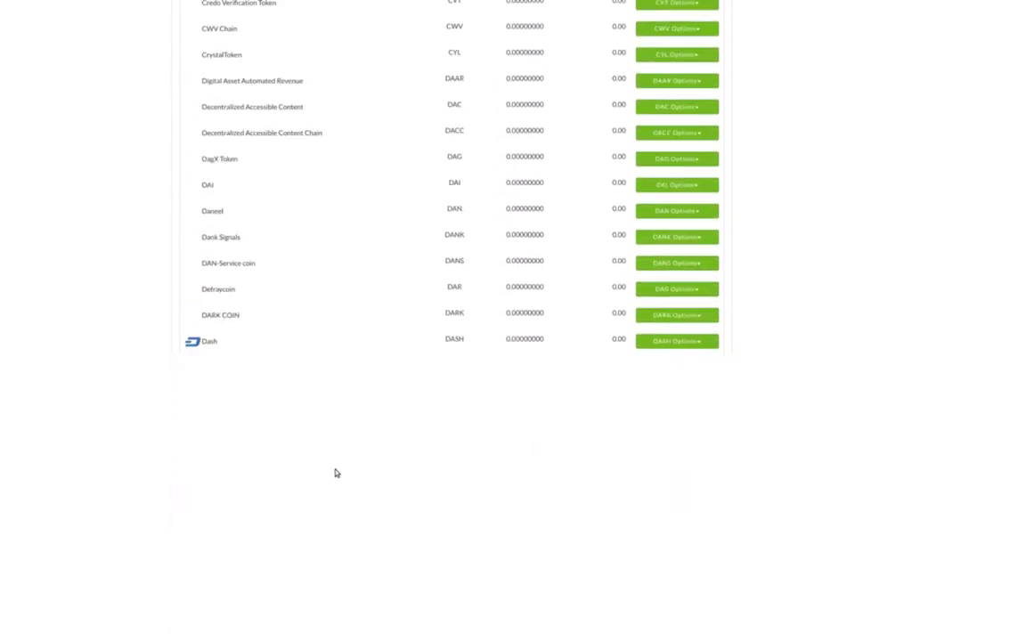
scroll(down, 3)
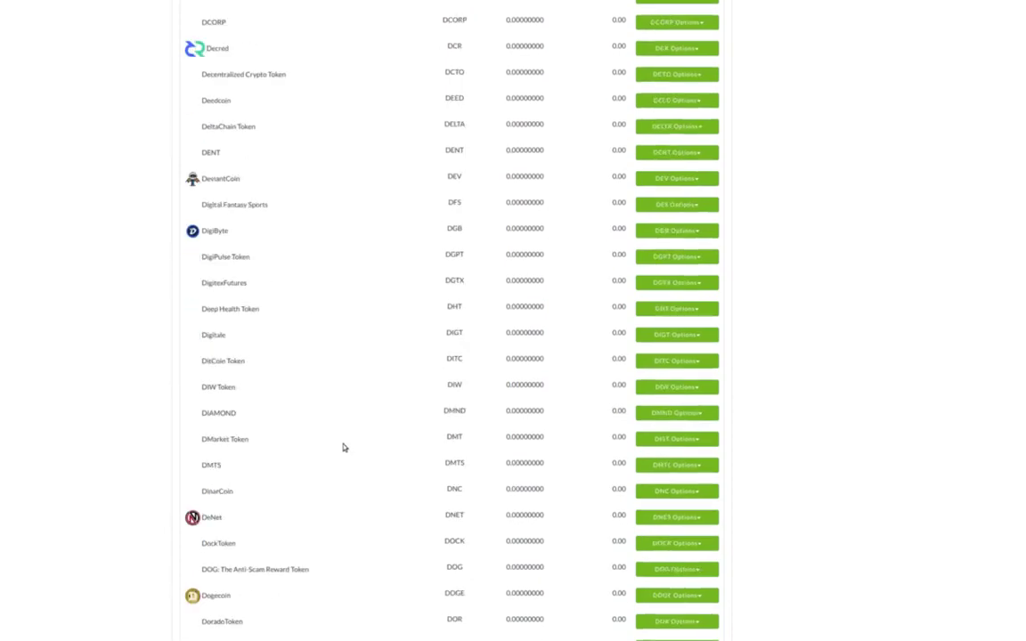
scroll(down, 3)
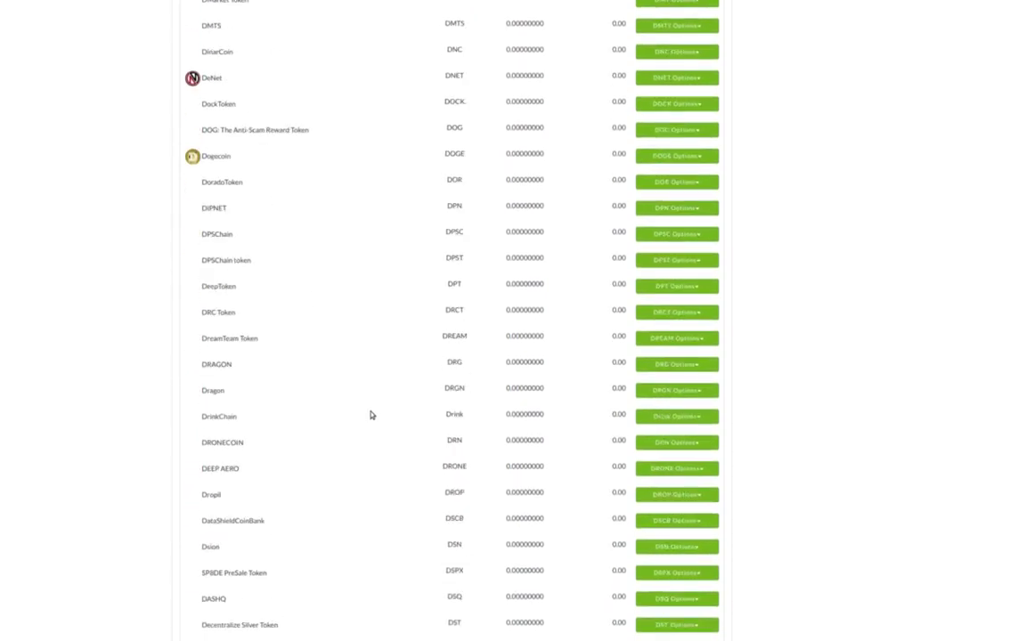
scroll(down, 3)
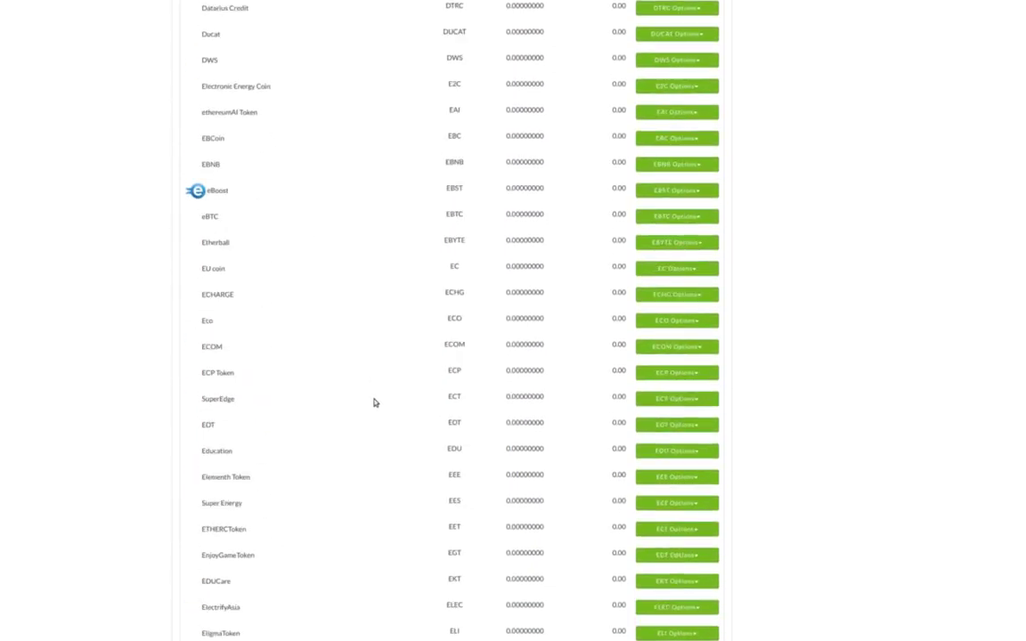
scroll(down, 3)
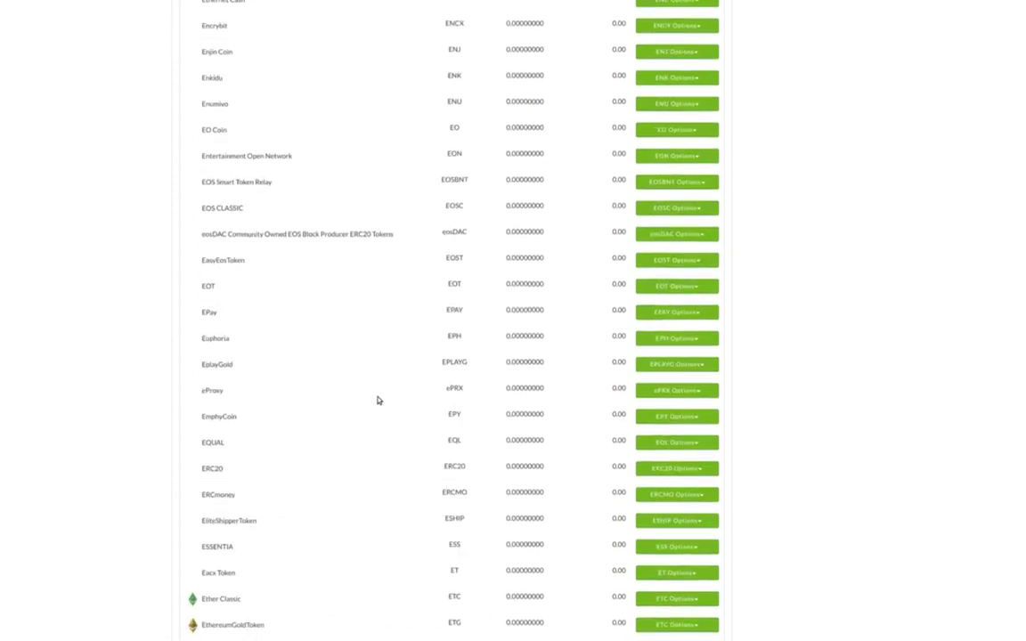
scroll(down, 3)
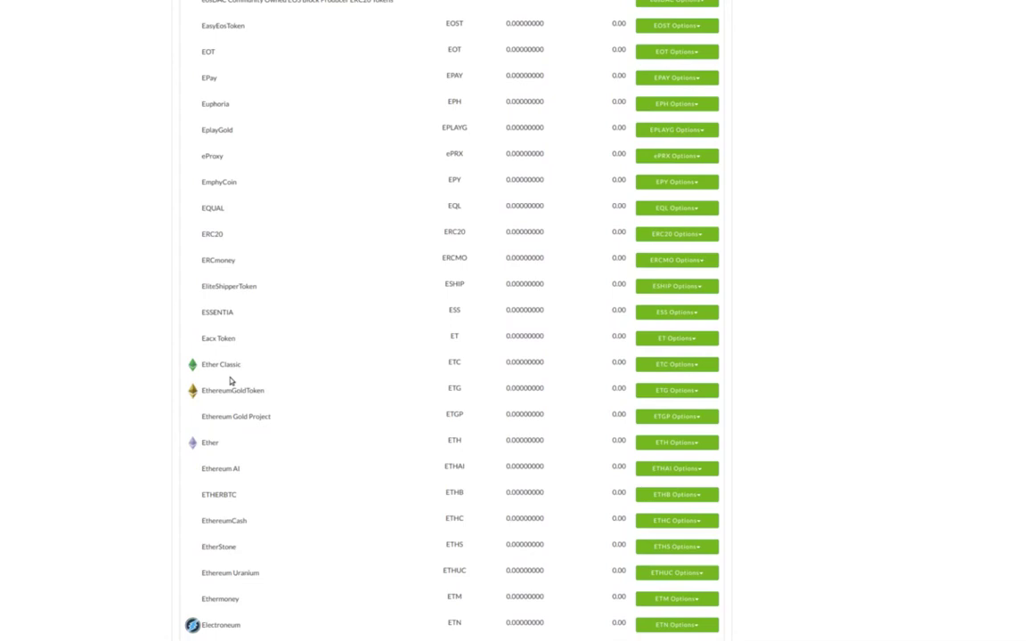
mouse_move(193, 442)
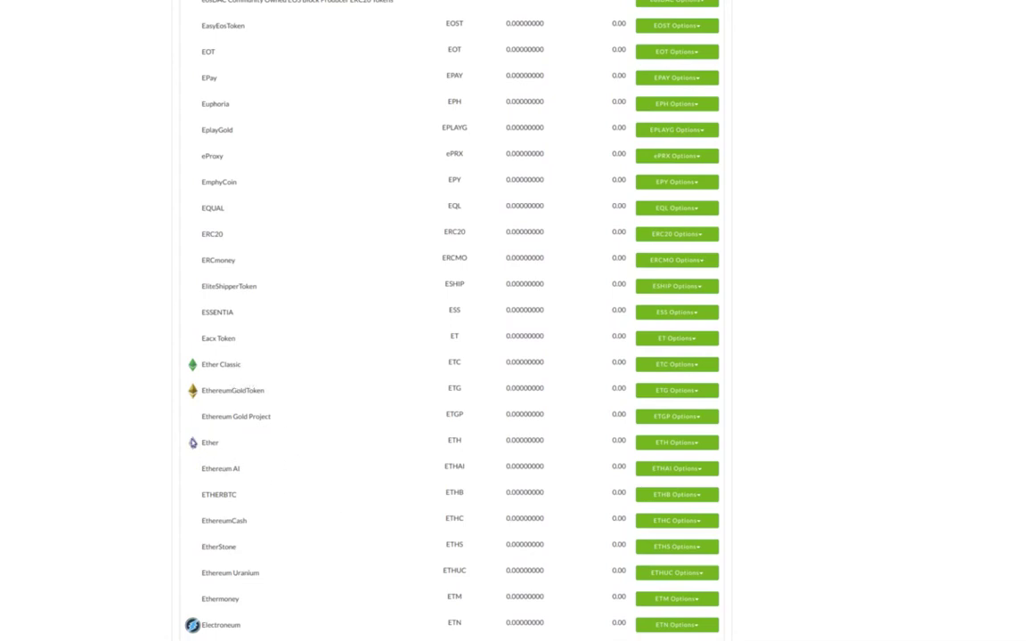
mouse_move(531, 448)
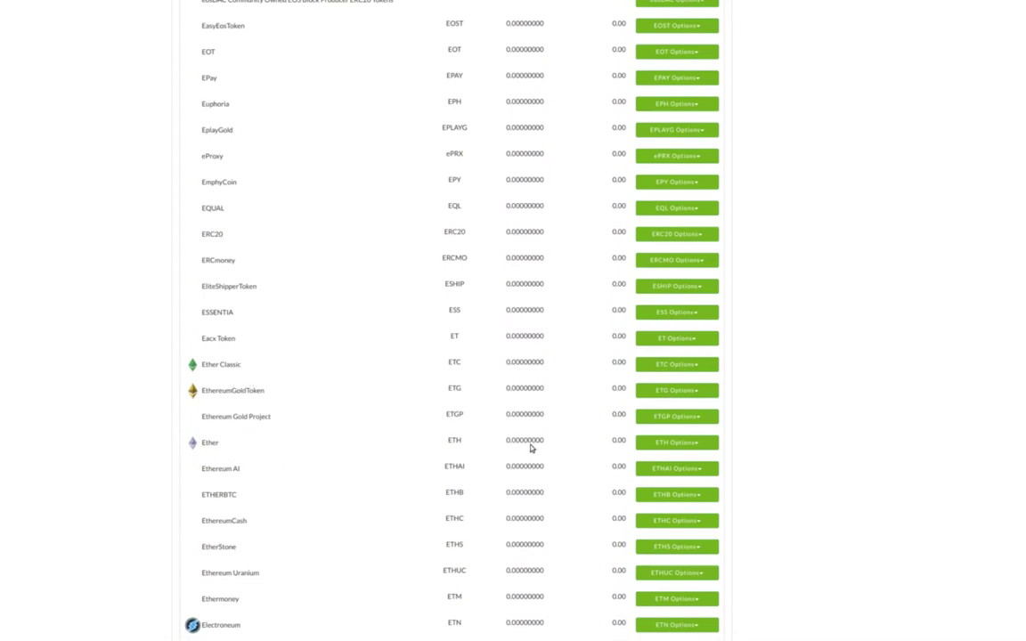
mouse_move(524, 454)
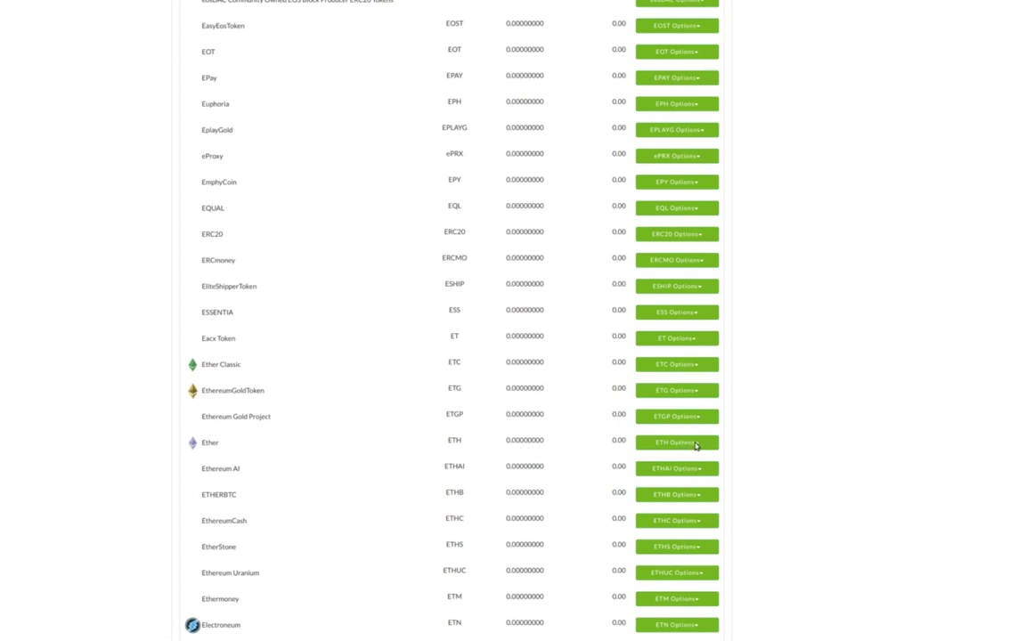
mouse_move(667, 446)
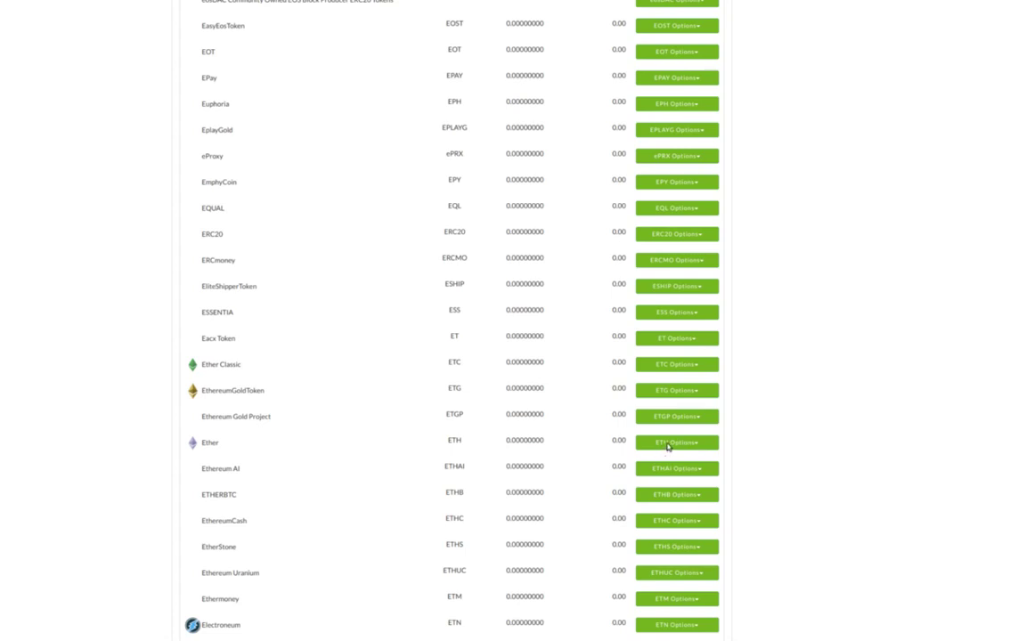
click(676, 442)
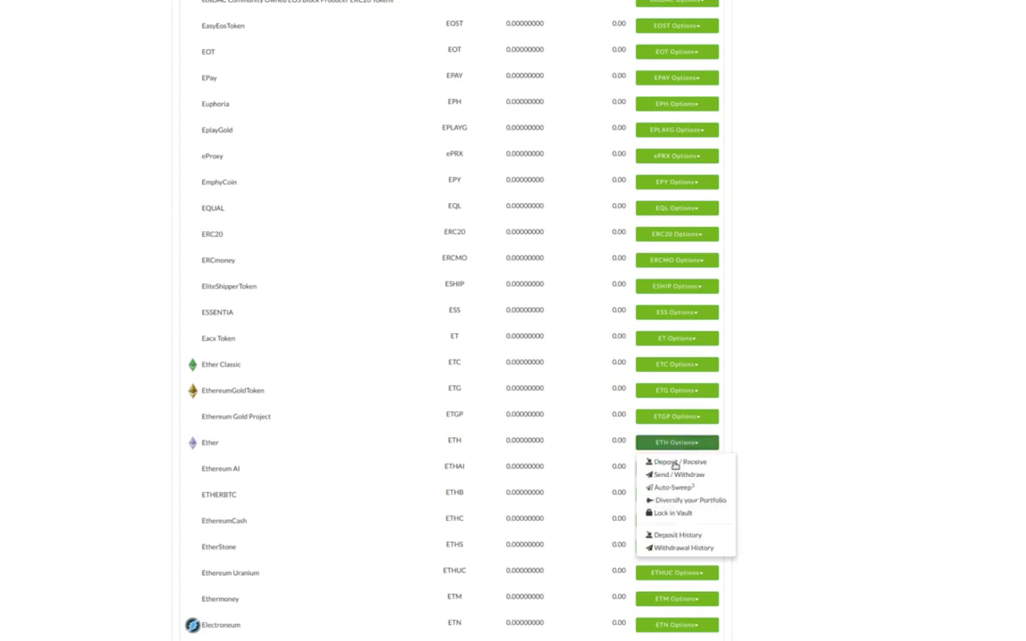
mouse_move(687, 477)
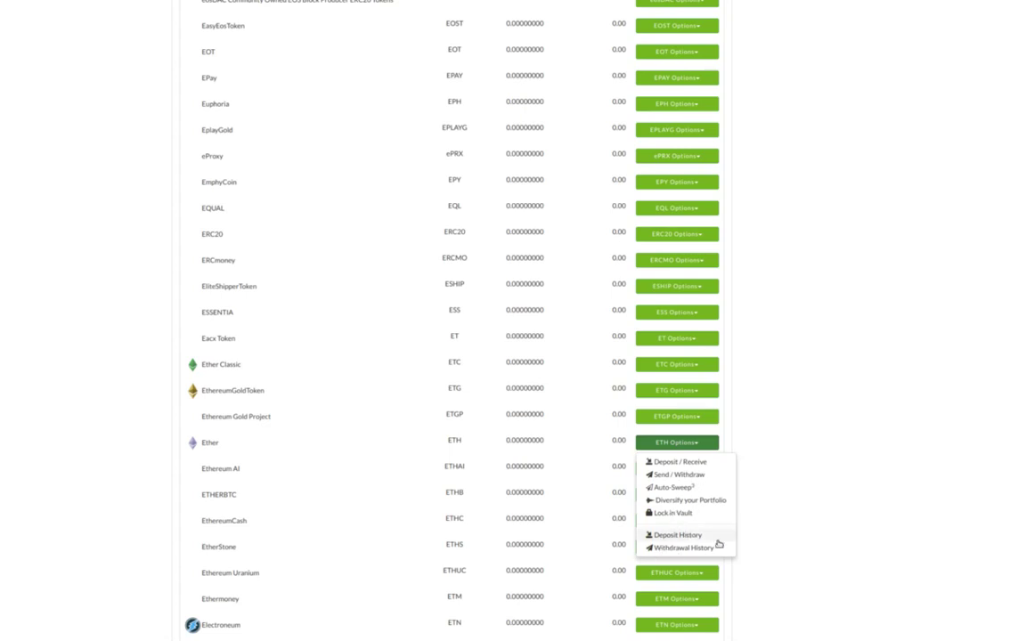
mouse_move(828, 471)
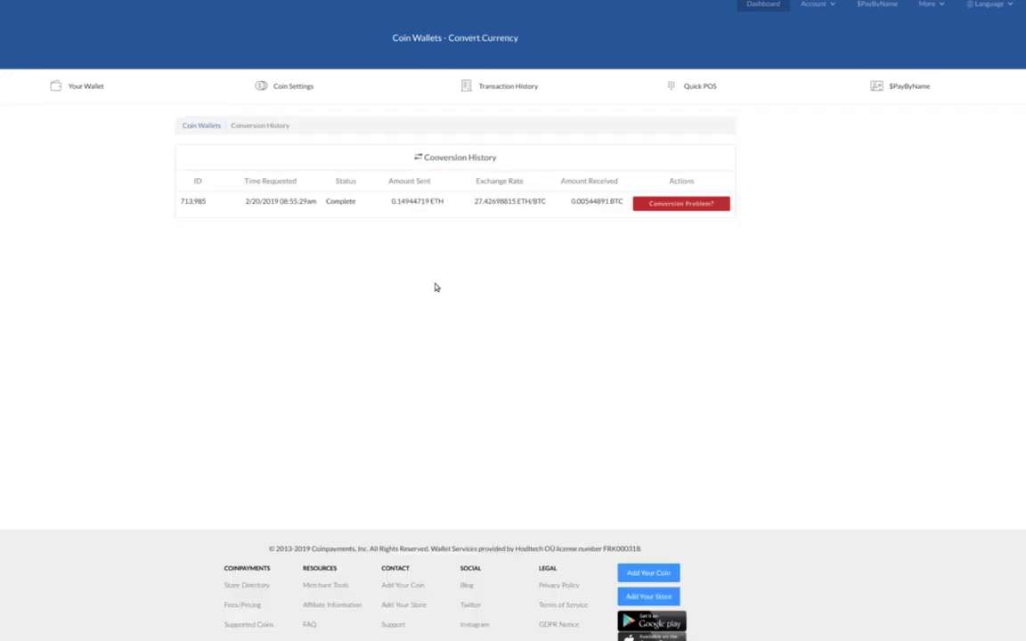
mouse_move(148, 237)
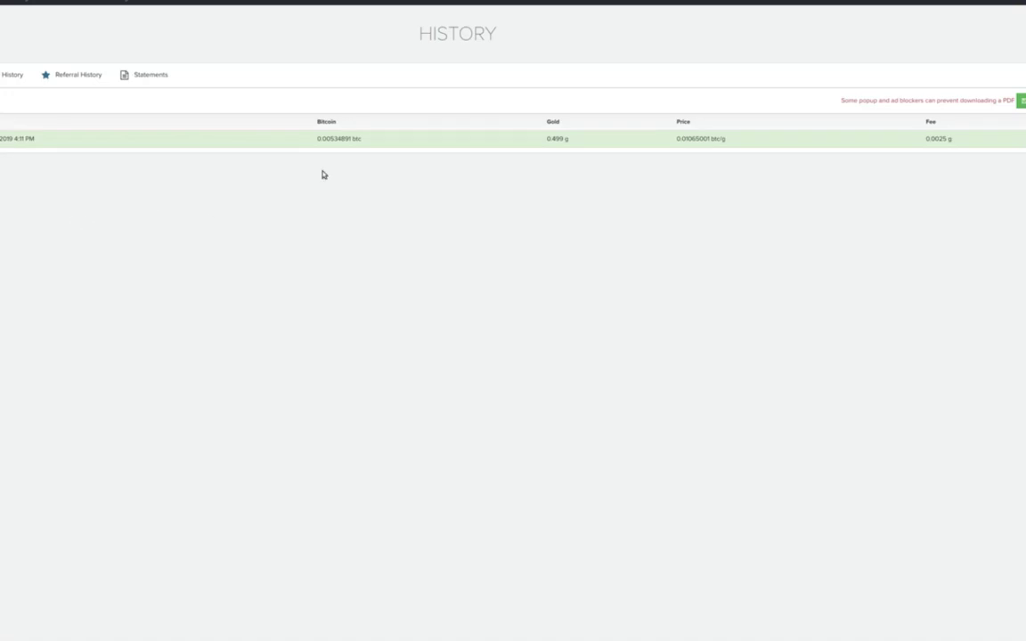
mouse_move(483, 166)
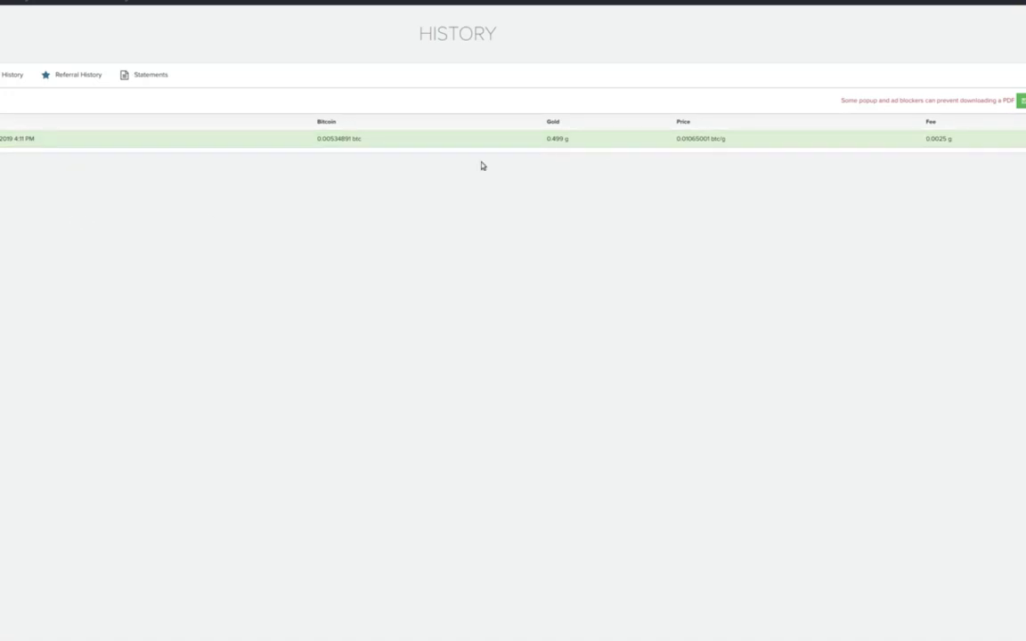
mouse_move(338, 145)
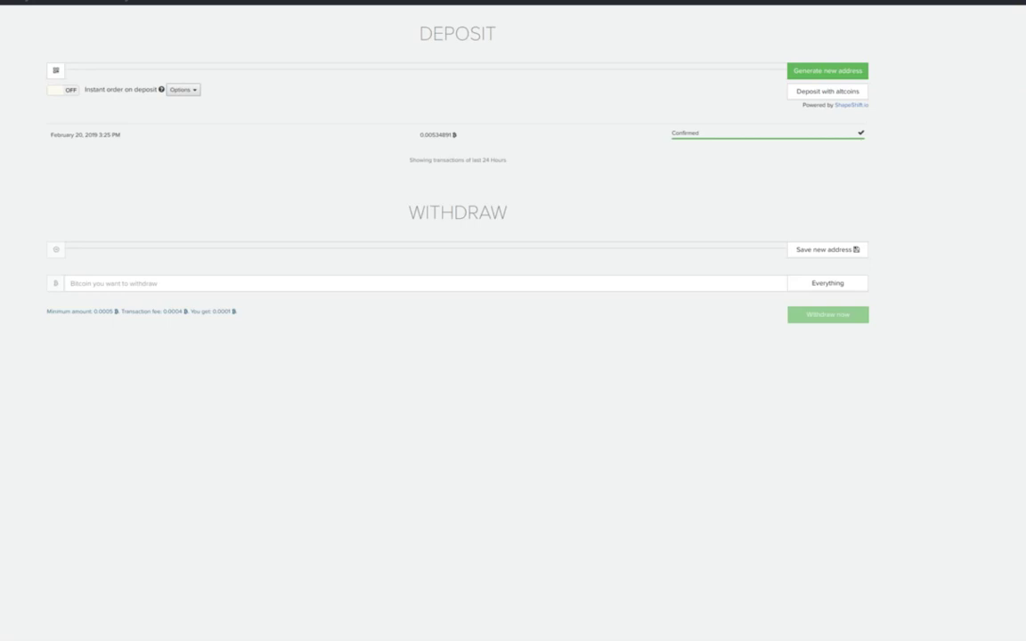
click(826, 70)
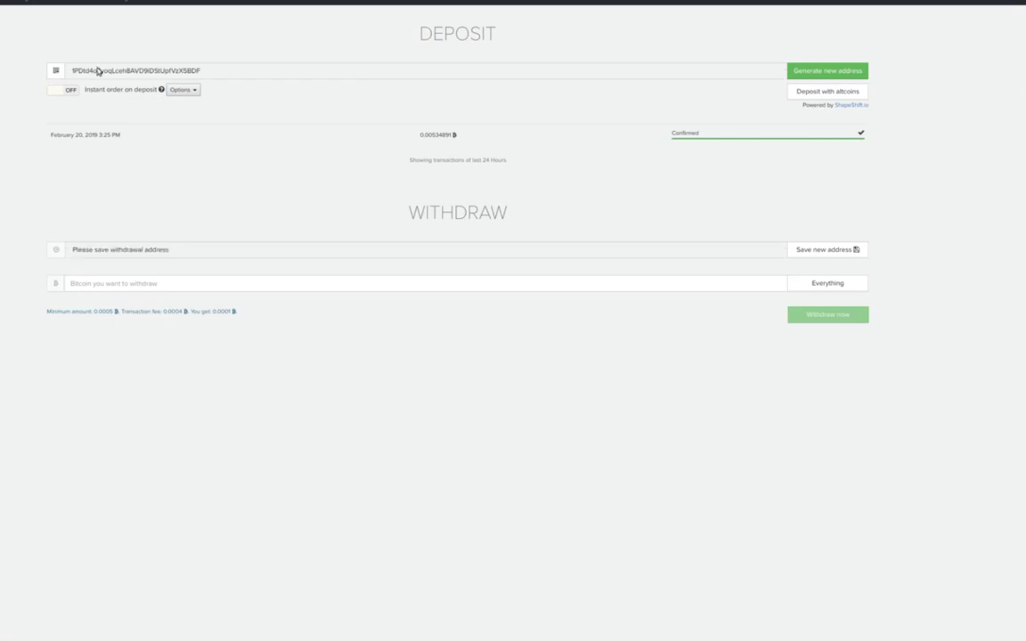
mouse_move(95, 31)
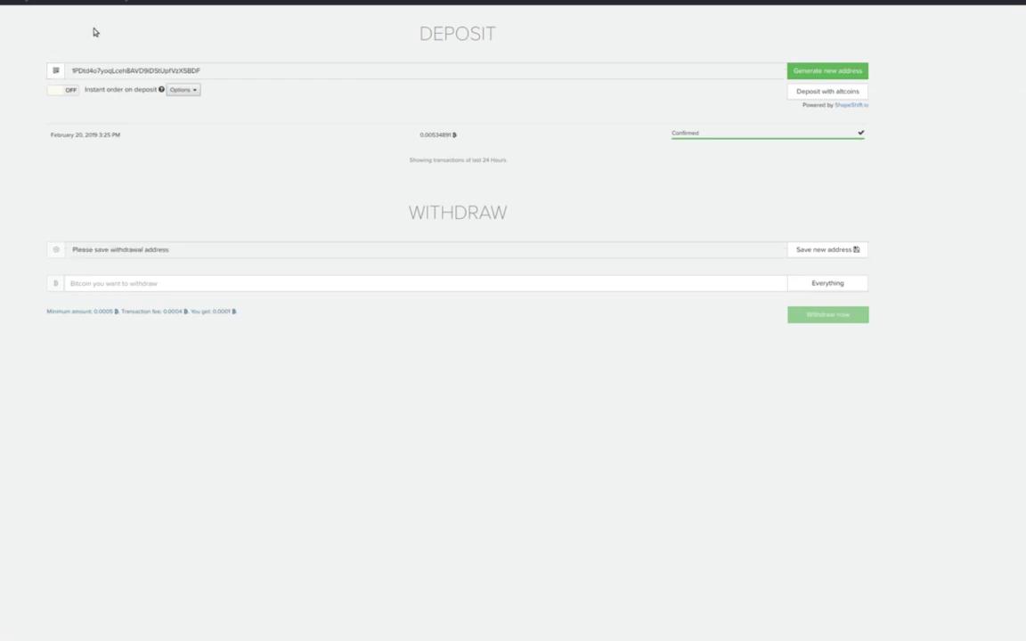
mouse_move(906, 57)
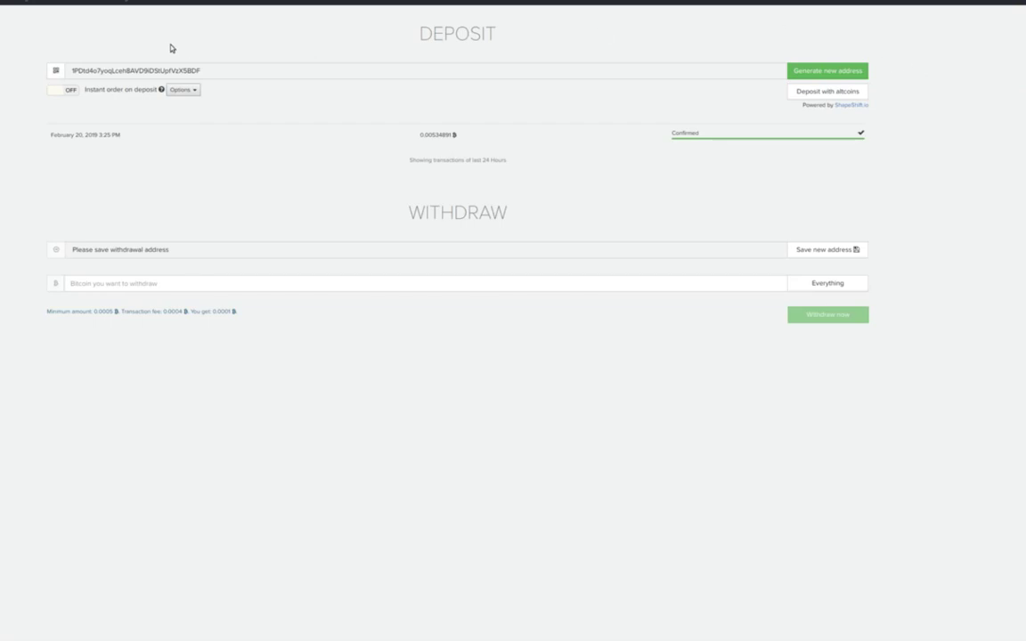
mouse_move(219, 35)
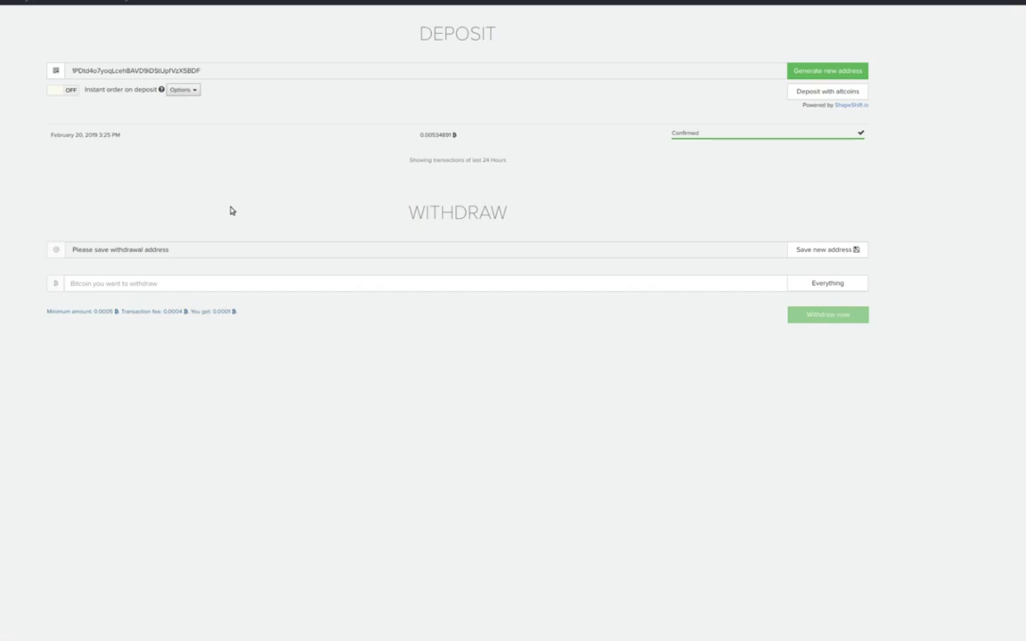
mouse_move(792, 212)
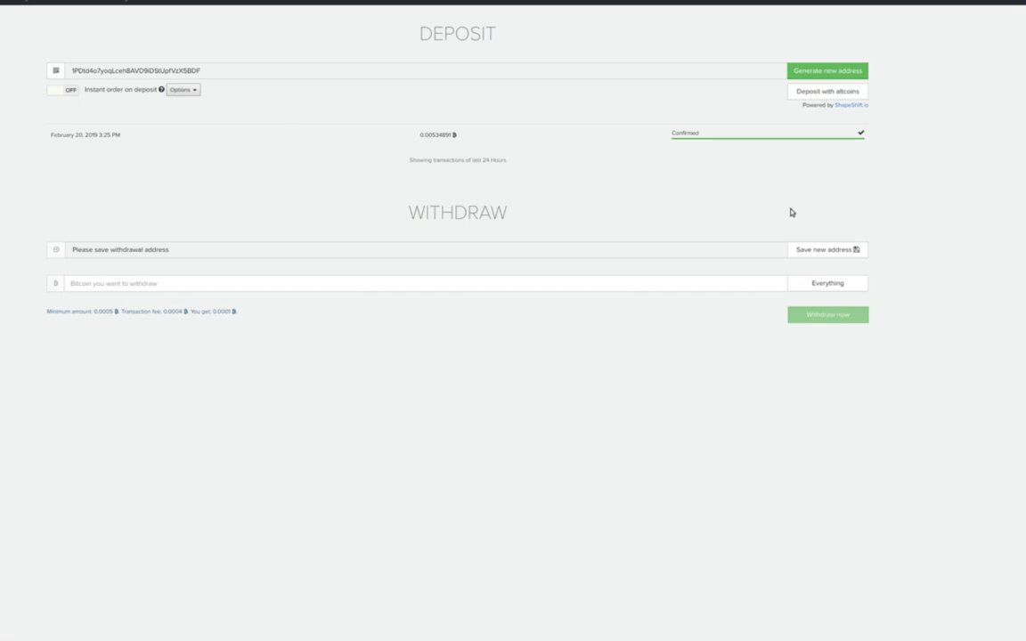
mouse_move(827, 90)
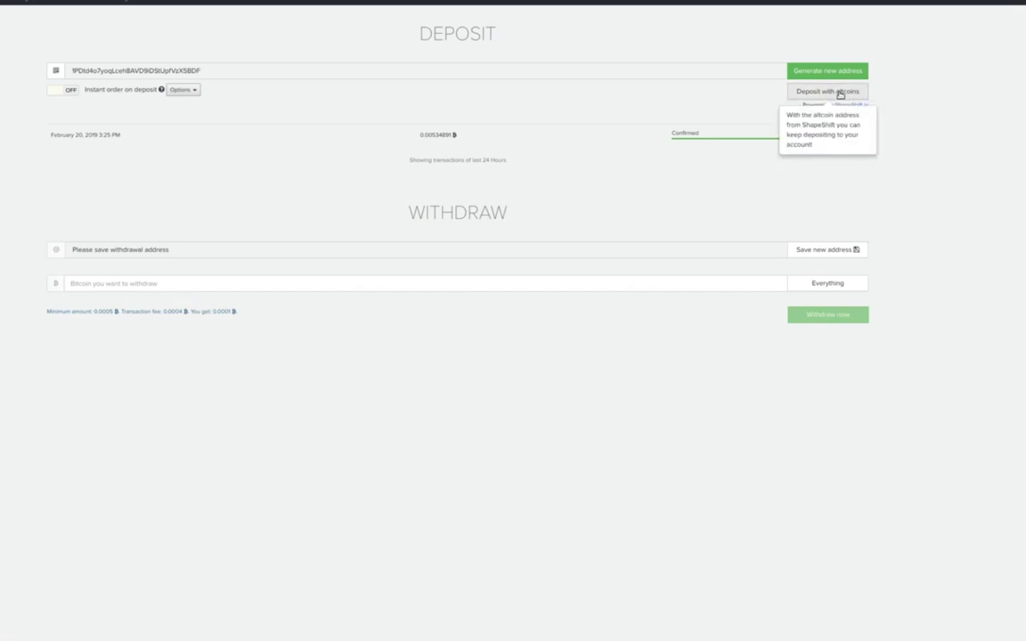
mouse_move(227, 186)
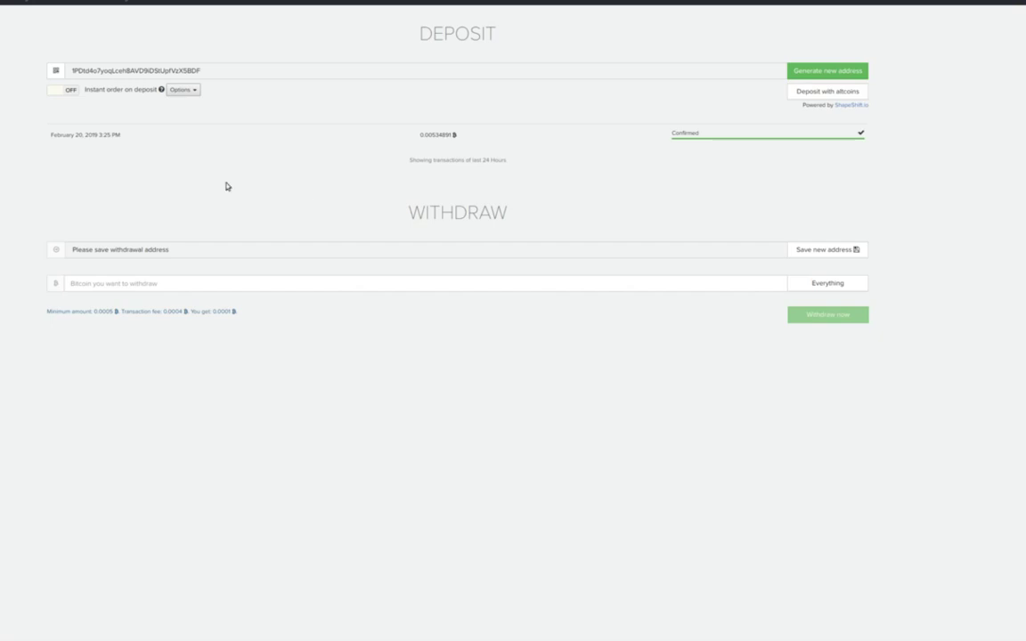
mouse_move(403, 168)
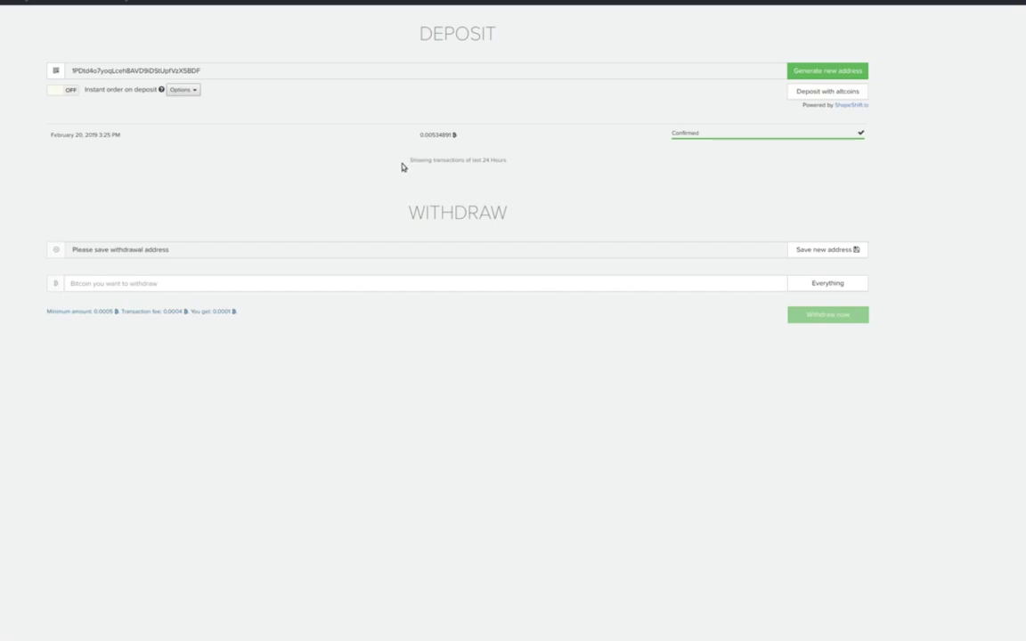
mouse_move(167, 157)
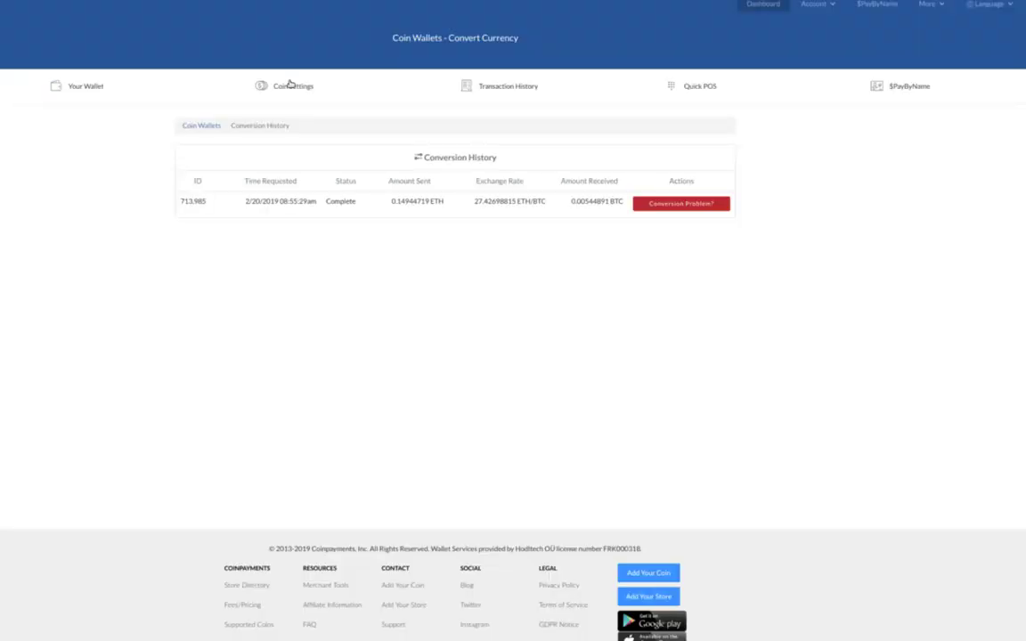
mouse_move(114, 159)
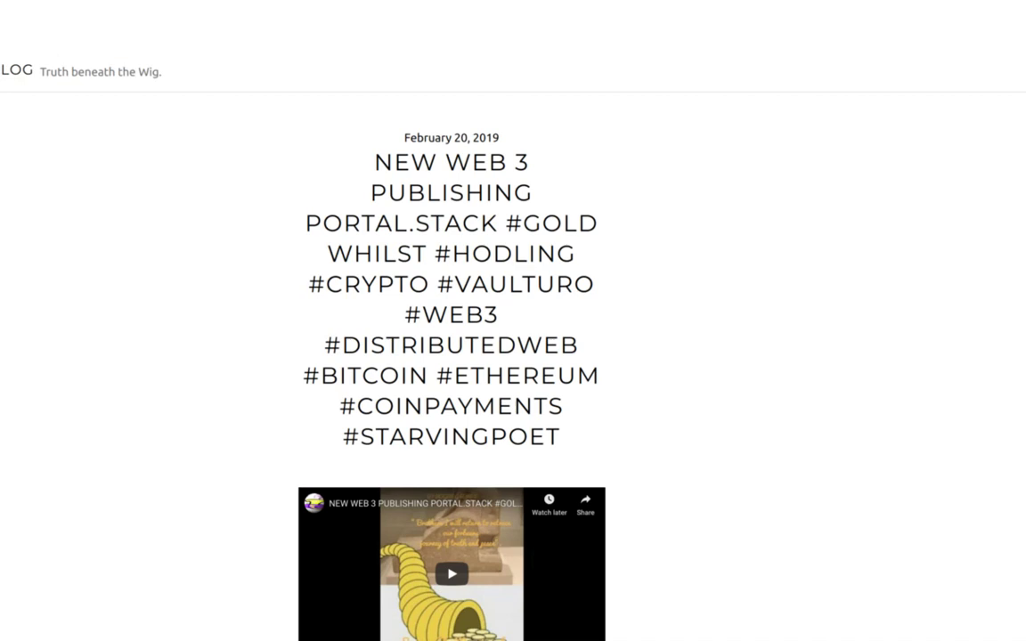
Search the blog for 'augur' using the Search widget.
scroll(down, 3)
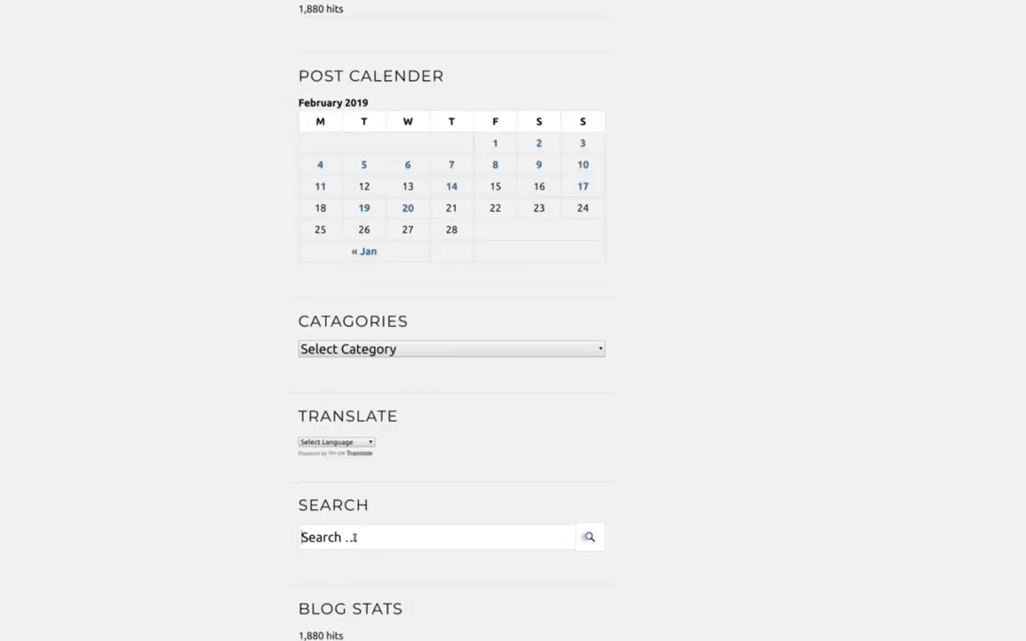
text(augu)
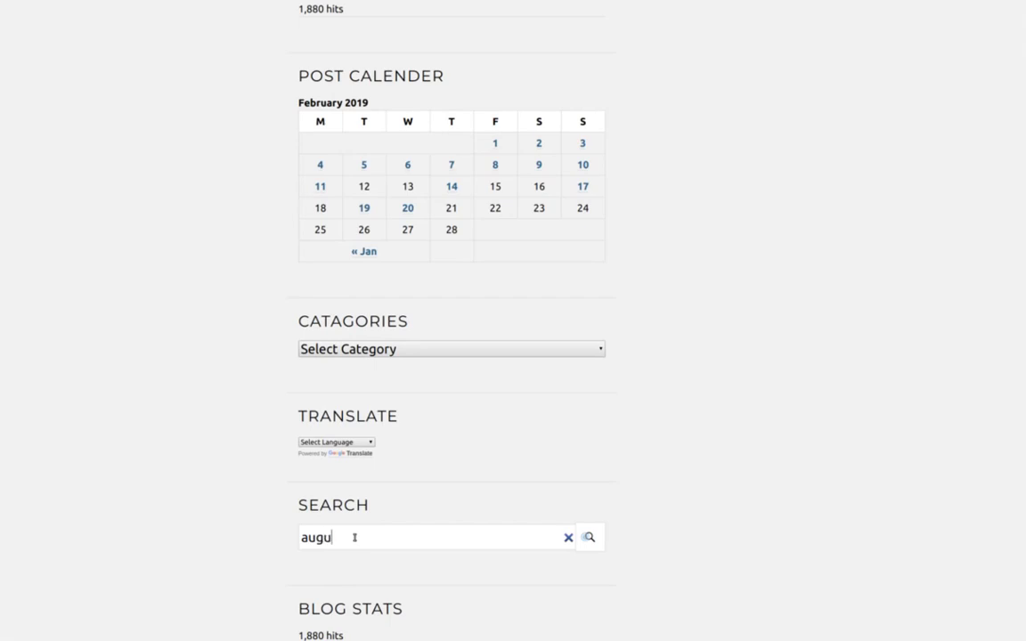
text(r)
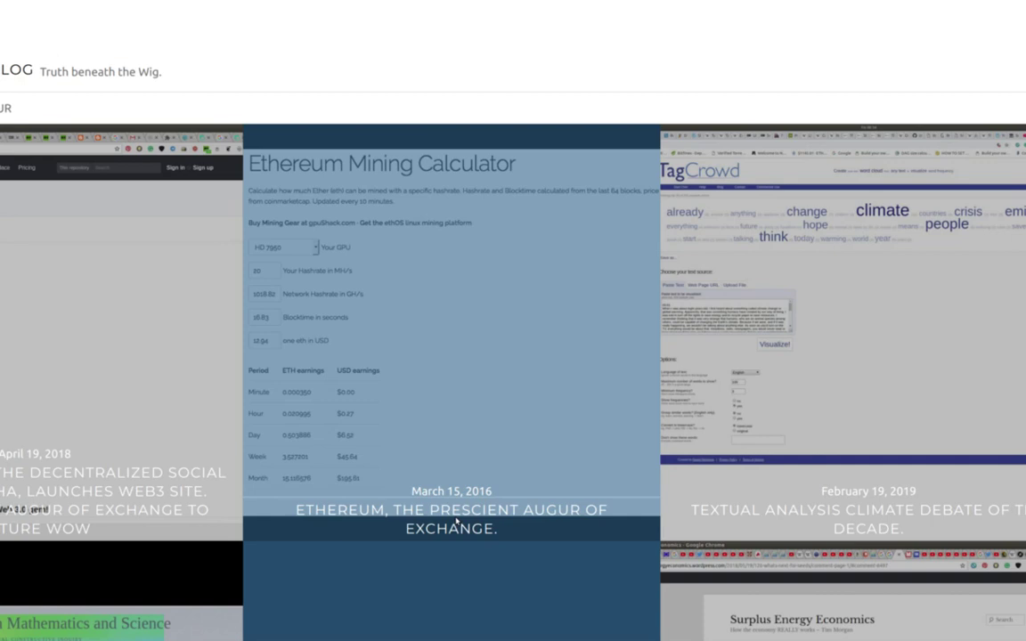
Open 'Ethereum, the prescient augur of exchange' and scroll through the whole article.
click(451, 509)
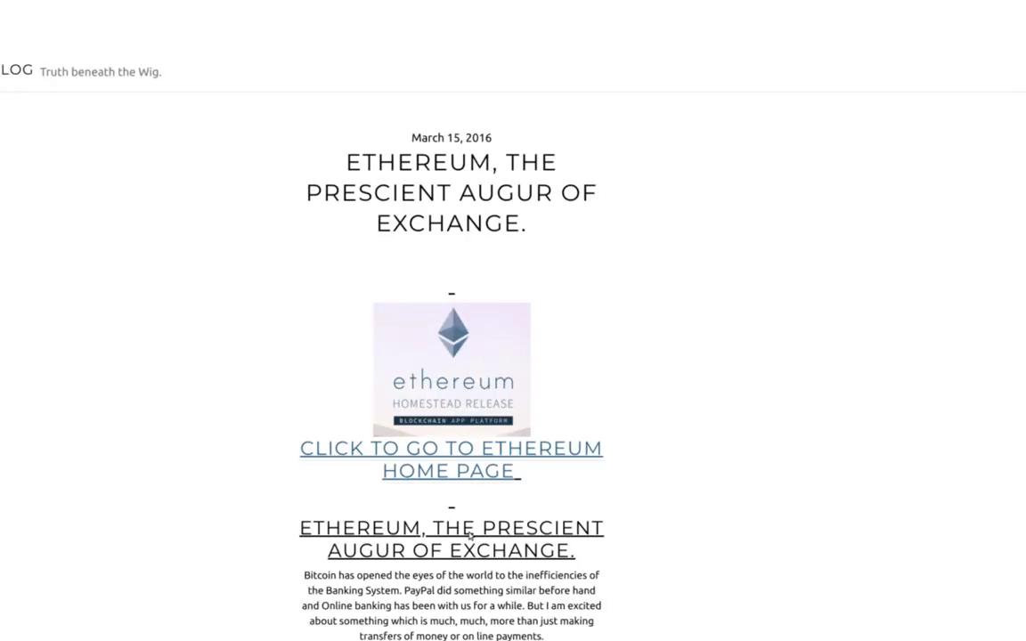
scroll(down, 3)
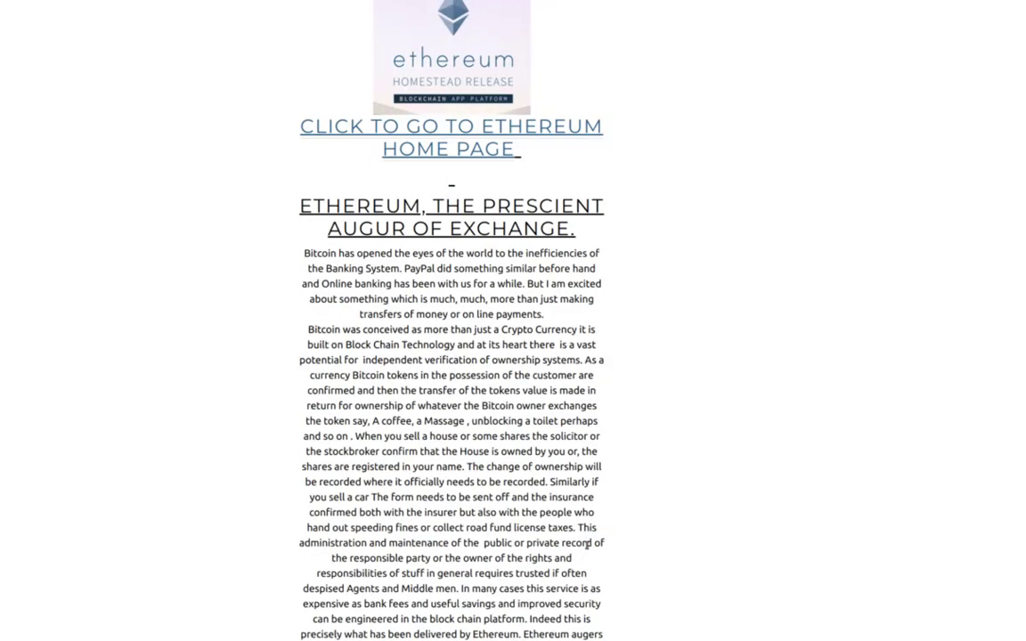
scroll(down, 3)
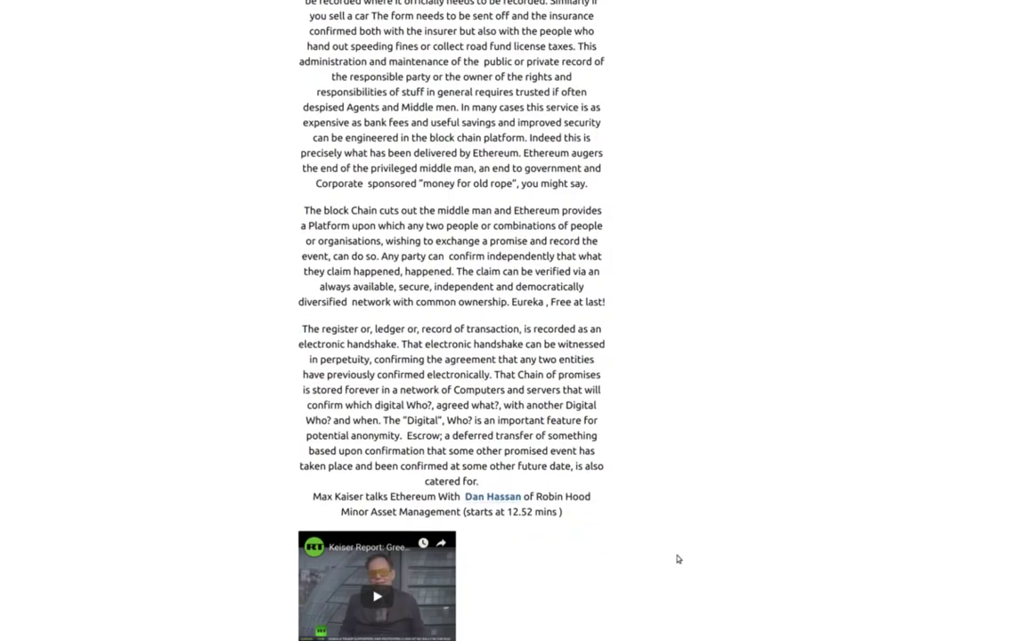
scroll(down, 3)
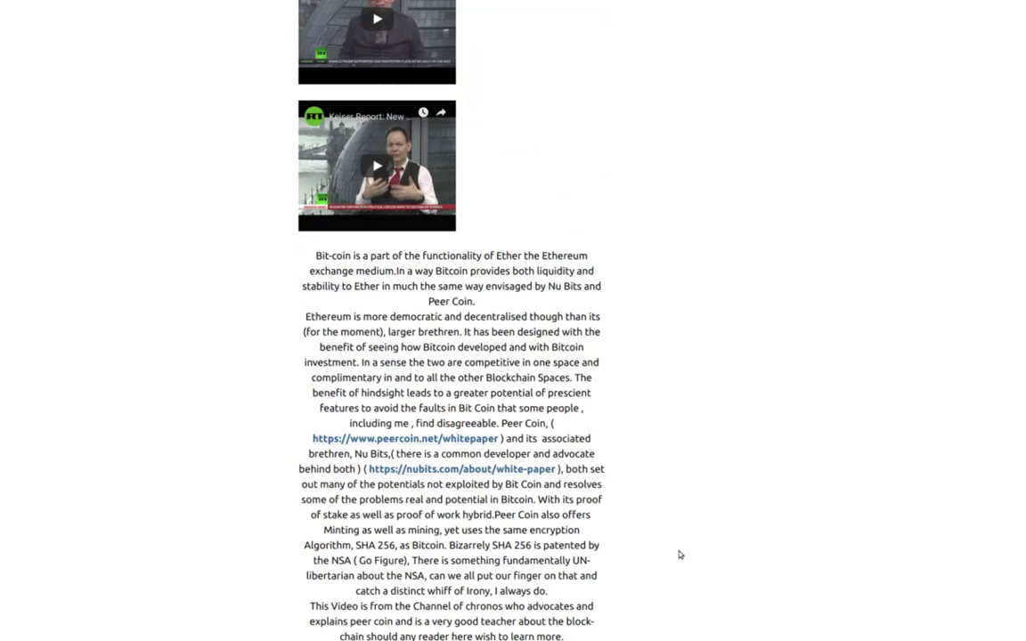
scroll(down, 3)
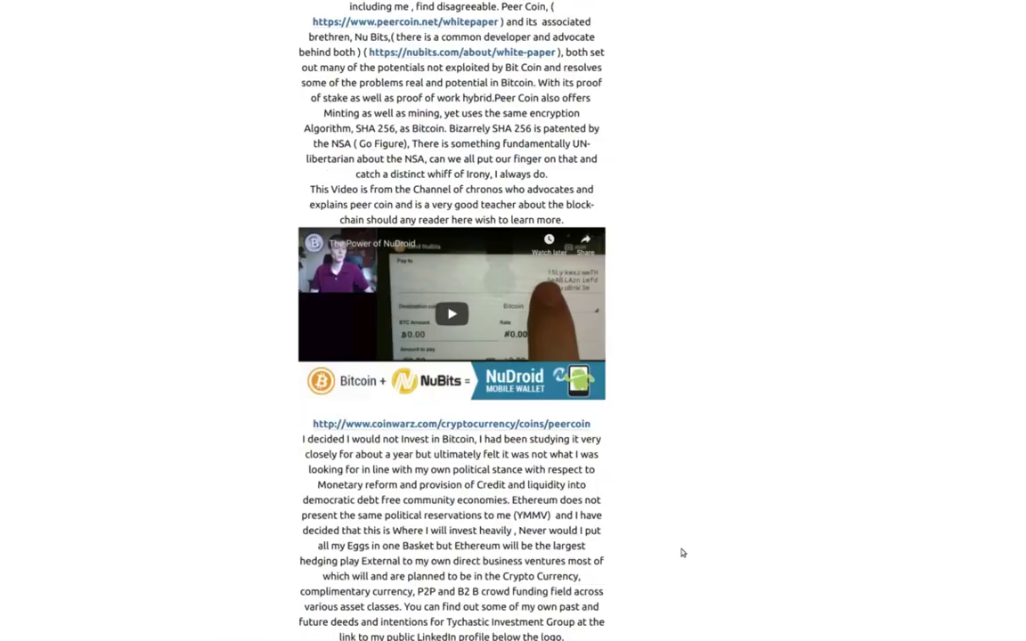
scroll(down, 3)
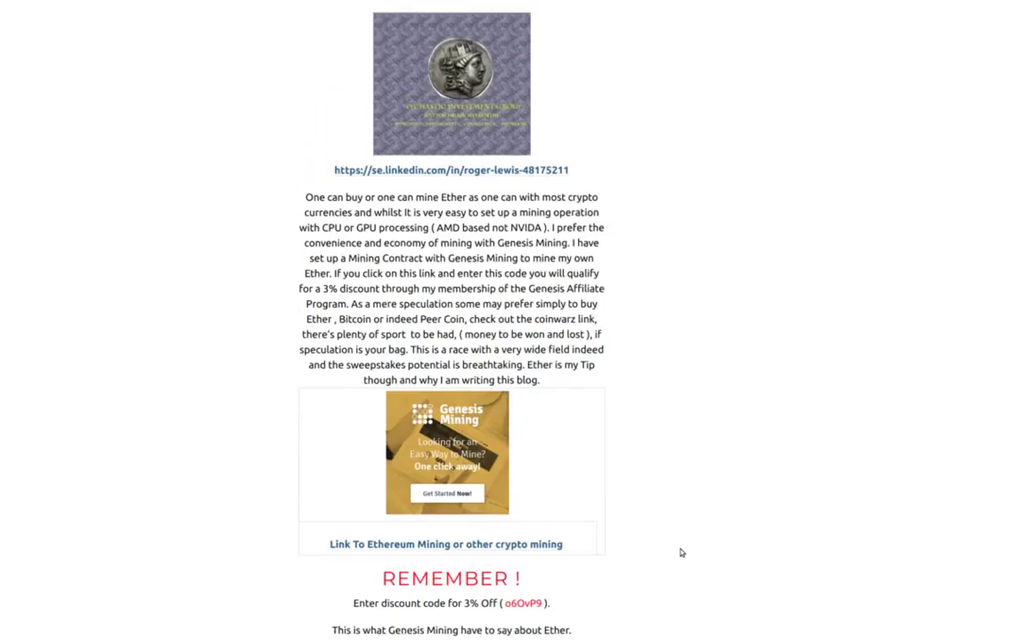
scroll(down, 3)
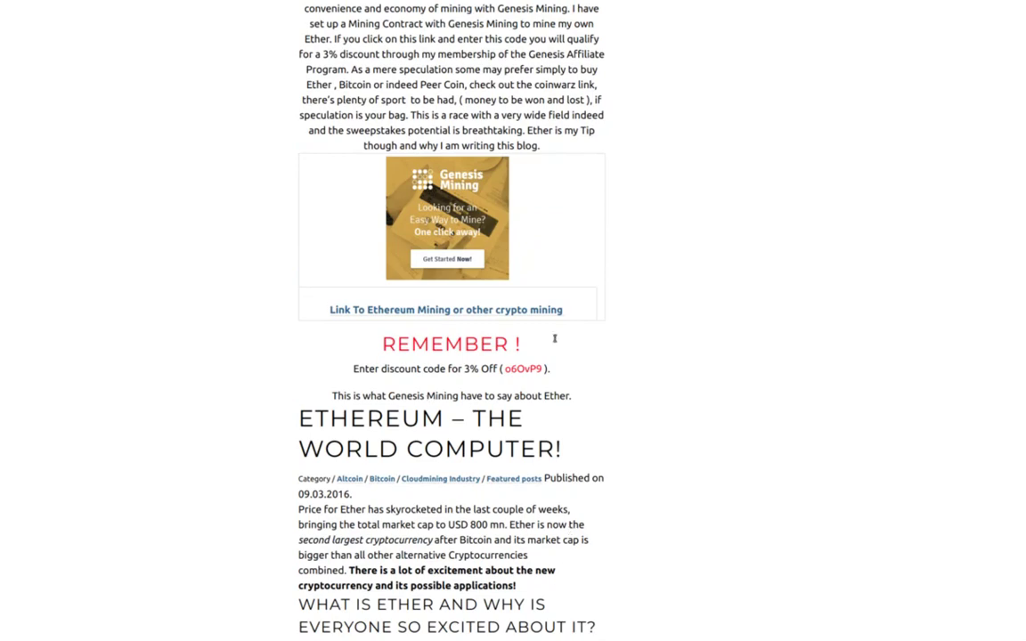
scroll(down, 3)
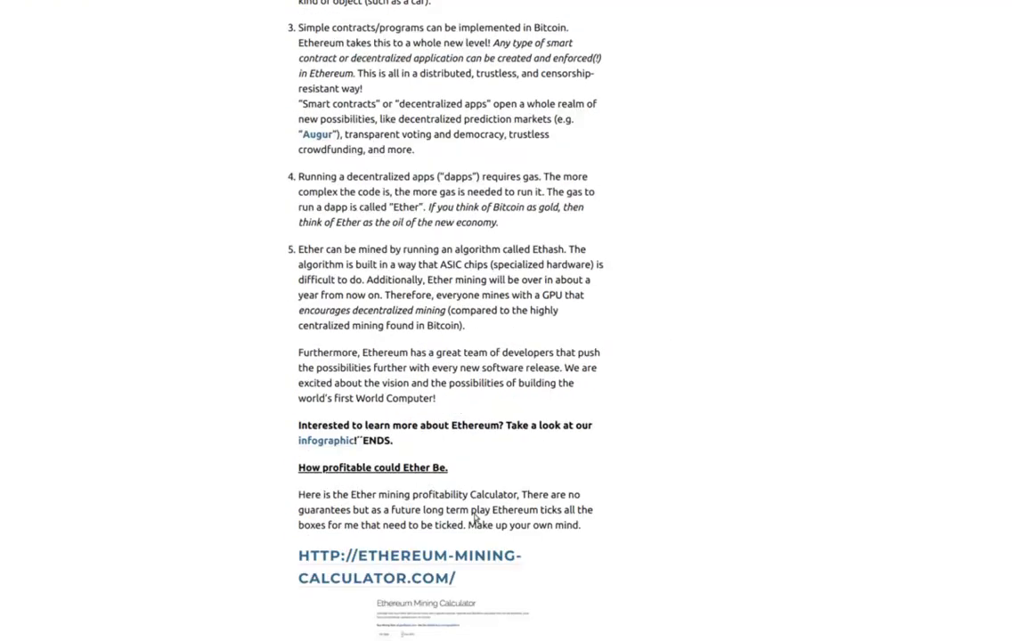
scroll(down, 3)
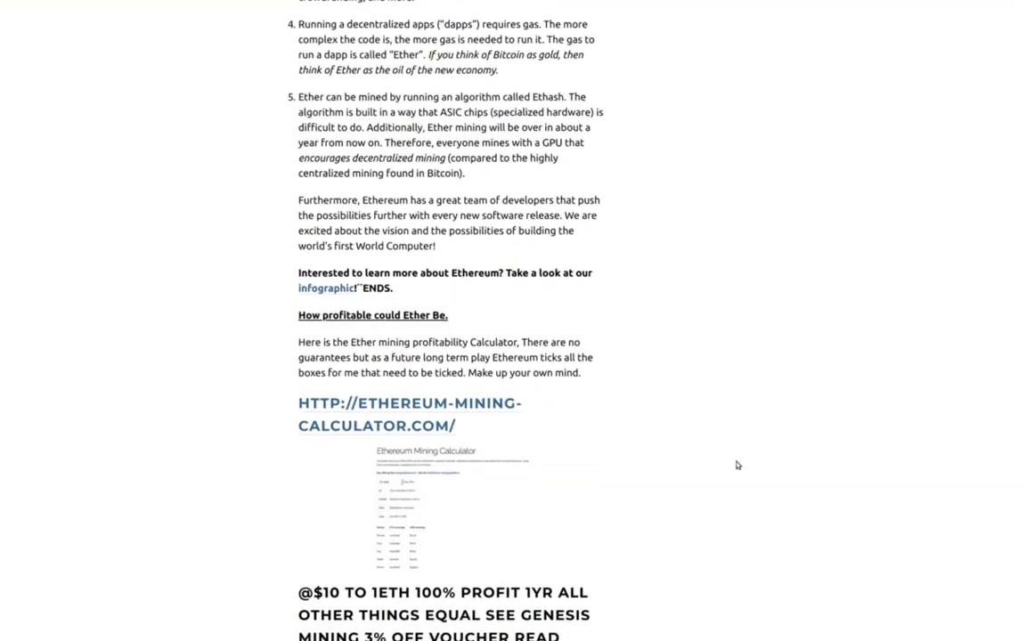
scroll(down, 3)
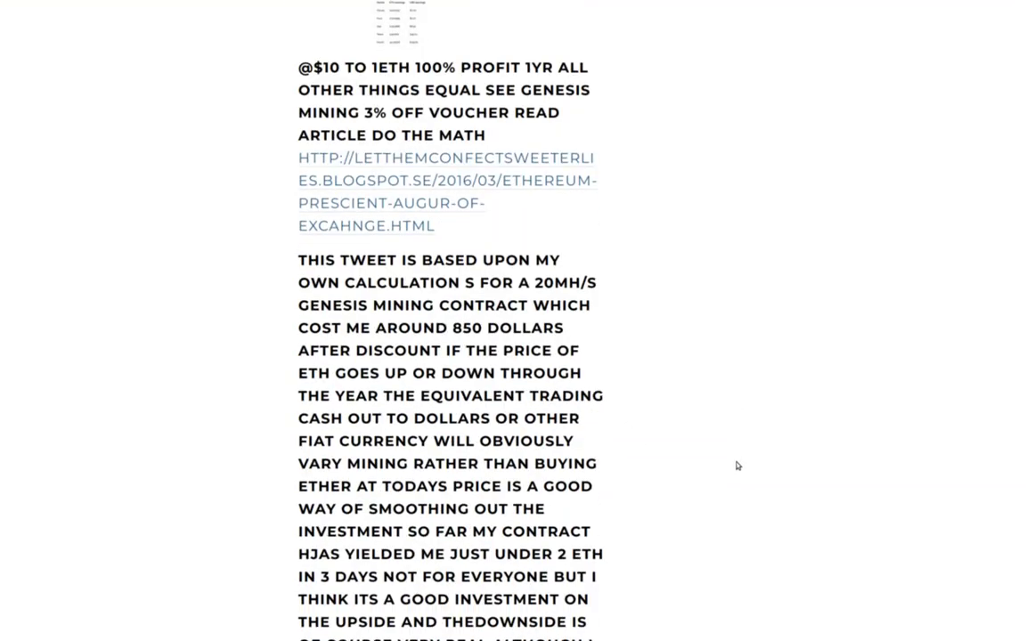
scroll(down, 3)
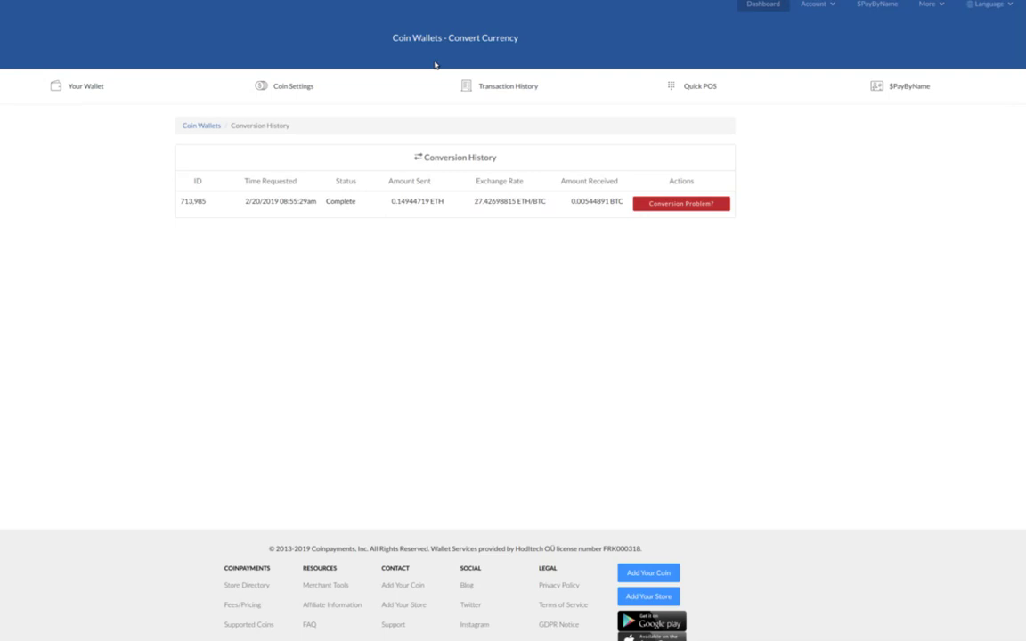
mouse_move(532, 343)
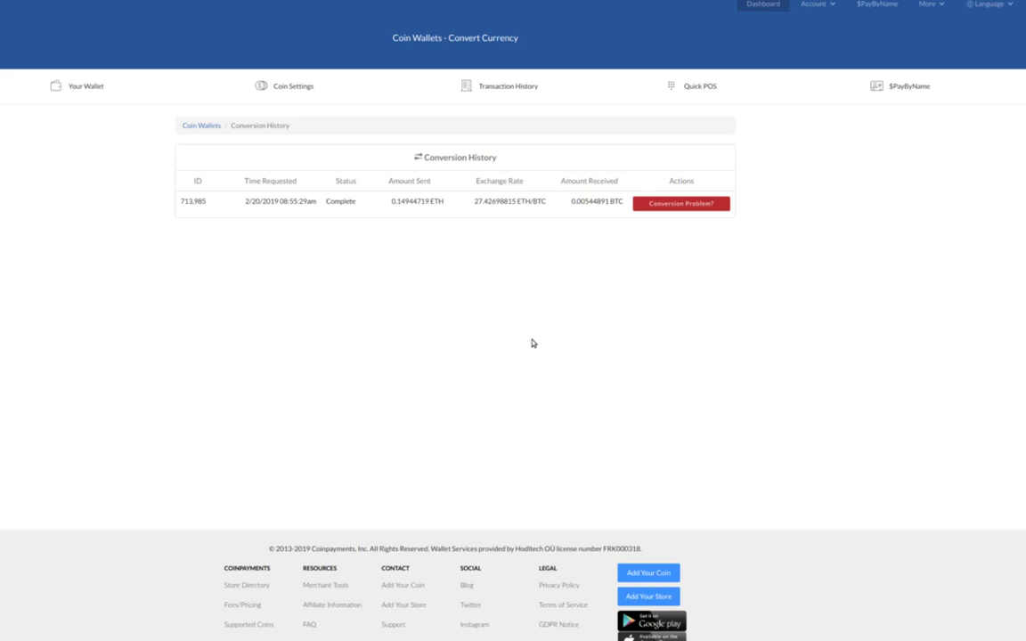
mouse_move(527, 345)
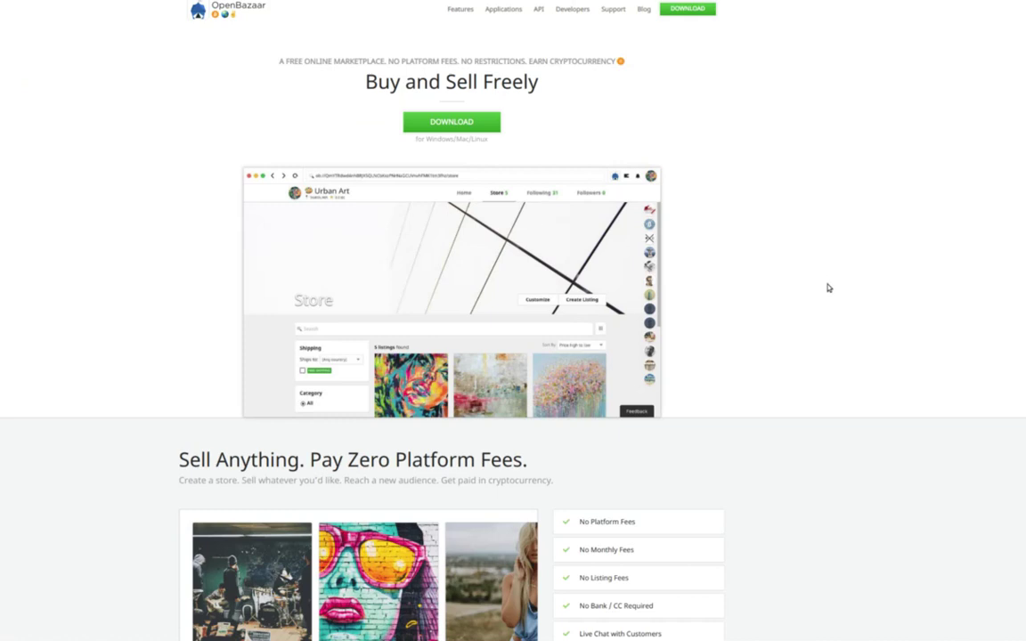
mouse_move(117, 91)
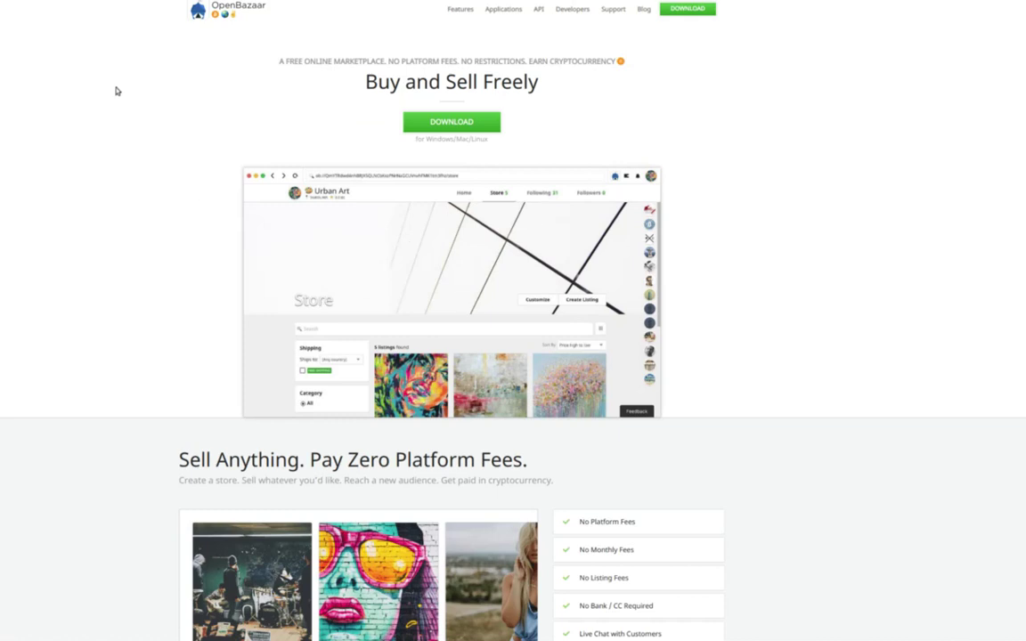
Scroll the OpenBazaar homepage to 'Sell Anything. Pay Zero Platform Fees.'.
scroll(down, 3)
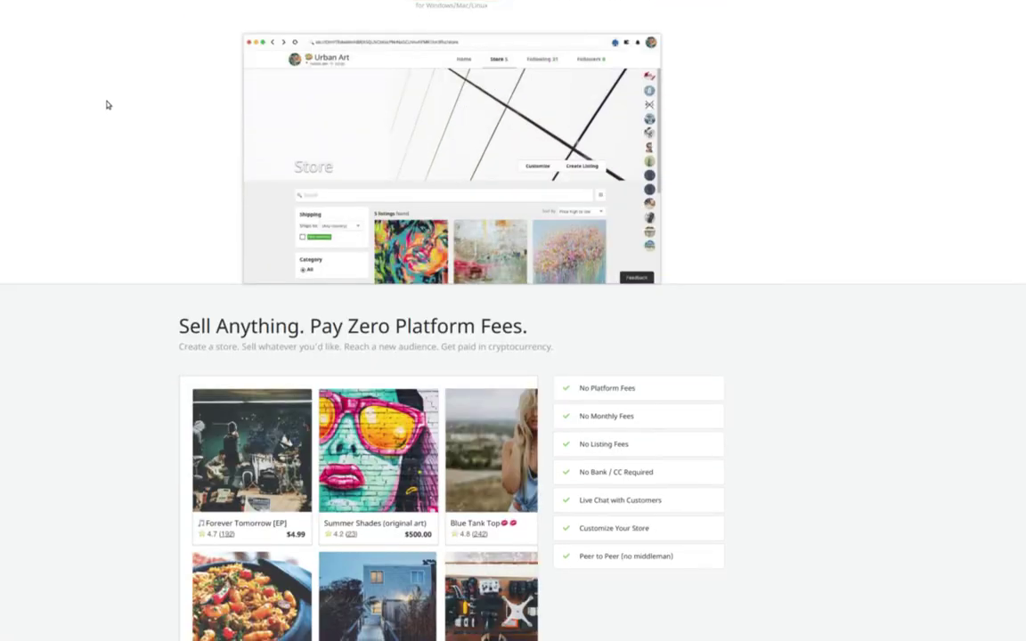
scroll(down, 3)
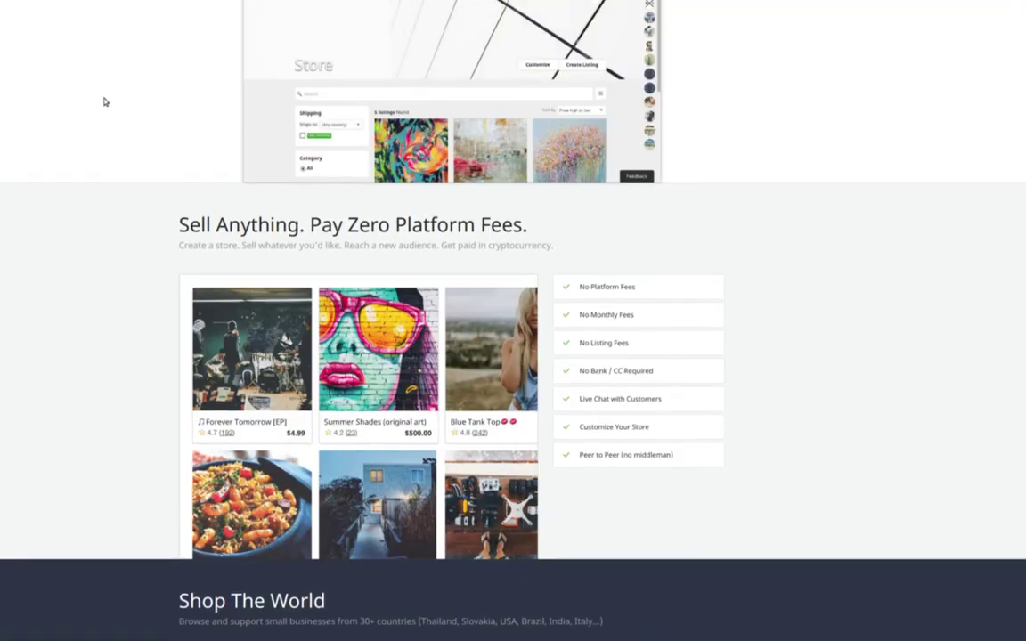
scroll(up, 3)
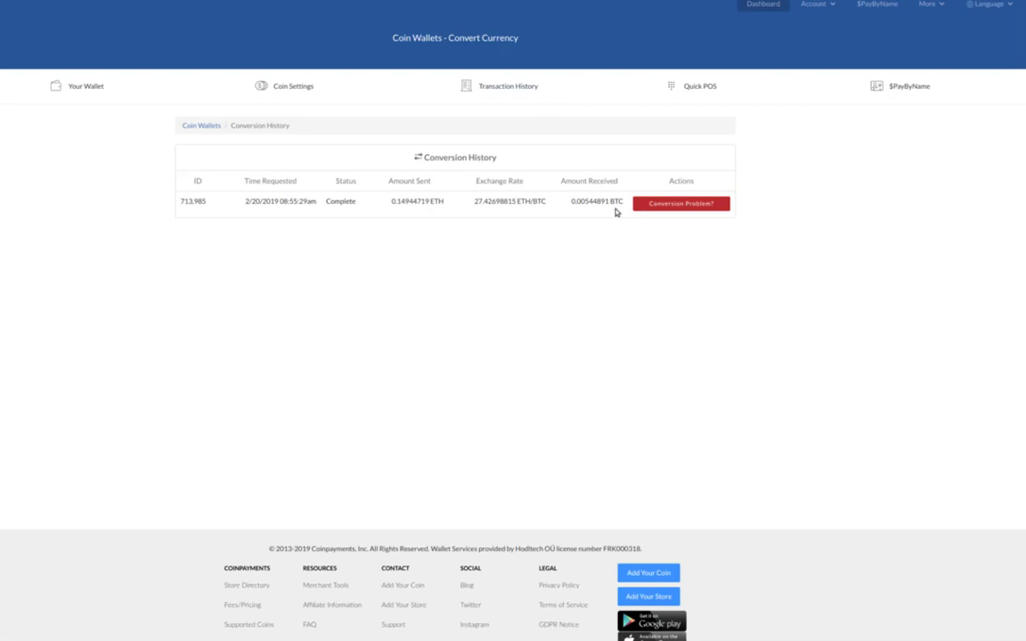
mouse_move(522, 240)
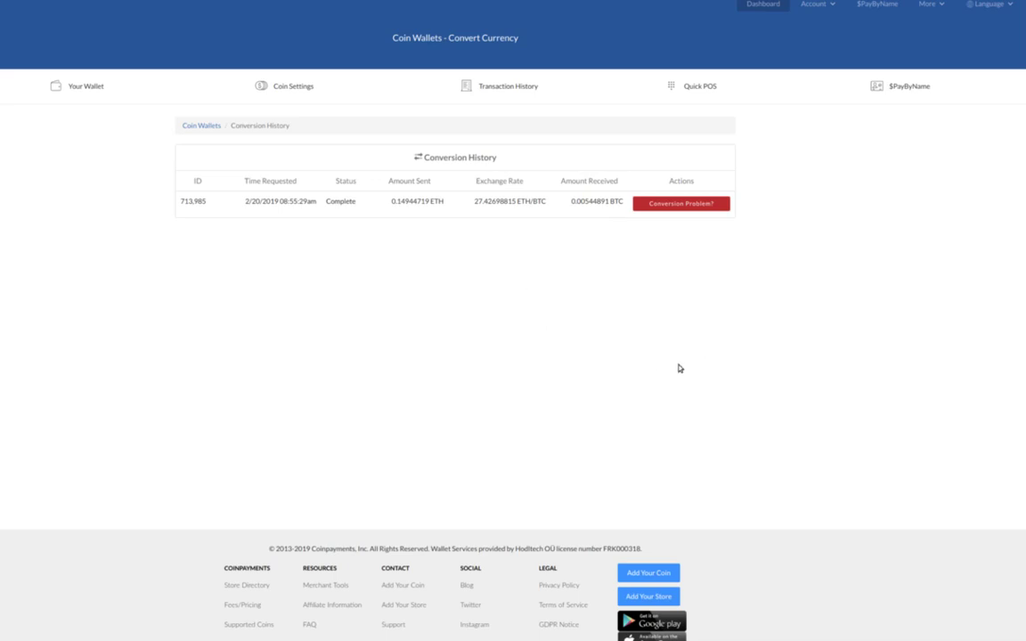
mouse_move(680, 364)
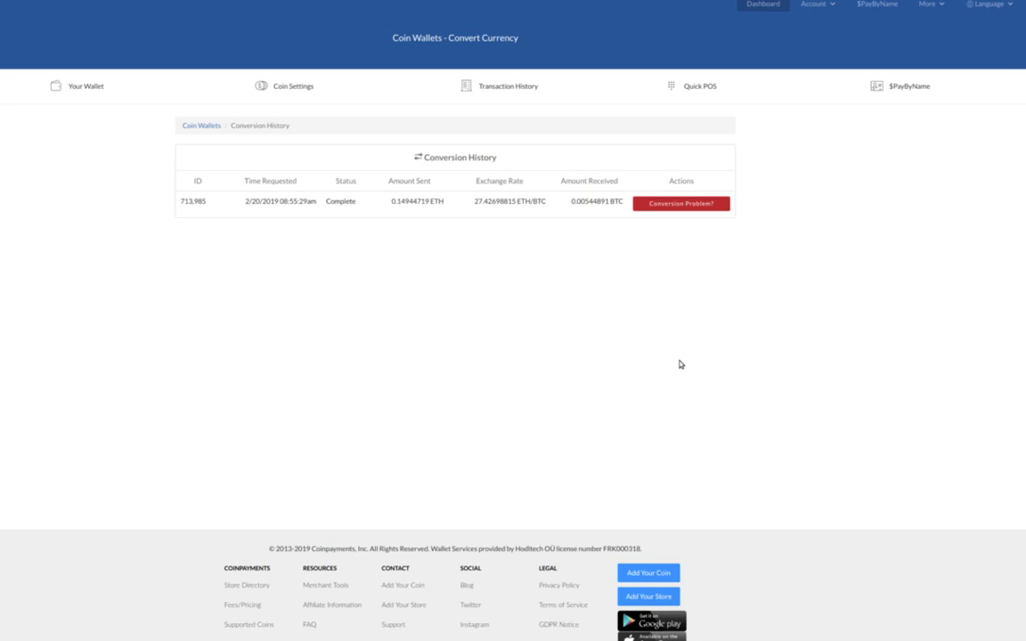
mouse_move(555, 336)
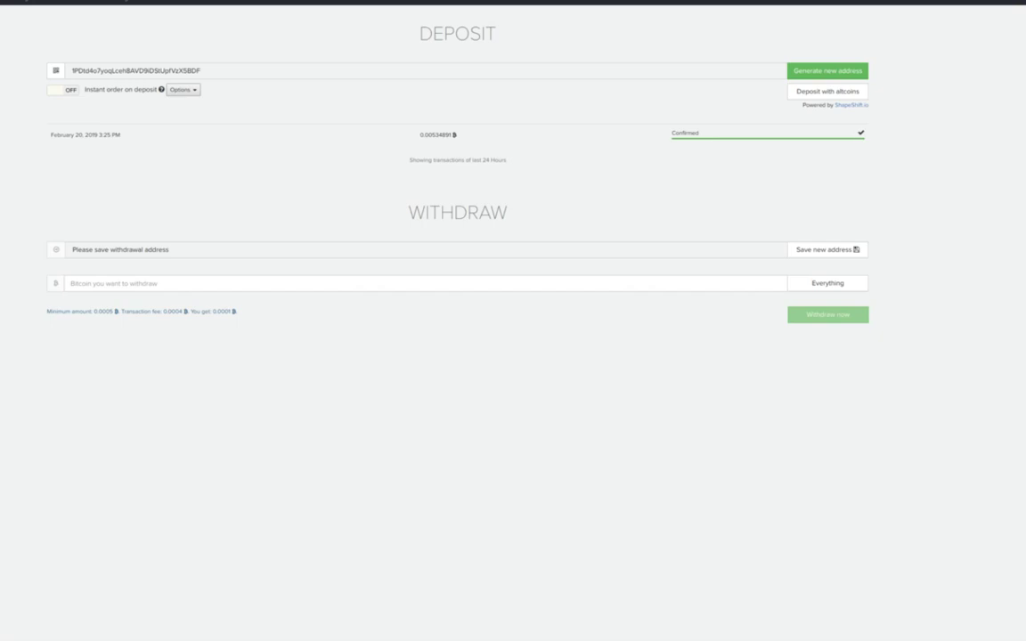
mouse_move(394, 438)
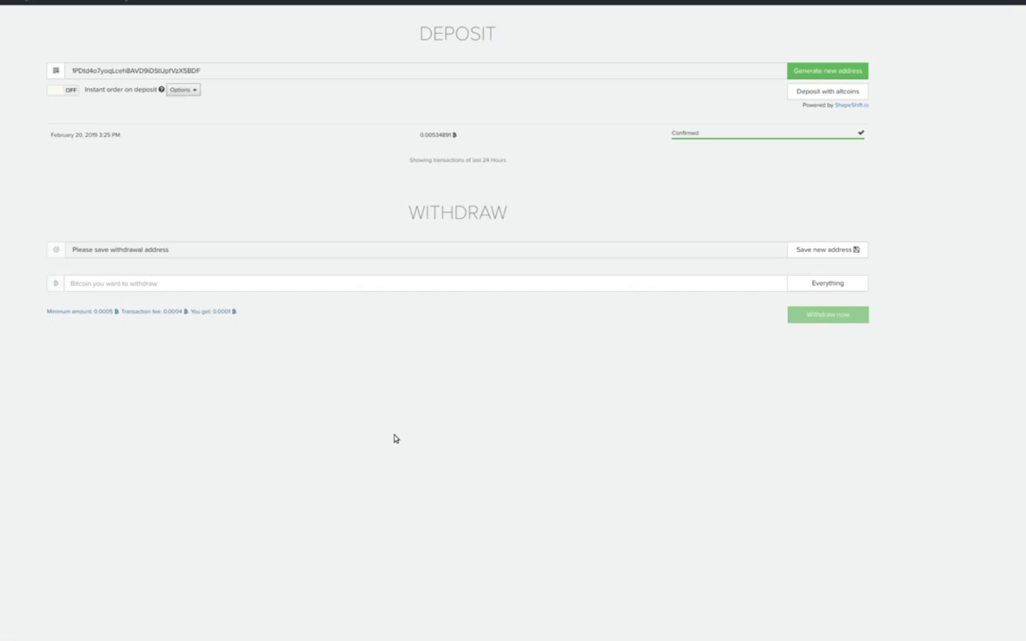
mouse_move(500, 330)
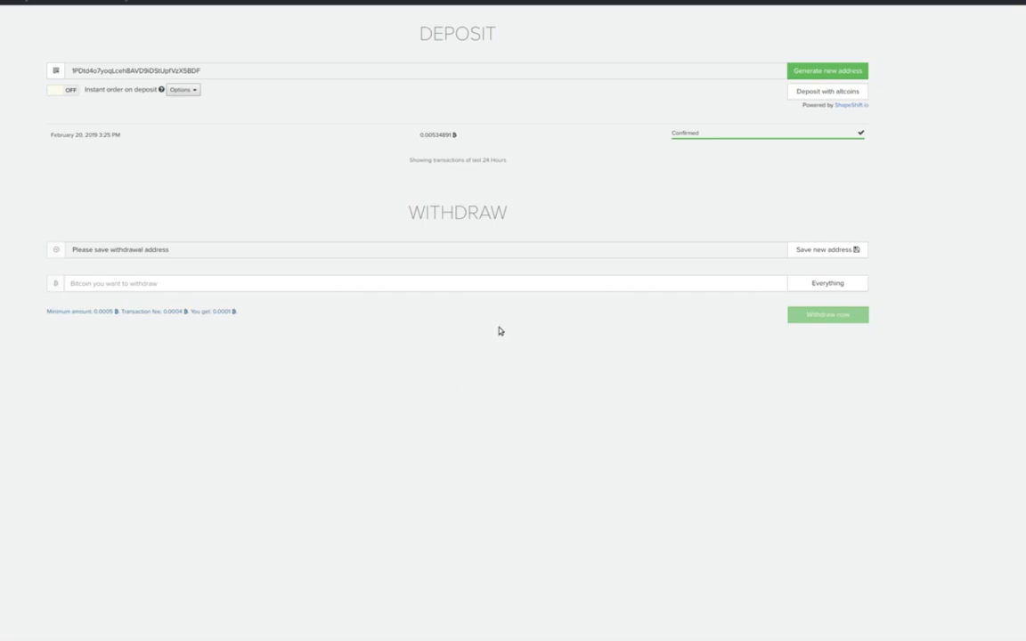
mouse_move(905, 7)
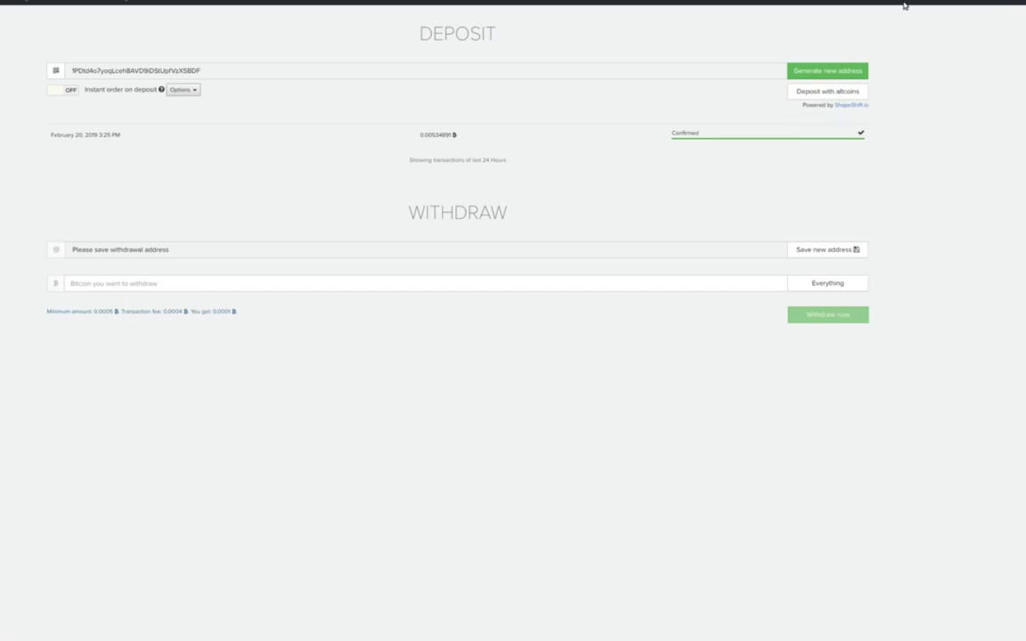
mouse_move(905, 7)
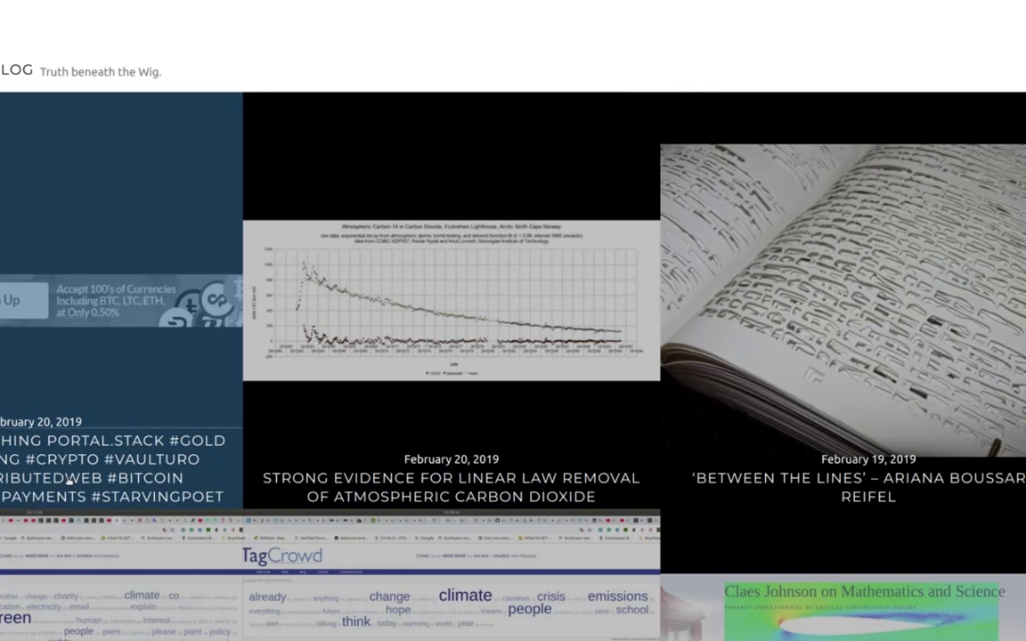
Scroll the #VAULTURO #CRYPTO post down to the embedded YouTube video and linked article.
scroll(down, 3)
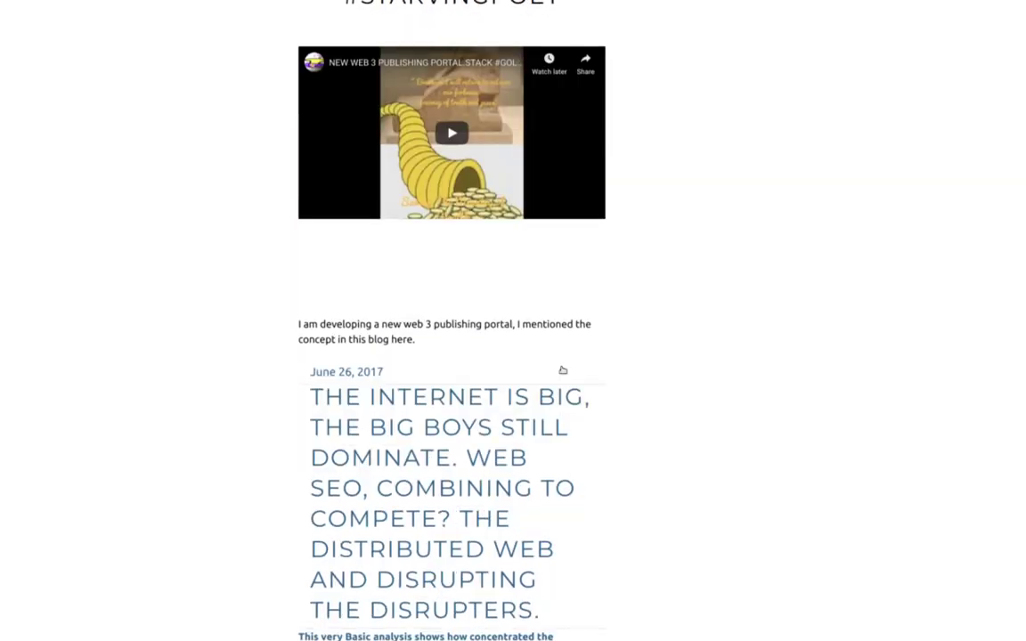
scroll(down, 3)
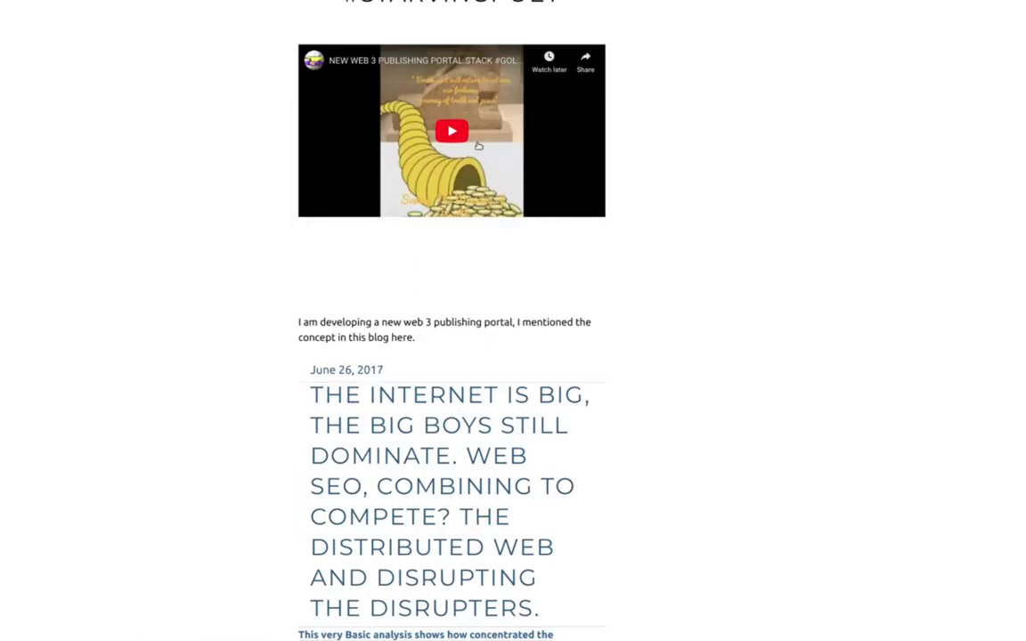
scroll(down, 3)
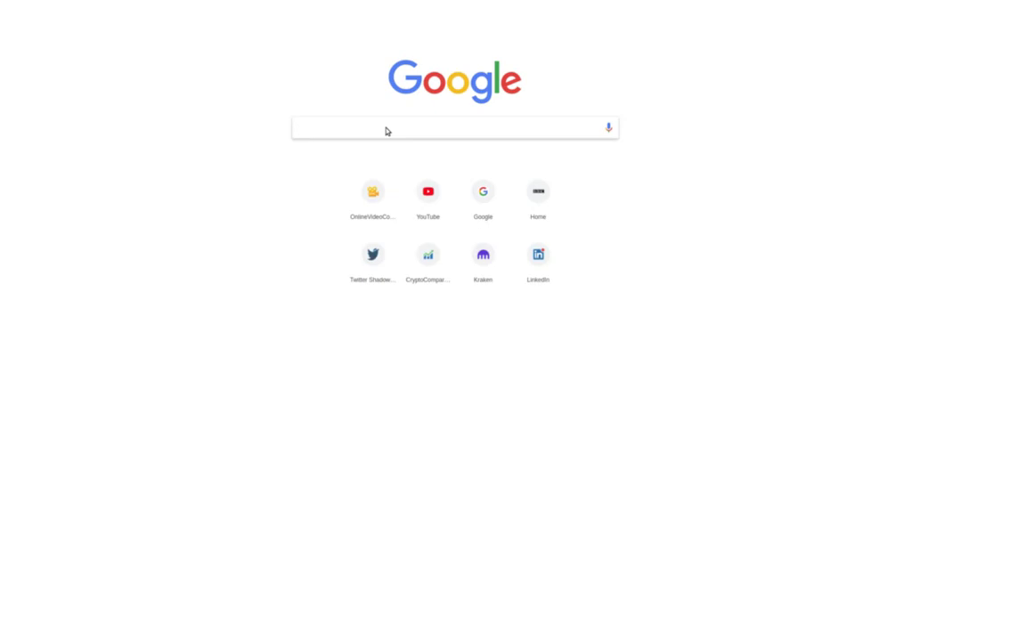
Search Google for t-shirts and open the PhilosoTees Quotes N Memes store result.
click(446, 127)
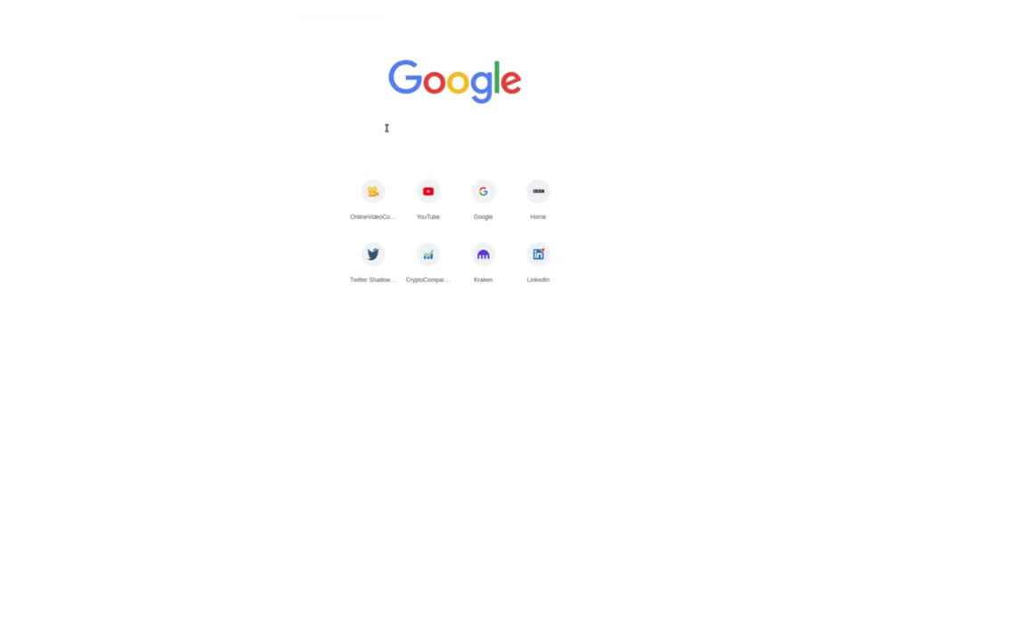
mouse_move(387, 131)
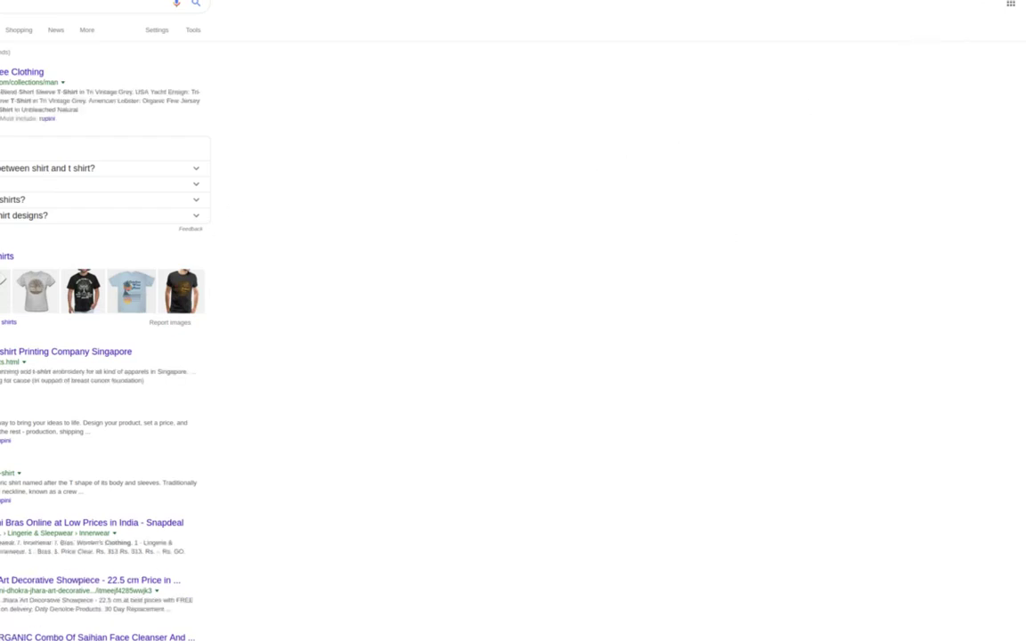
click(957, 11)
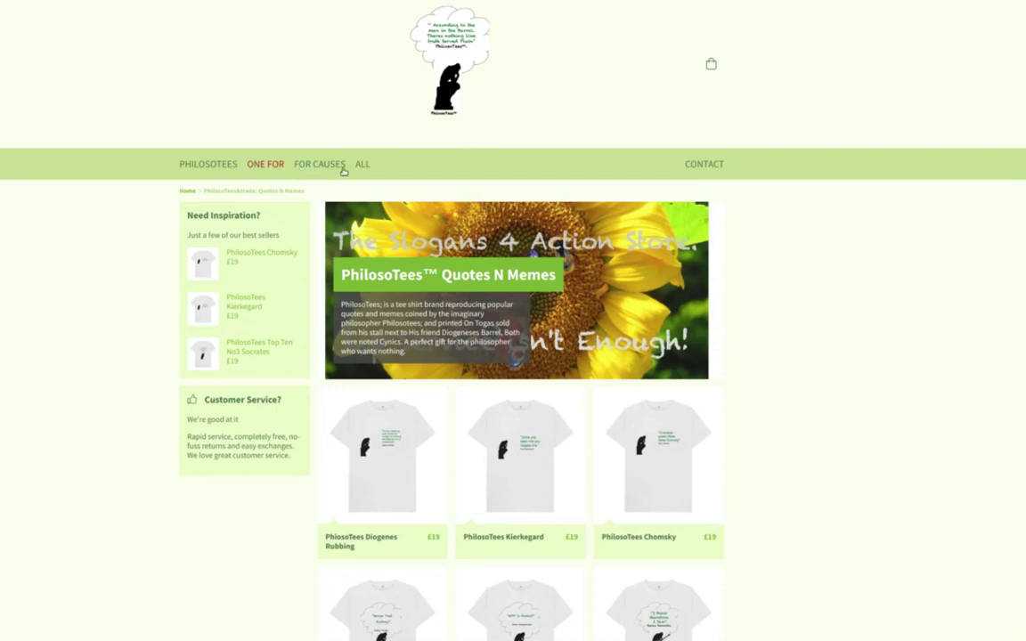
Show ALL store products and scroll through the t-shirt grid.
click(362, 164)
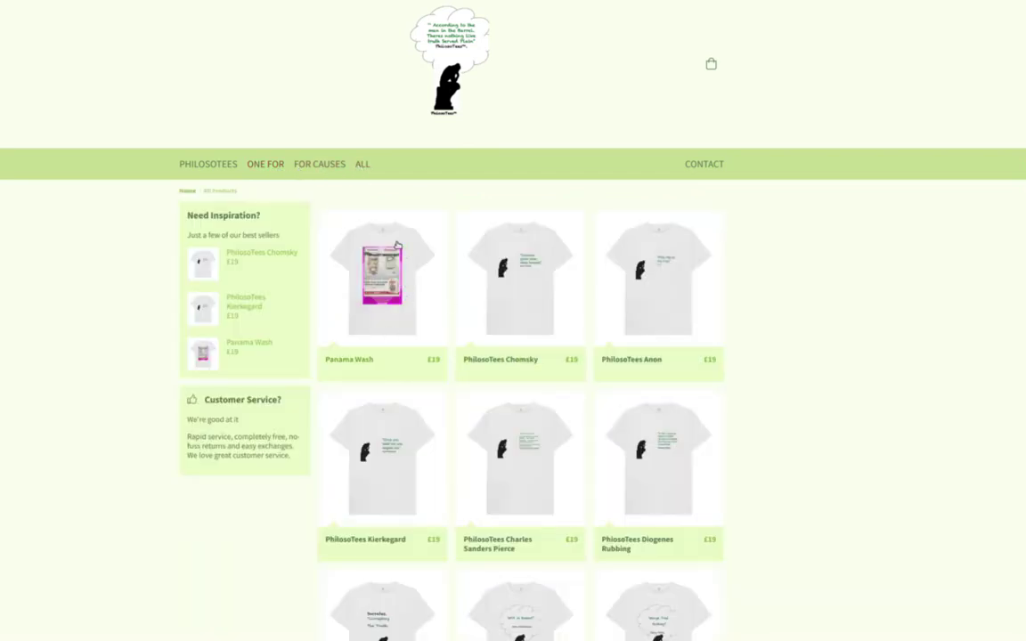
scroll(down, 3)
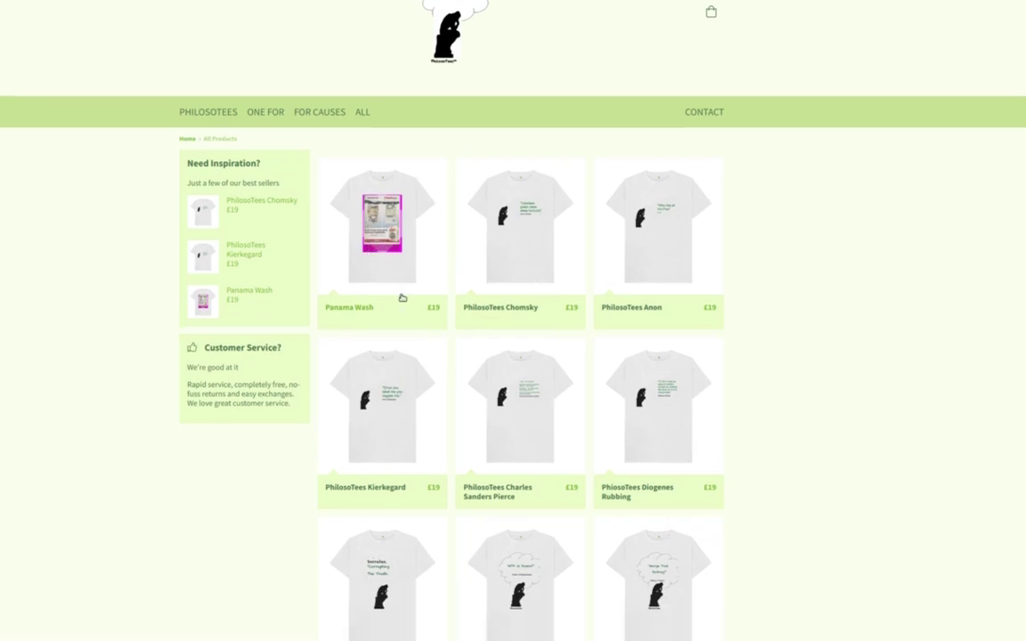
scroll(down, 3)
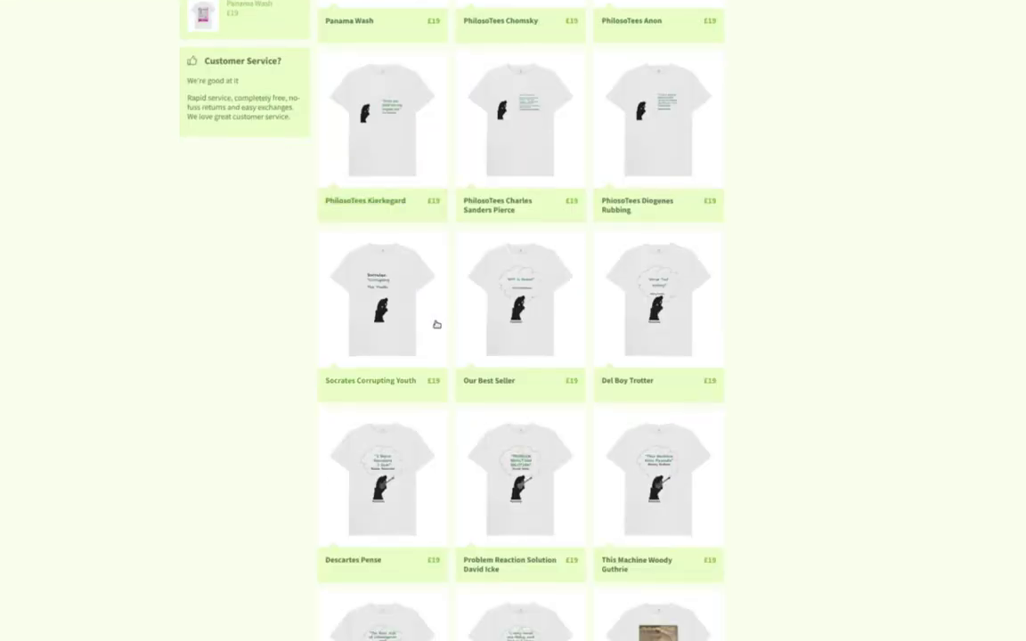
scroll(down, 3)
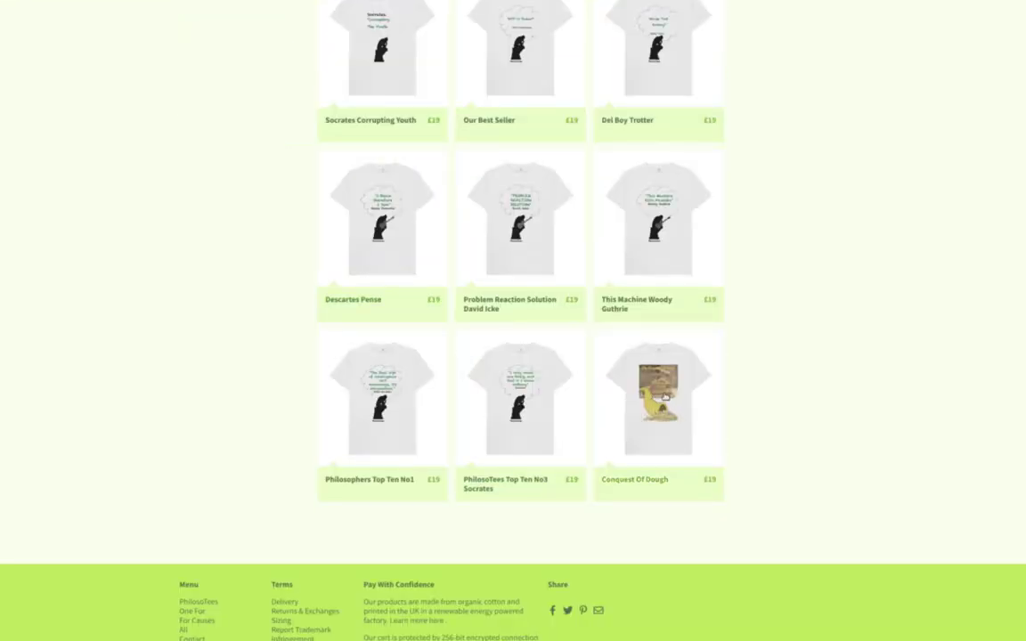
Open the Conquest Of Dough shirt, then the PhilosoTees Top Ten No3 Socrates product.
click(658, 396)
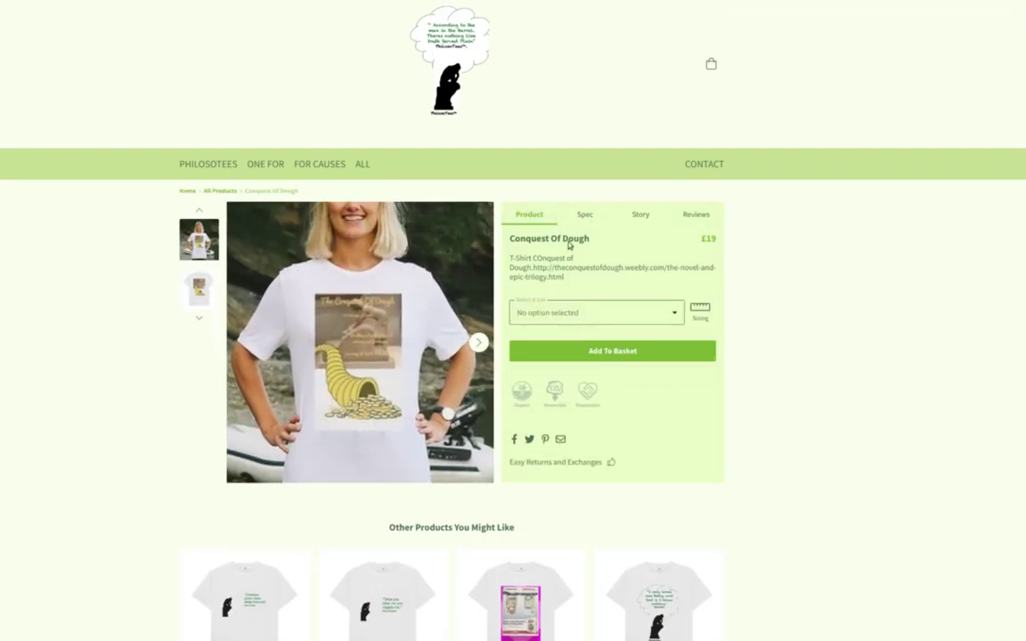
scroll(down, 3)
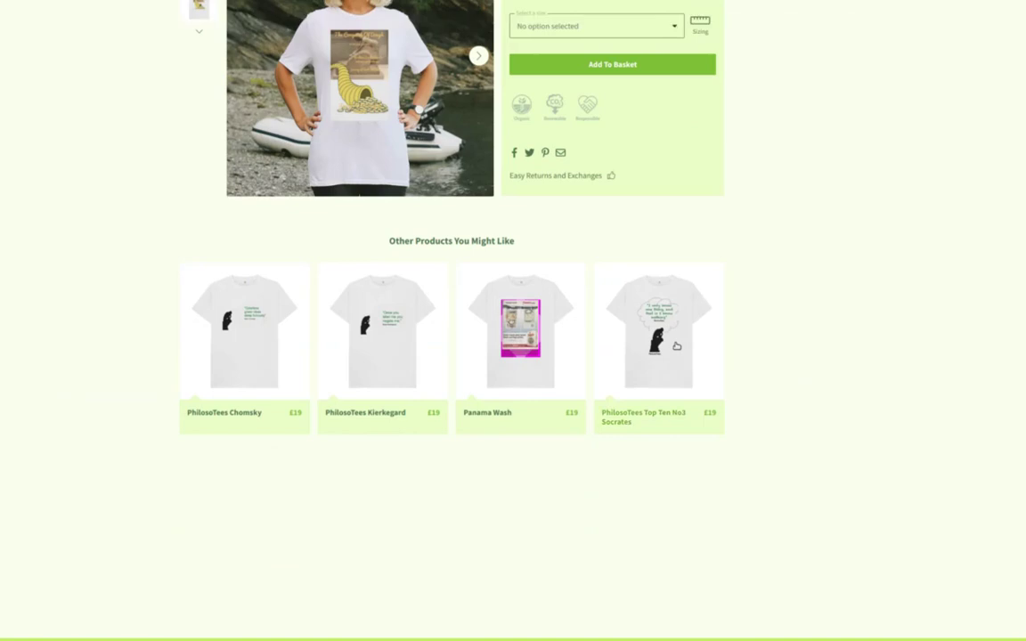
click(659, 332)
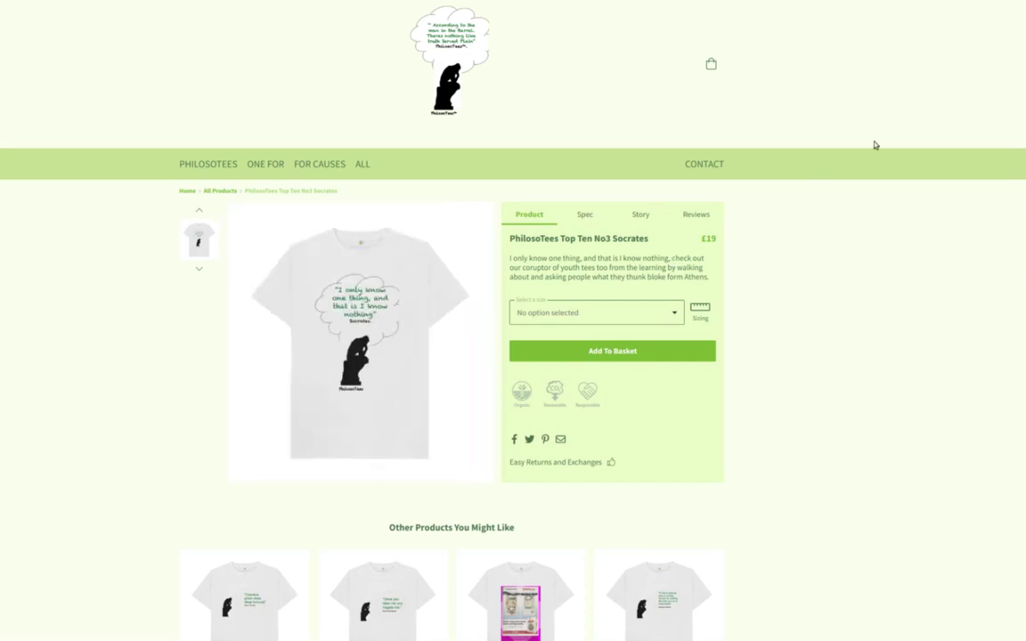
mouse_move(861, 195)
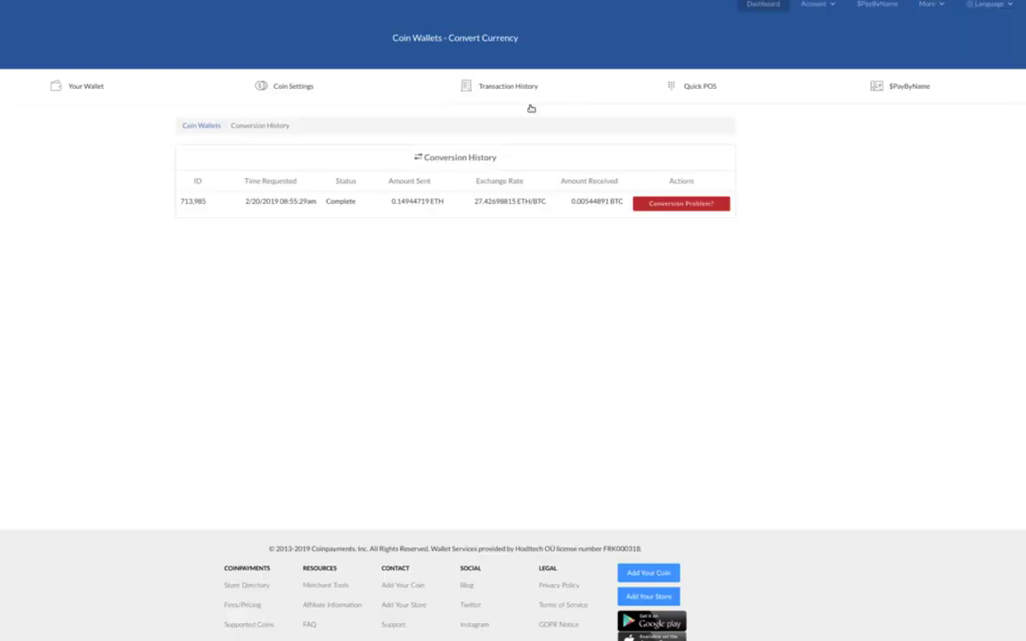
mouse_move(461, 406)
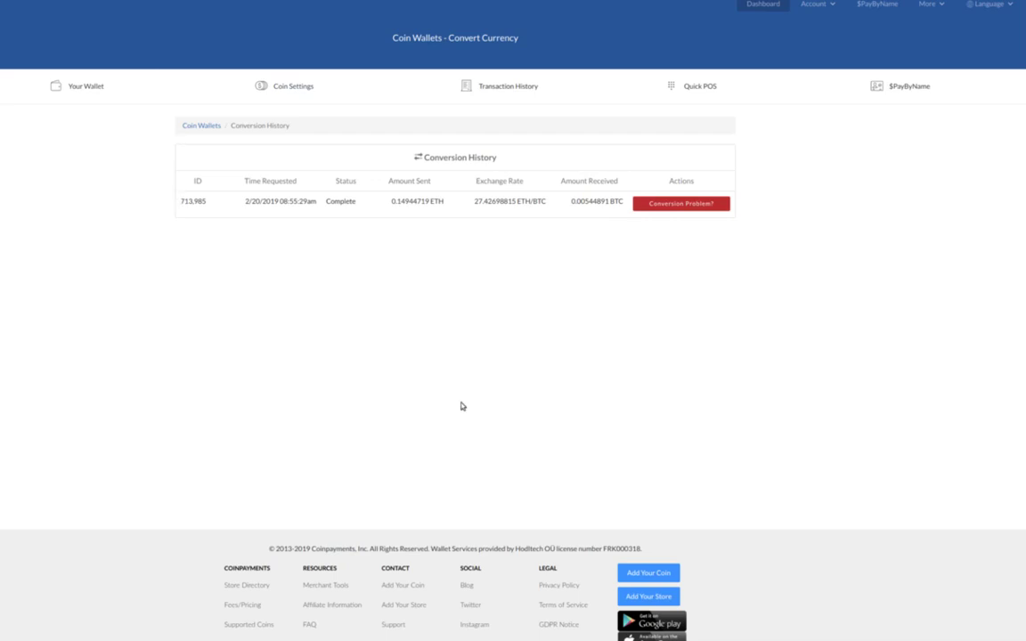
mouse_move(753, 413)
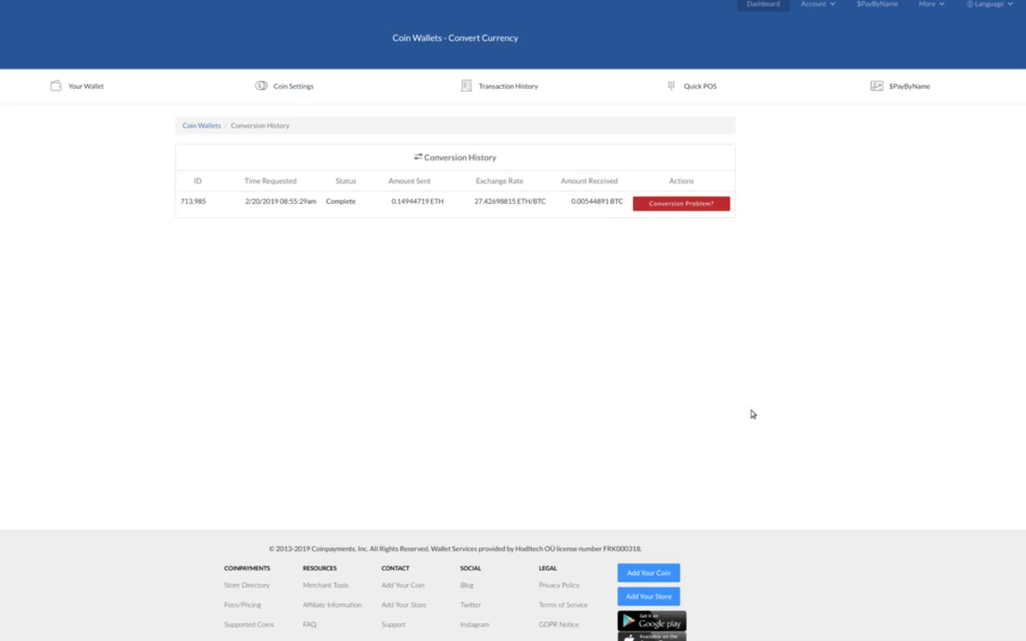